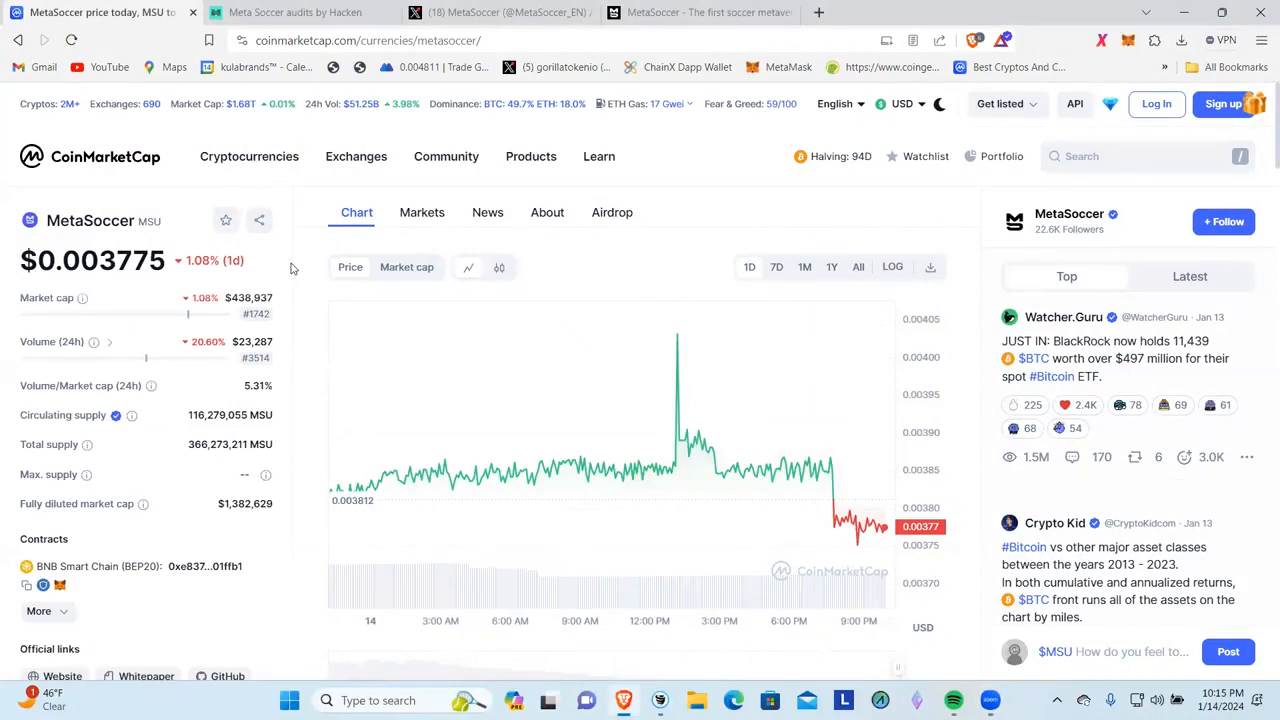
pyautogui.moveTo(872, 264)
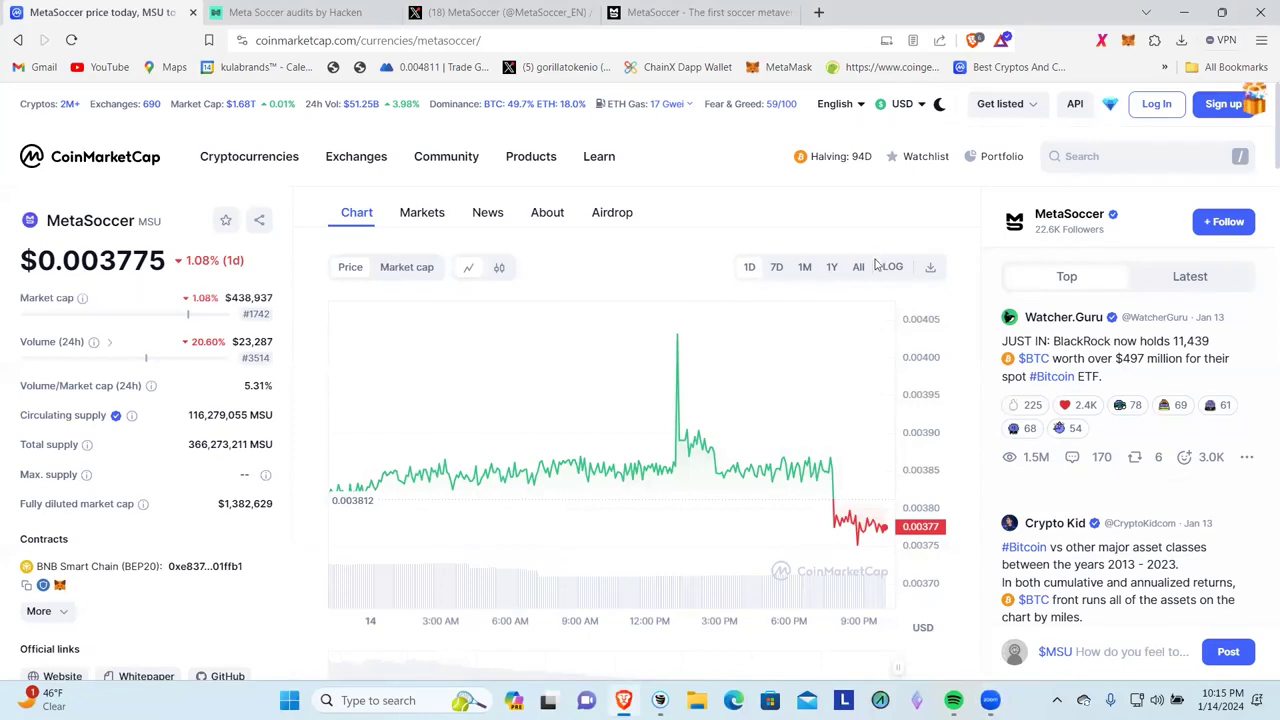
# - Switch the MetaSoccer price chart to its all-time range, showing the decline since 2022
pyautogui.click(856, 266)
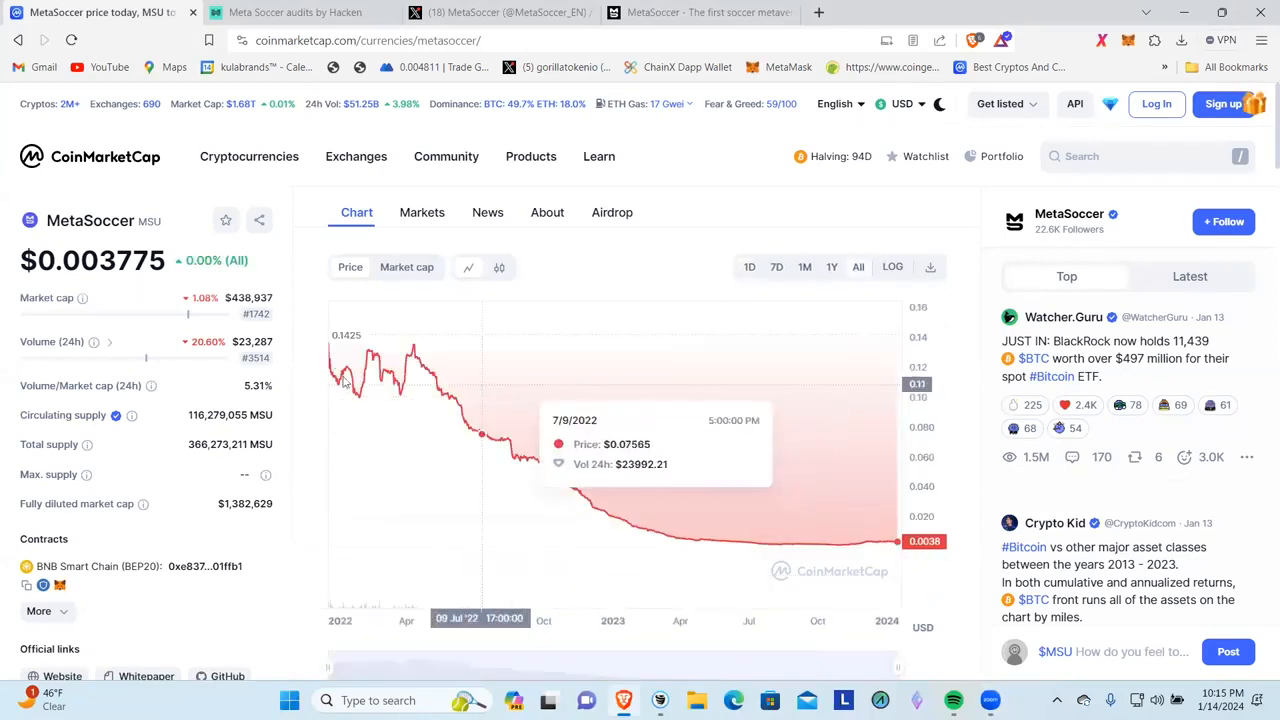
pyautogui.moveTo(350, 370)
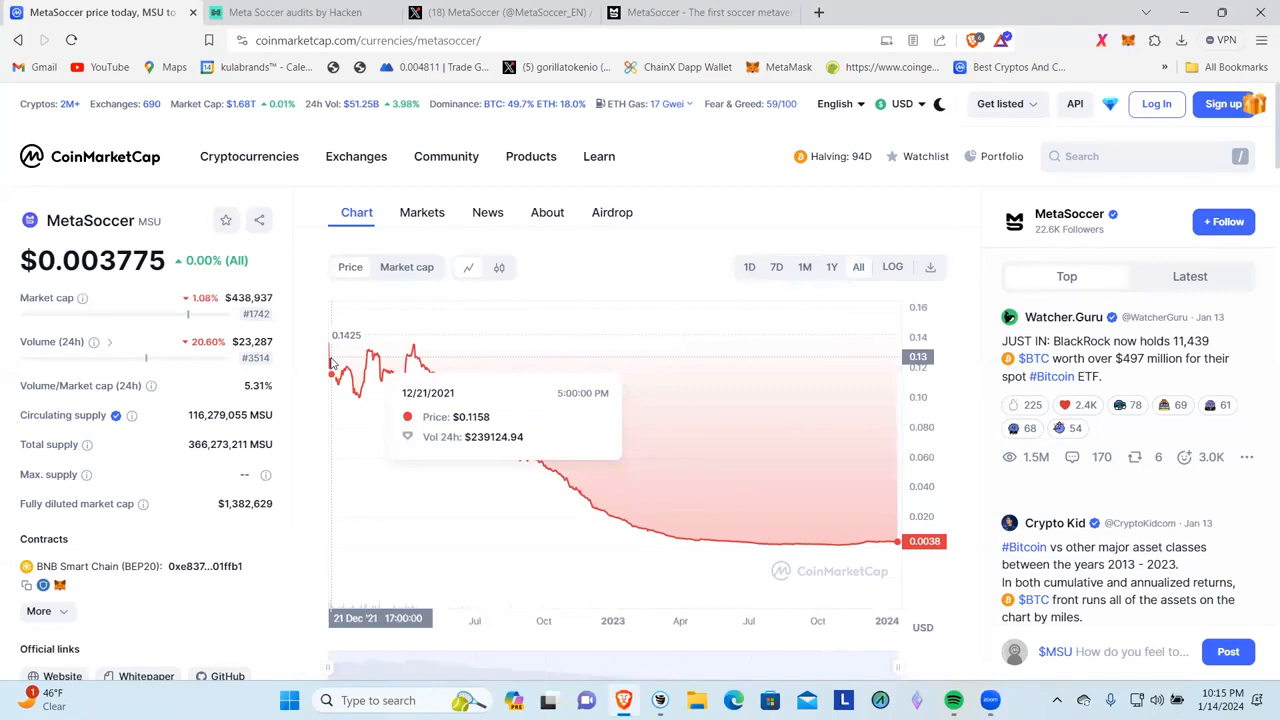
pyautogui.moveTo(350, 376)
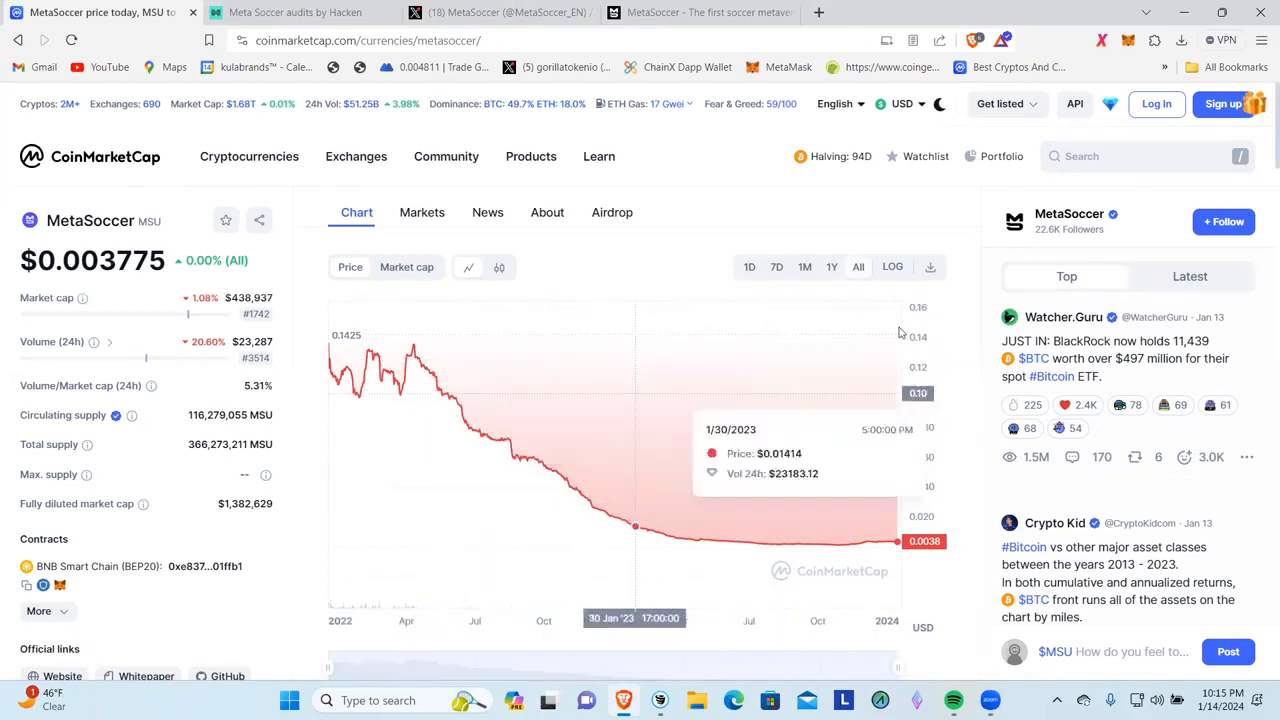
pyautogui.moveTo(936, 424)
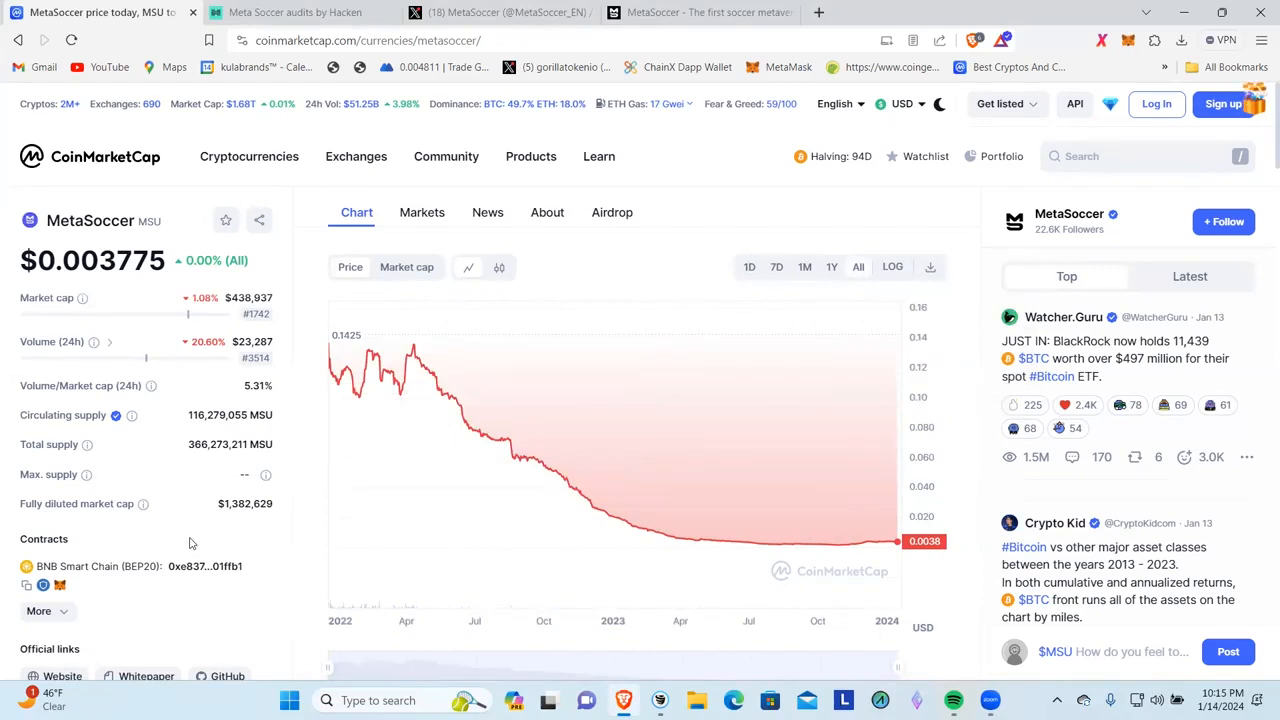
pyautogui.moveTo(854, 540)
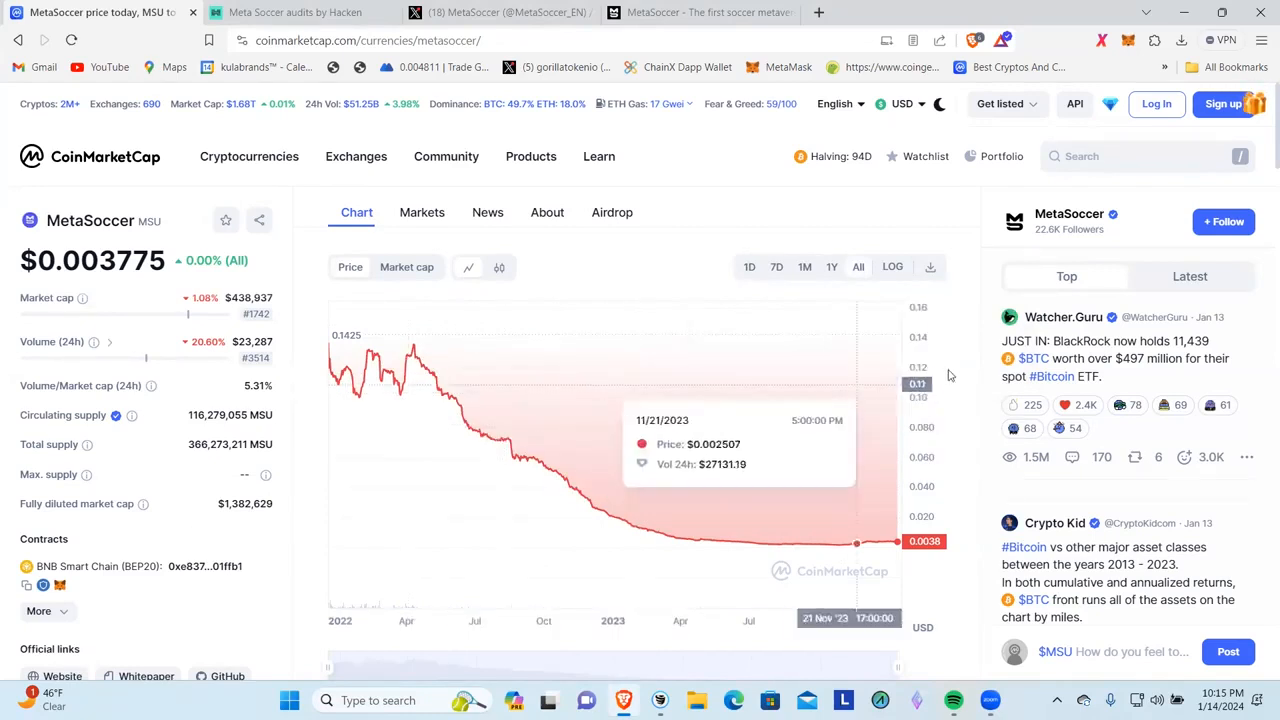
# - Scroll to the markets table with the SushiSwap, Gate.io and QuickSwap spot pairs
pyautogui.scroll(-3)
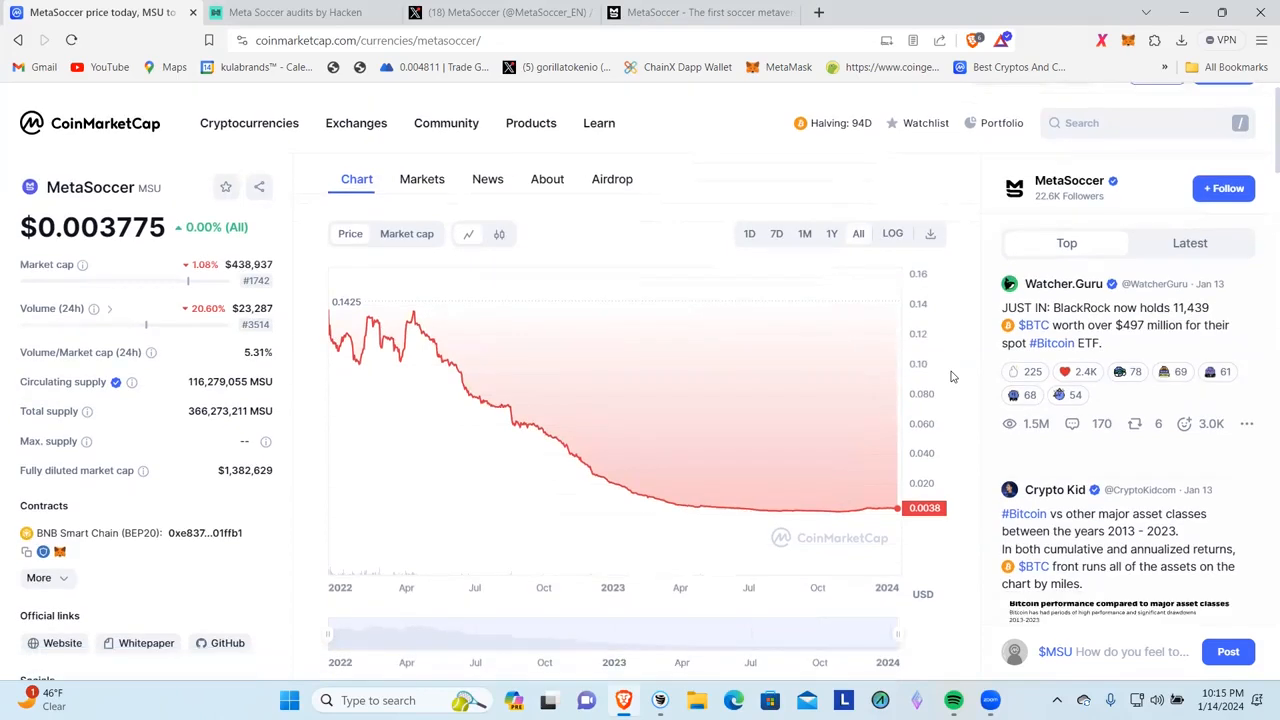
pyautogui.scroll(-3)
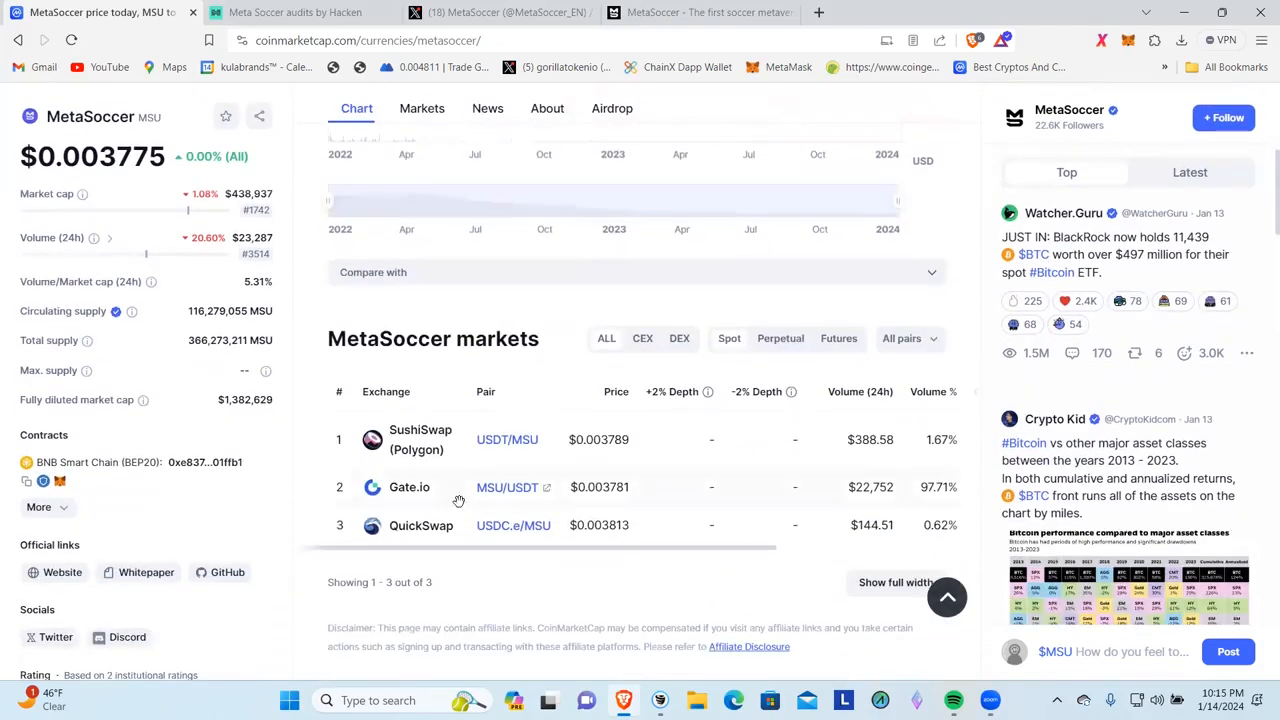
pyautogui.moveTo(416, 496)
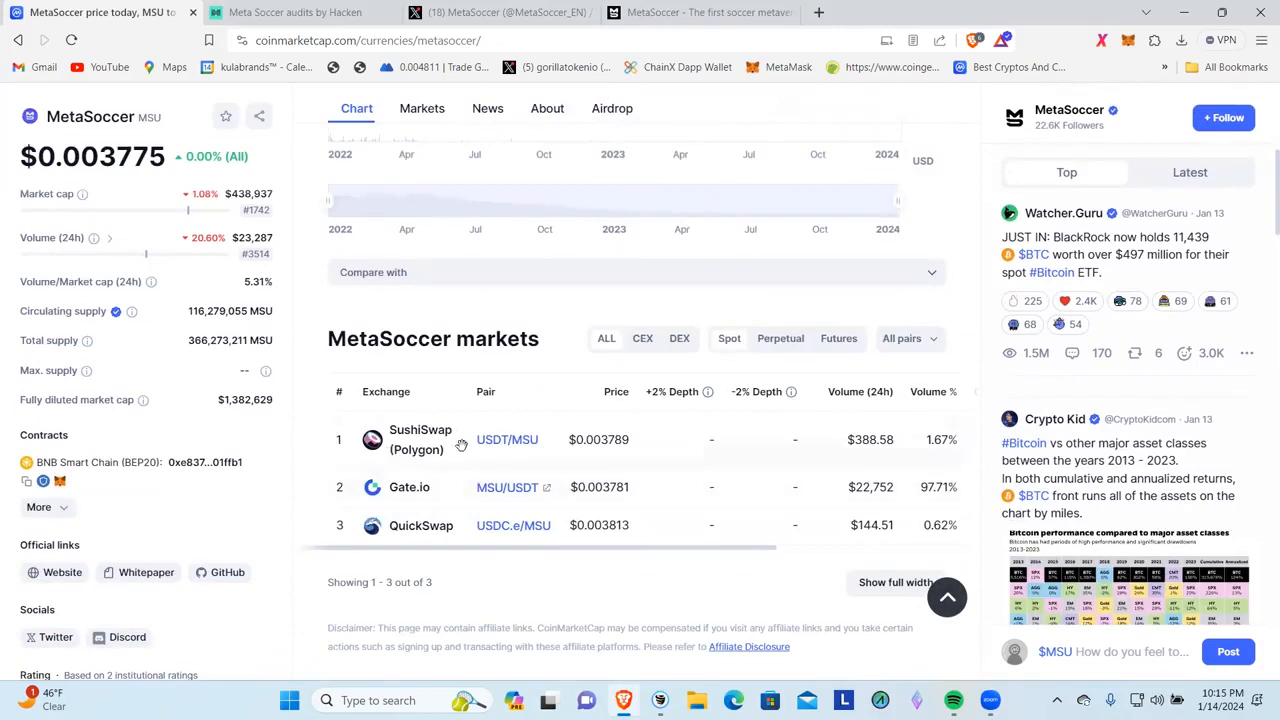
pyautogui.moveTo(484, 466)
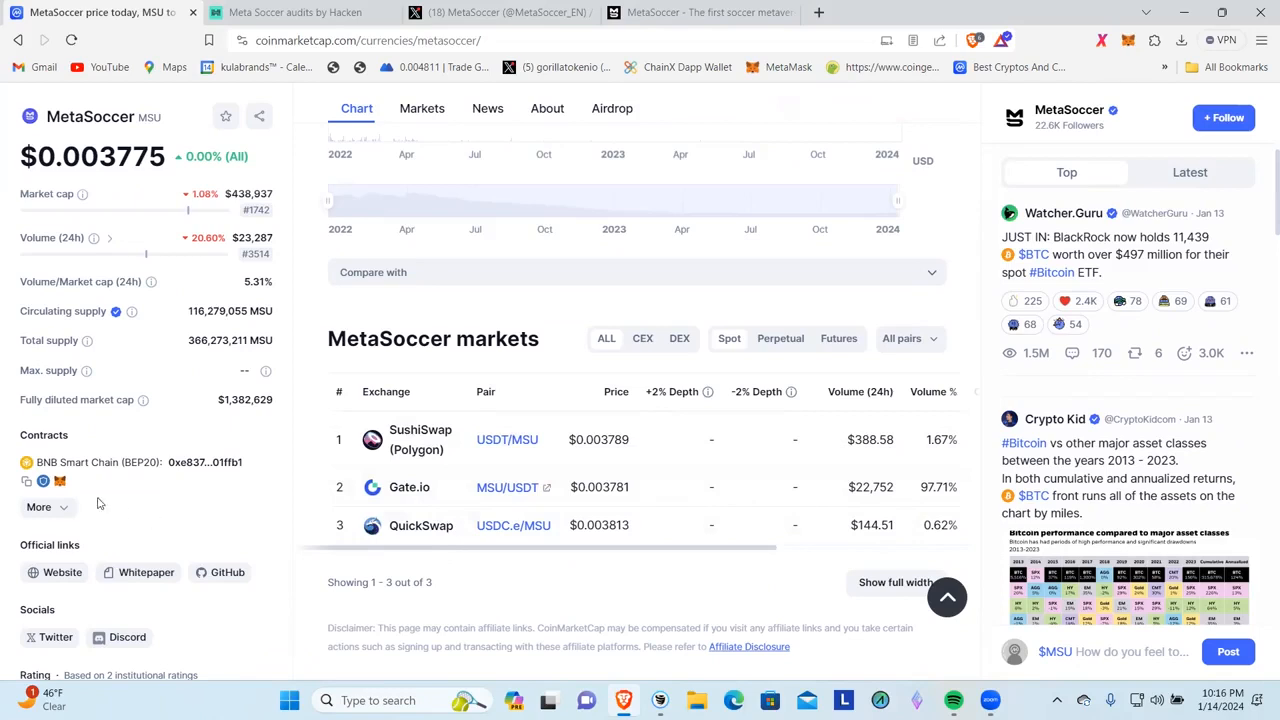
pyautogui.moveTo(78, 504)
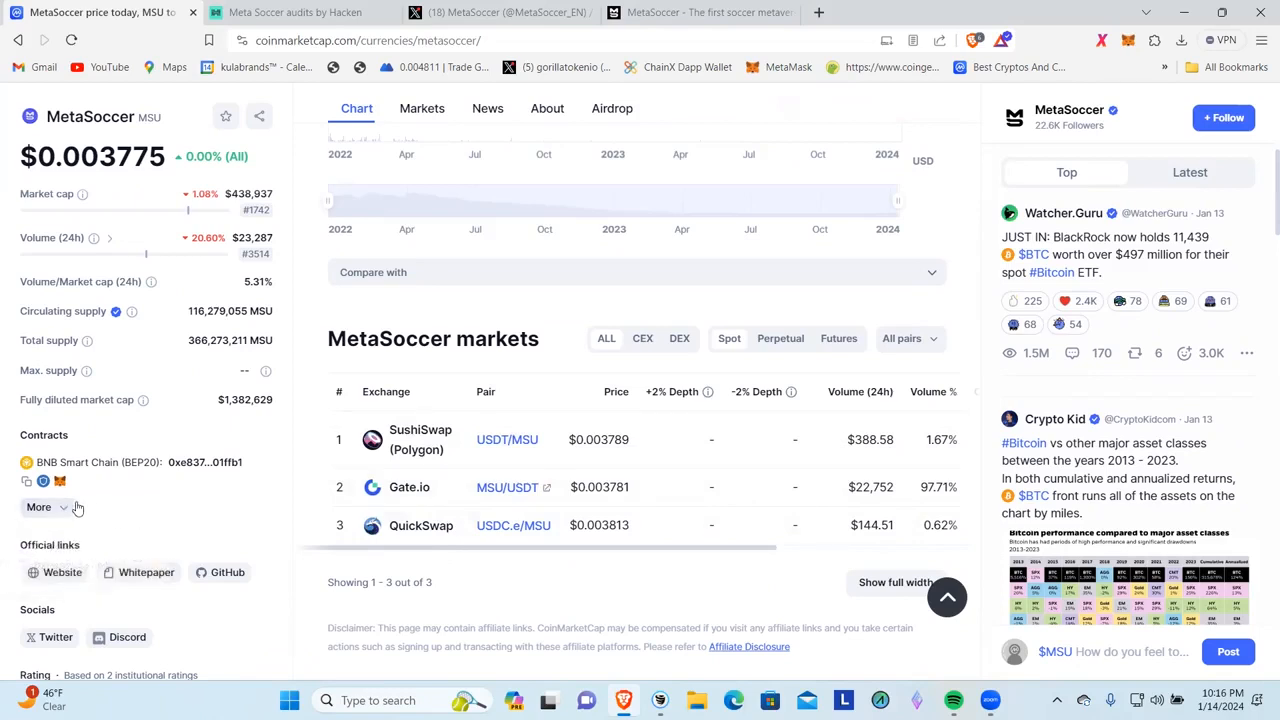
pyautogui.click(40, 508)
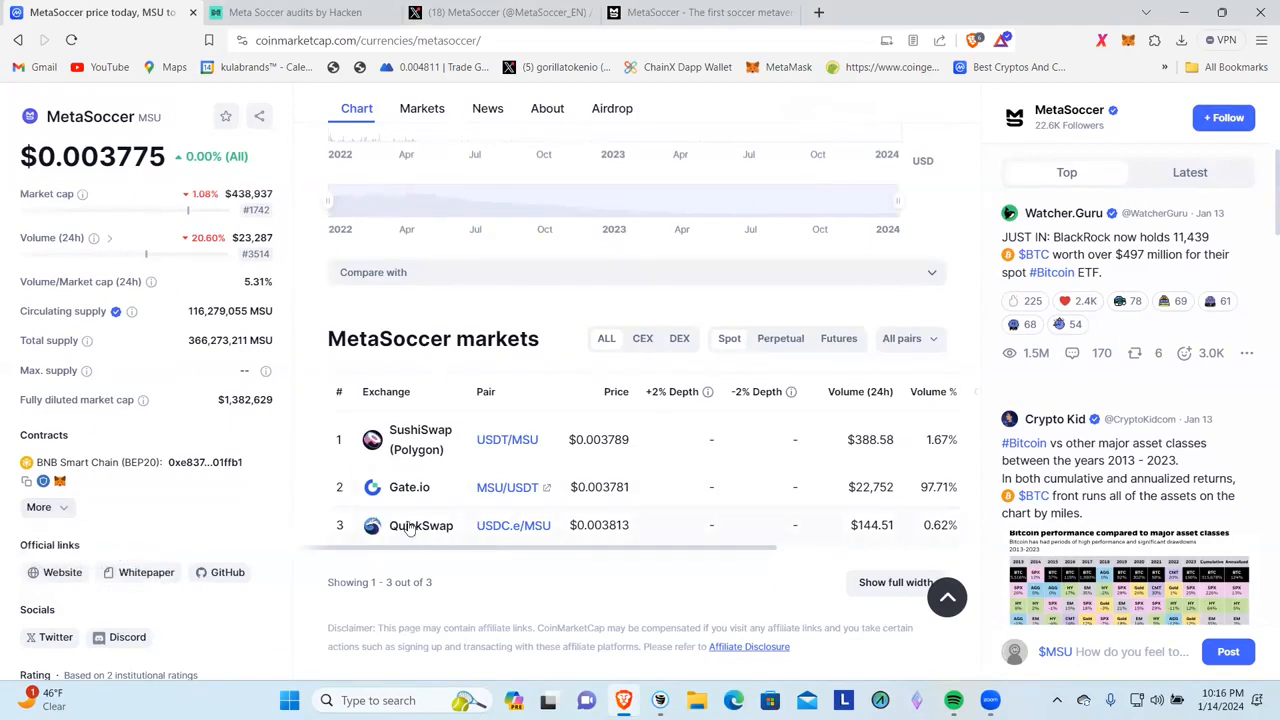
pyautogui.moveTo(444, 526)
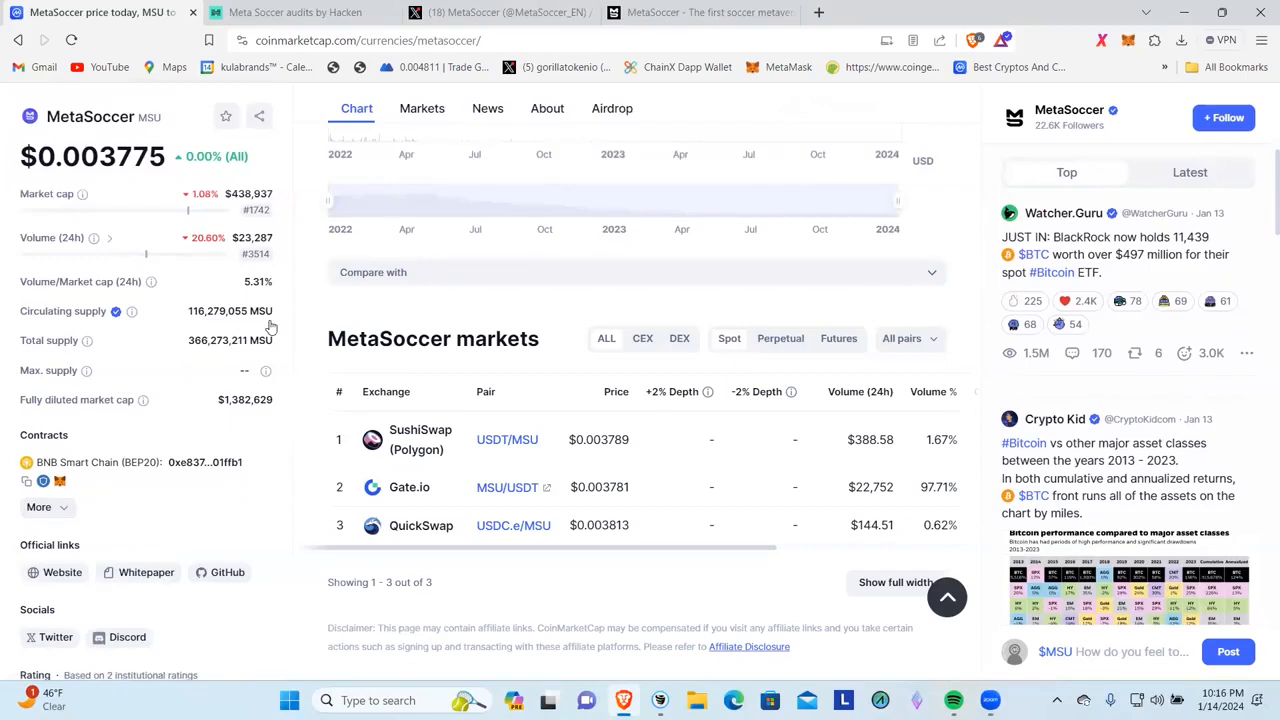
pyautogui.moveTo(284, 432)
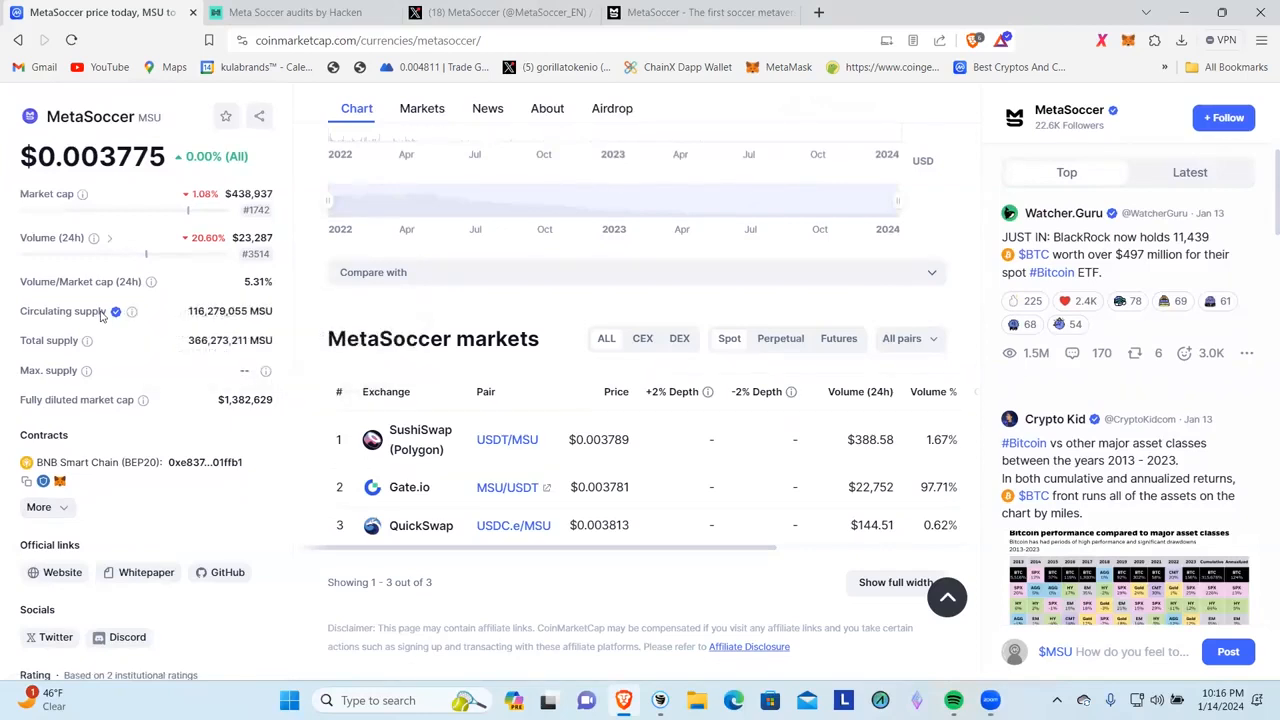
pyautogui.moveTo(114, 312)
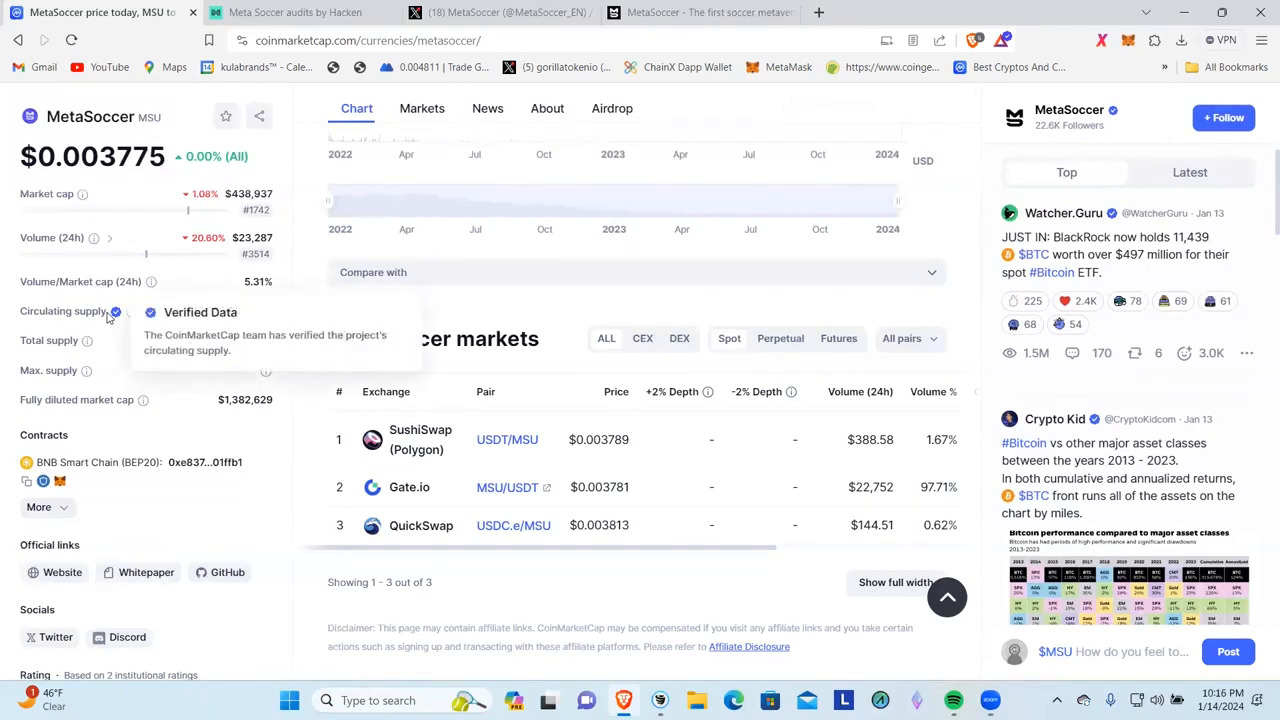
pyautogui.moveTo(196, 312)
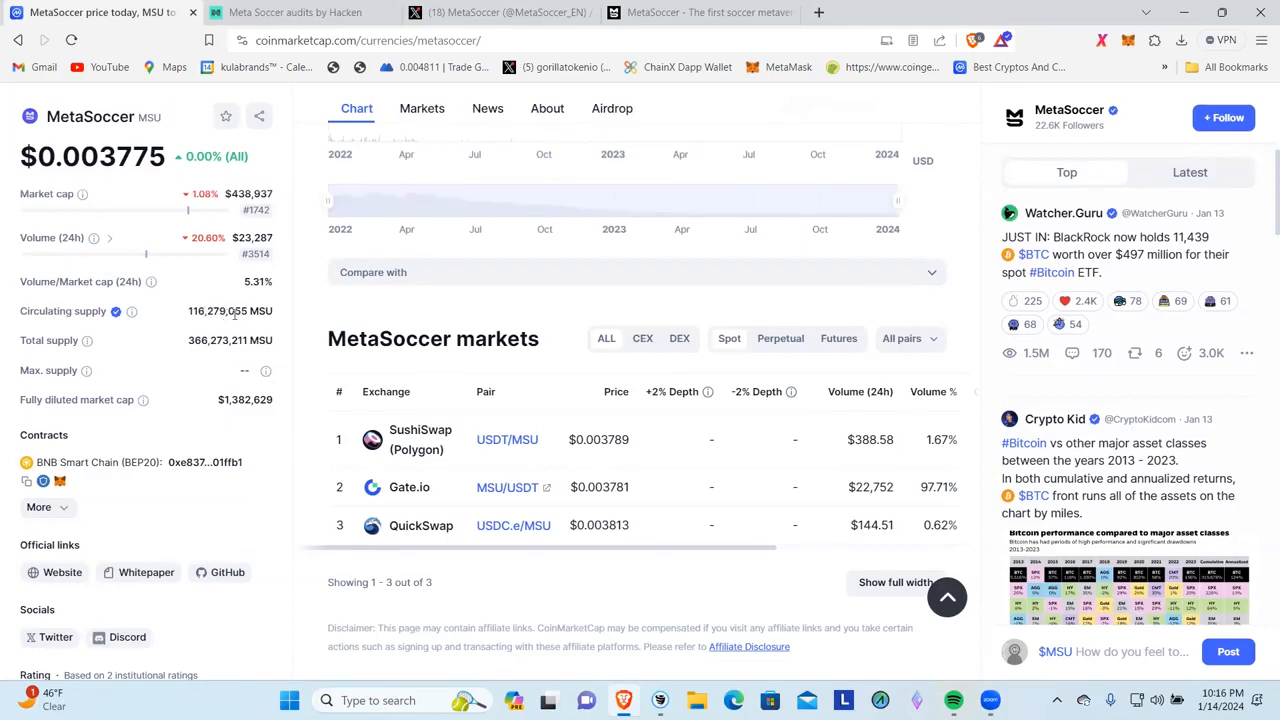
pyautogui.moveTo(276, 318)
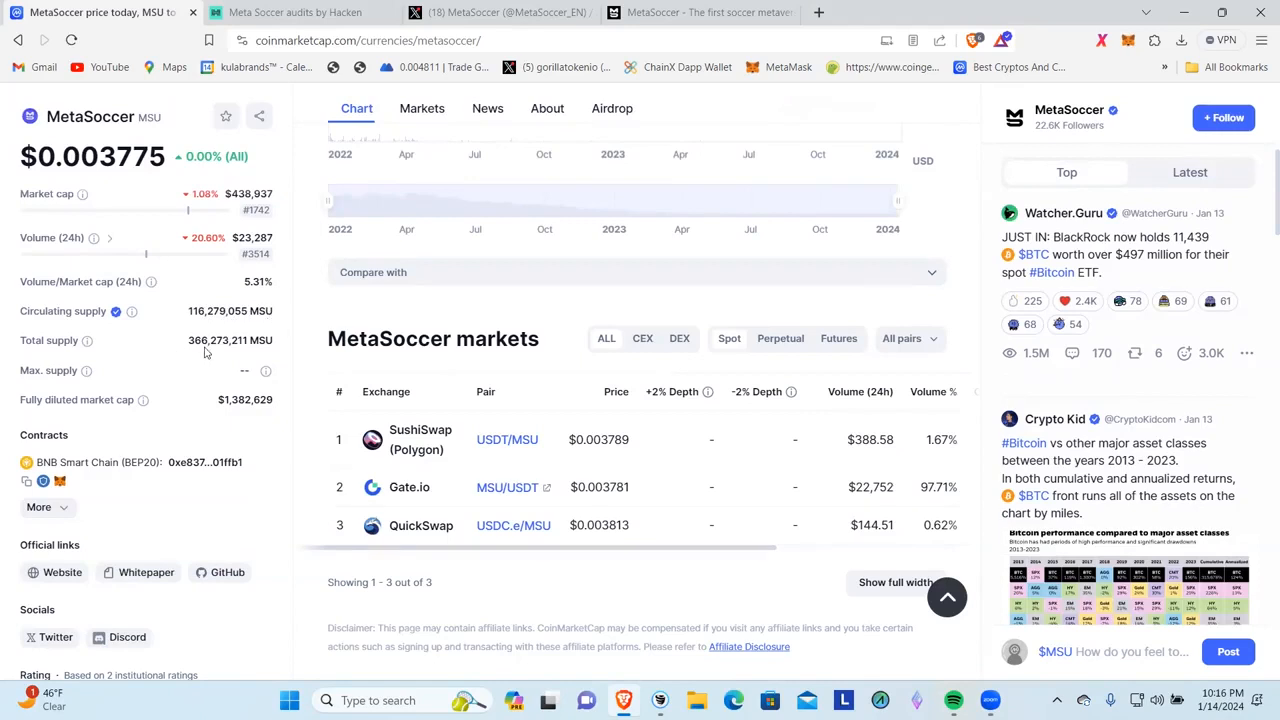
pyautogui.moveTo(256, 376)
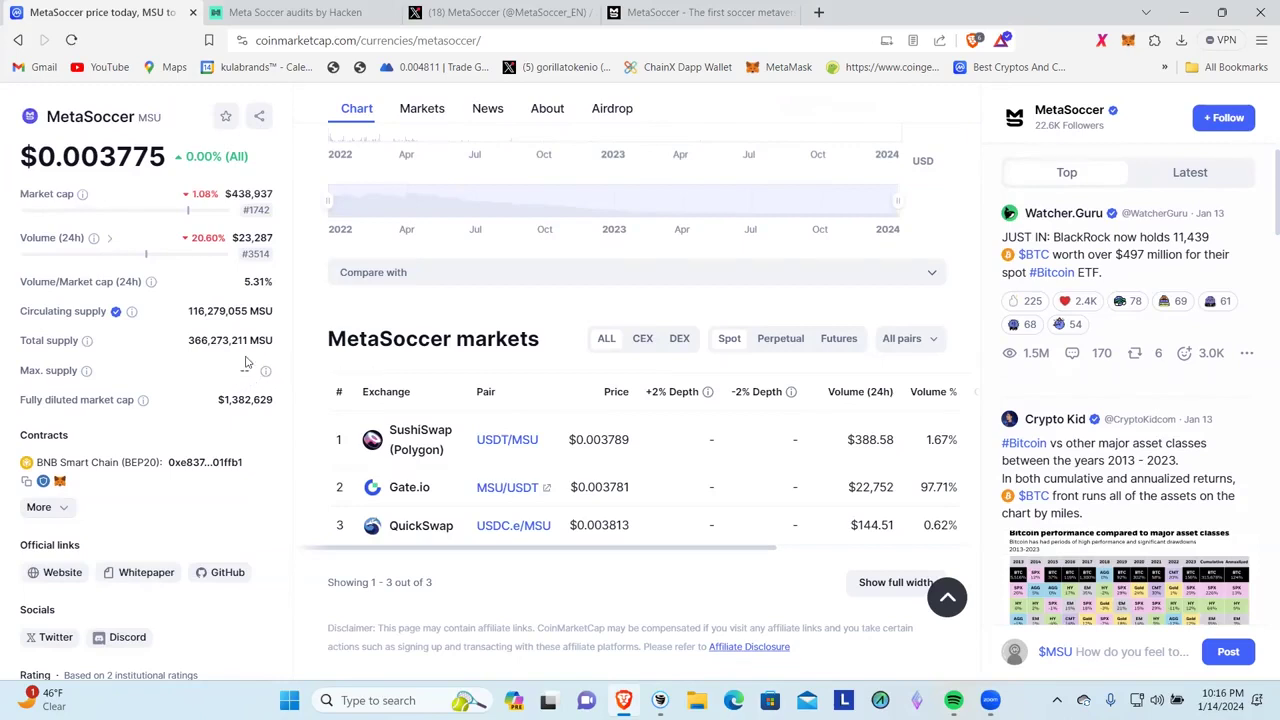
pyautogui.moveTo(264, 370)
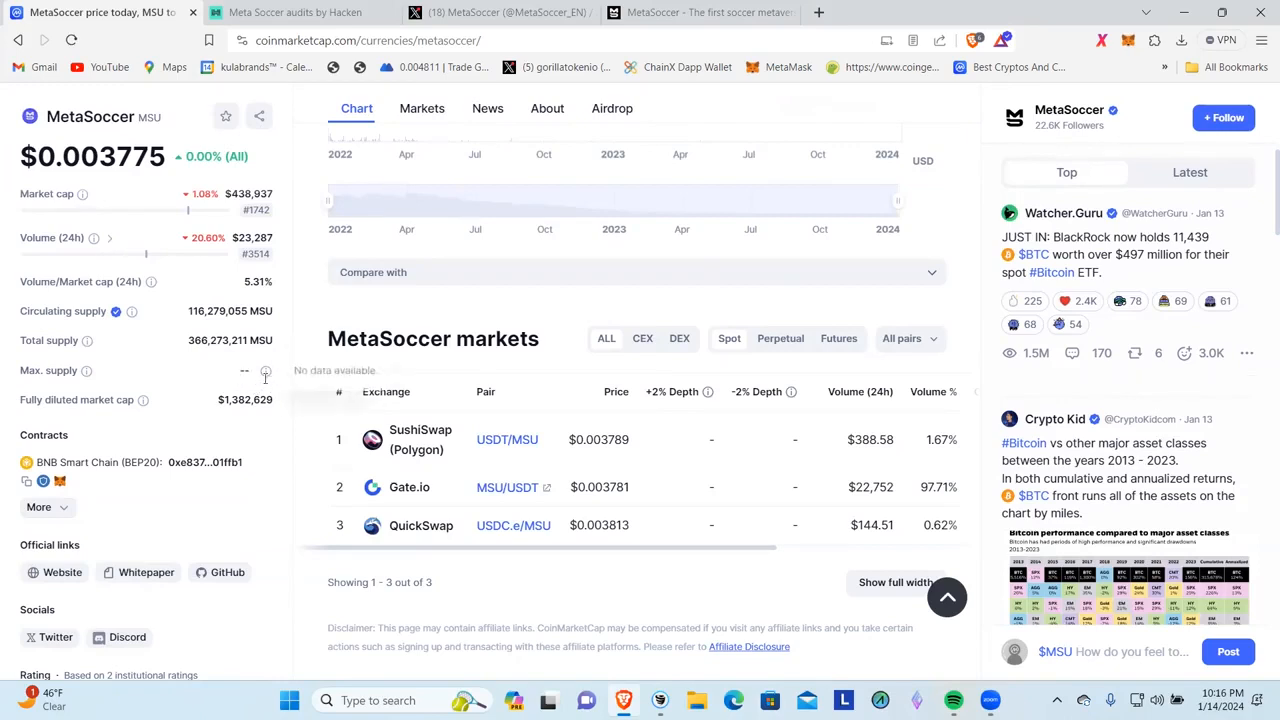
pyautogui.moveTo(88, 370)
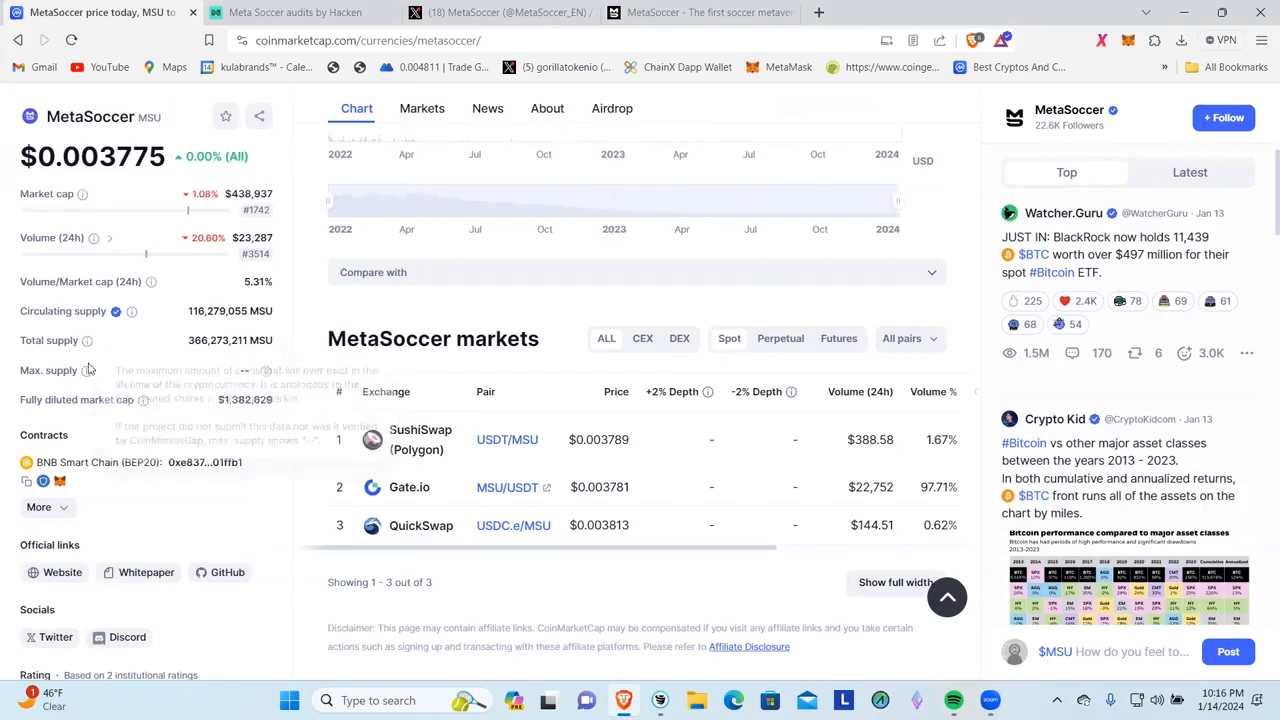
pyautogui.moveTo(284, 464)
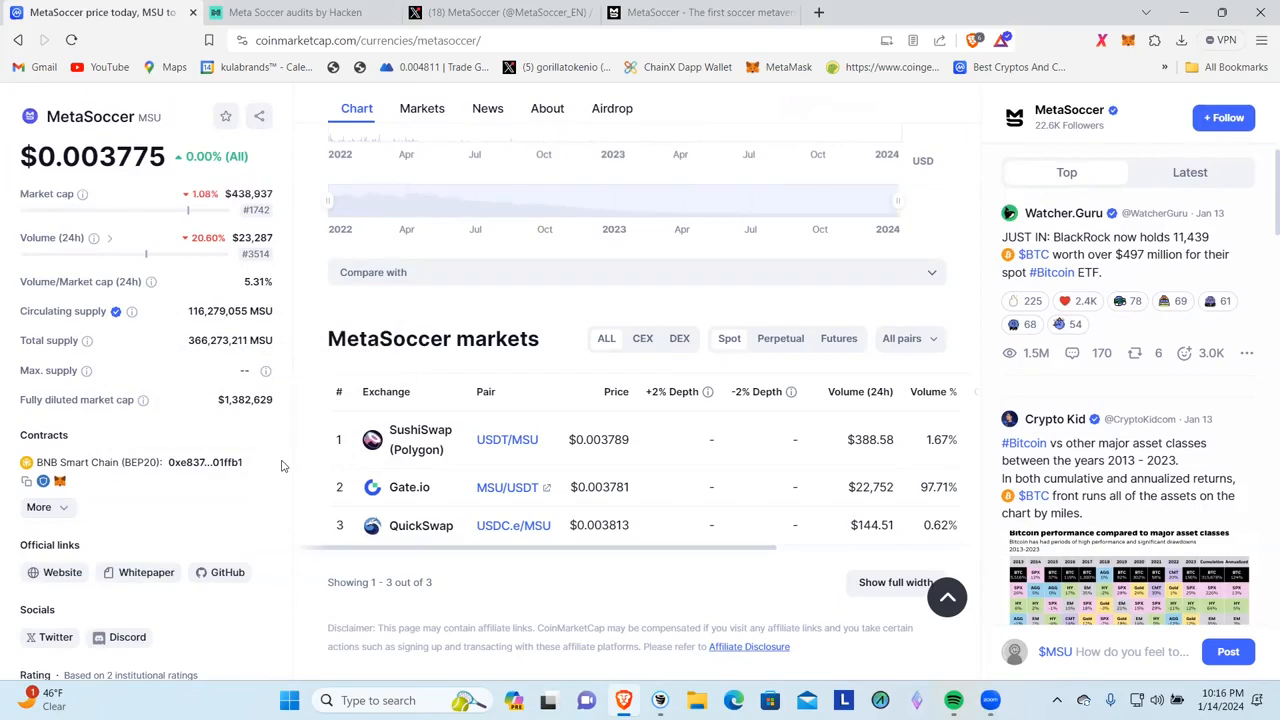
pyautogui.moveTo(142, 400)
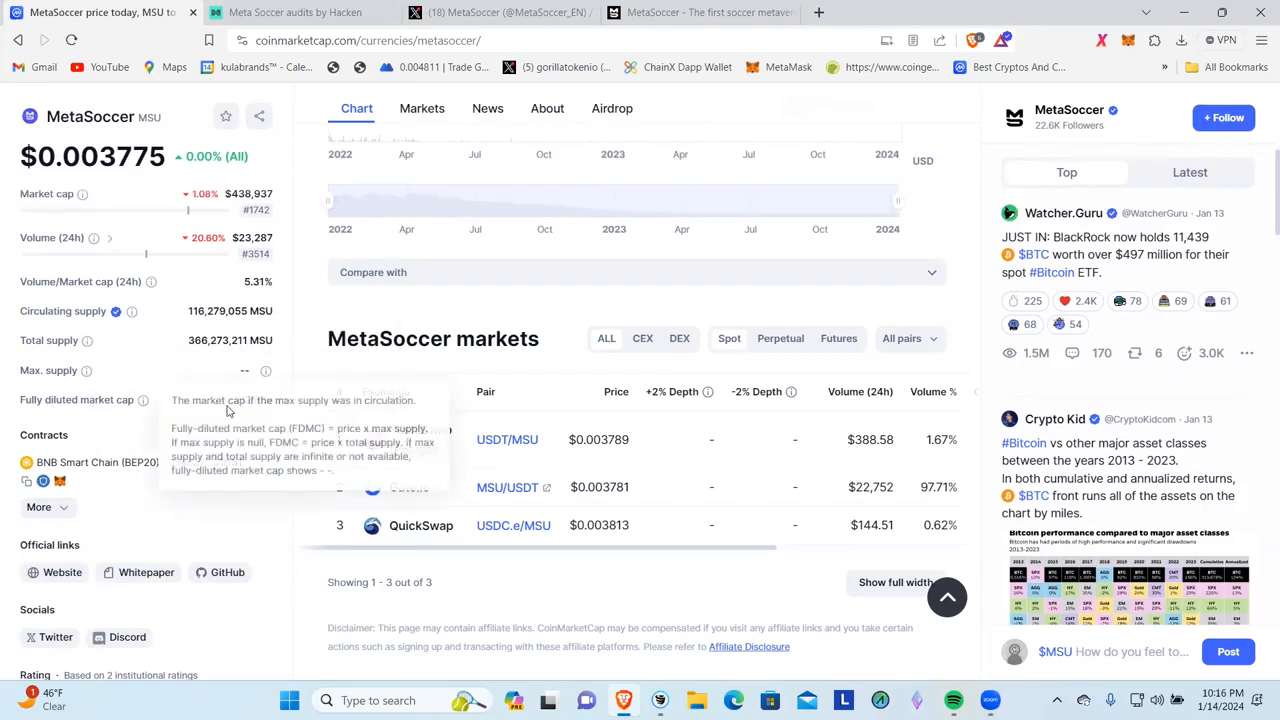
pyautogui.moveTo(290, 520)
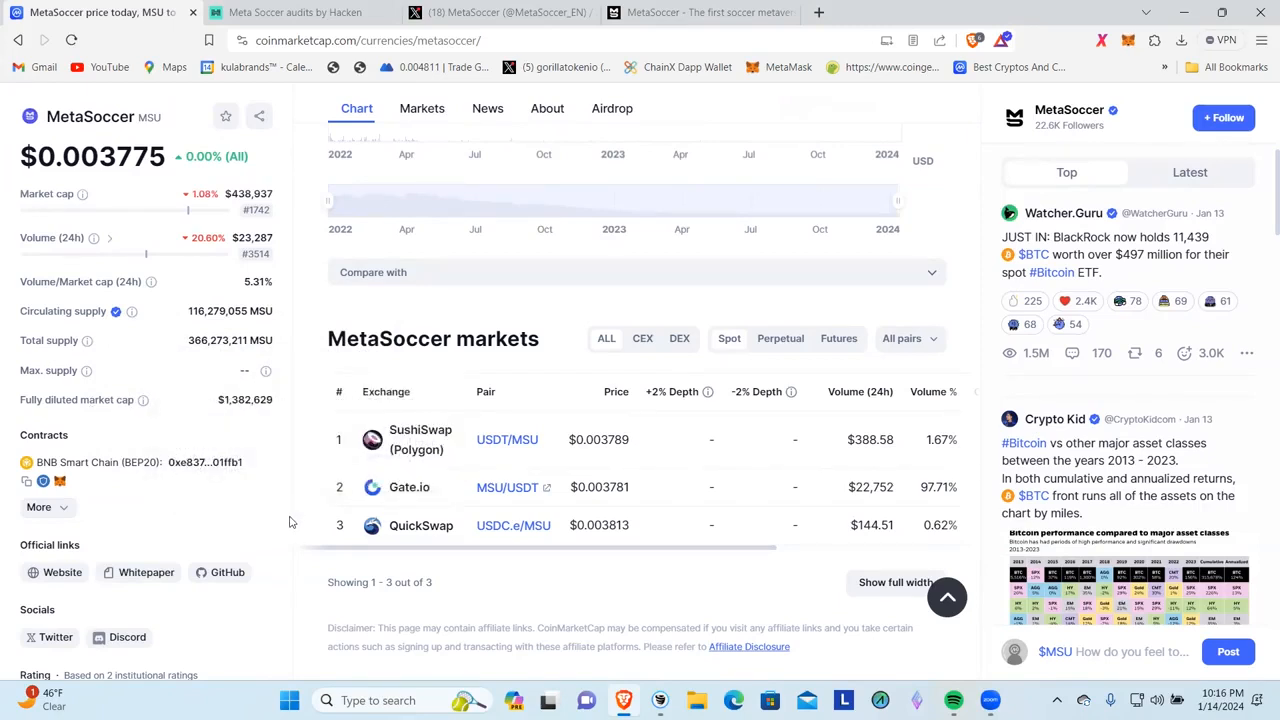
pyautogui.moveTo(284, 492)
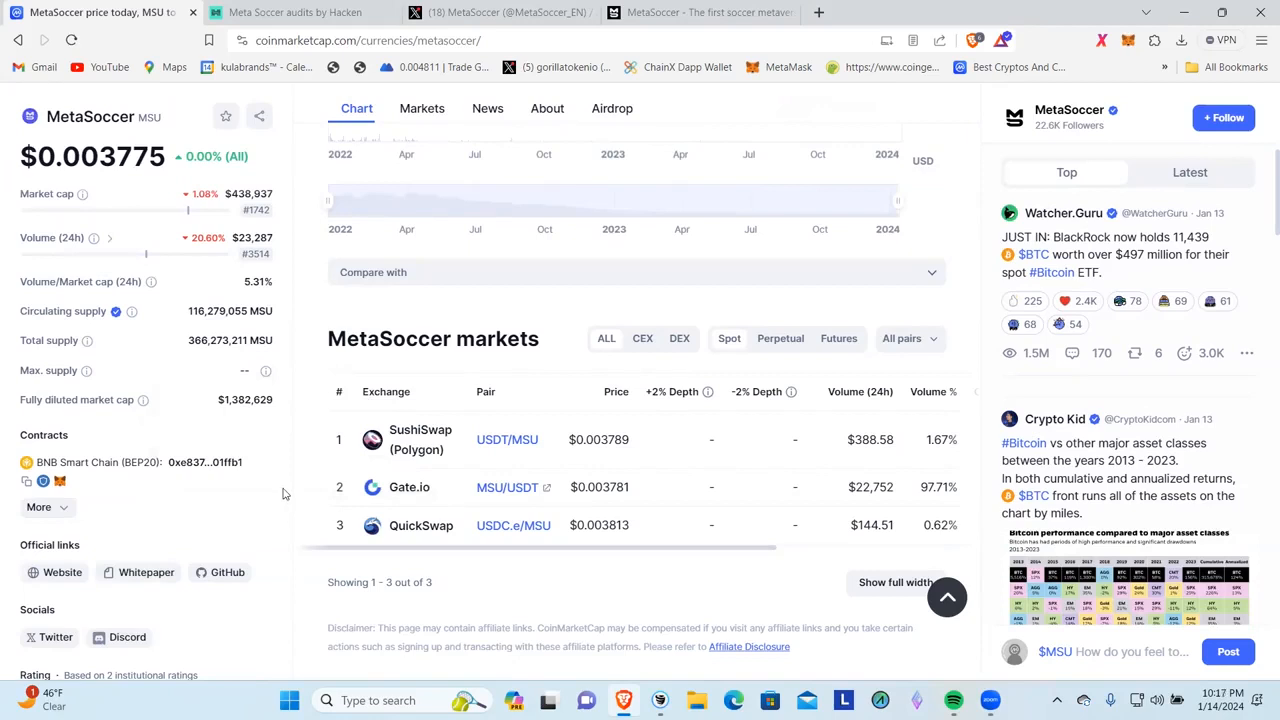
# - Scroll the stats panel to the community rating and the Hacken audit entry
pyautogui.scroll(-3)
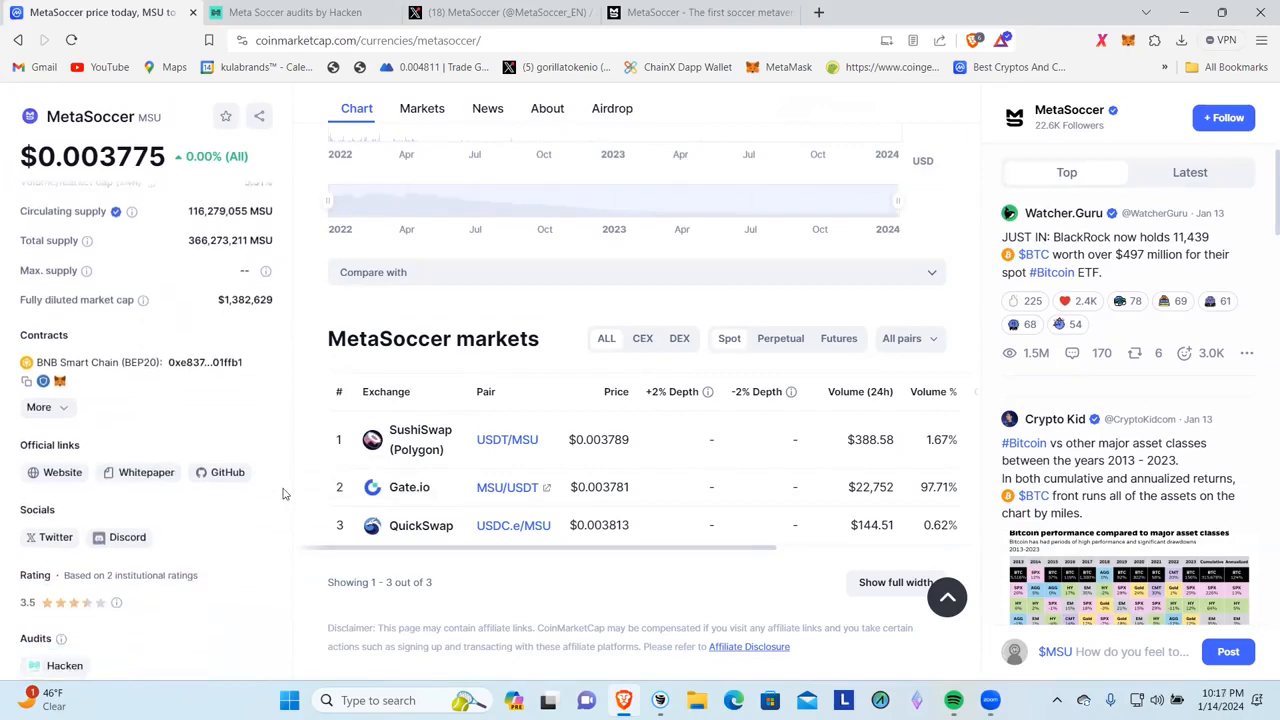
pyautogui.scroll(-3)
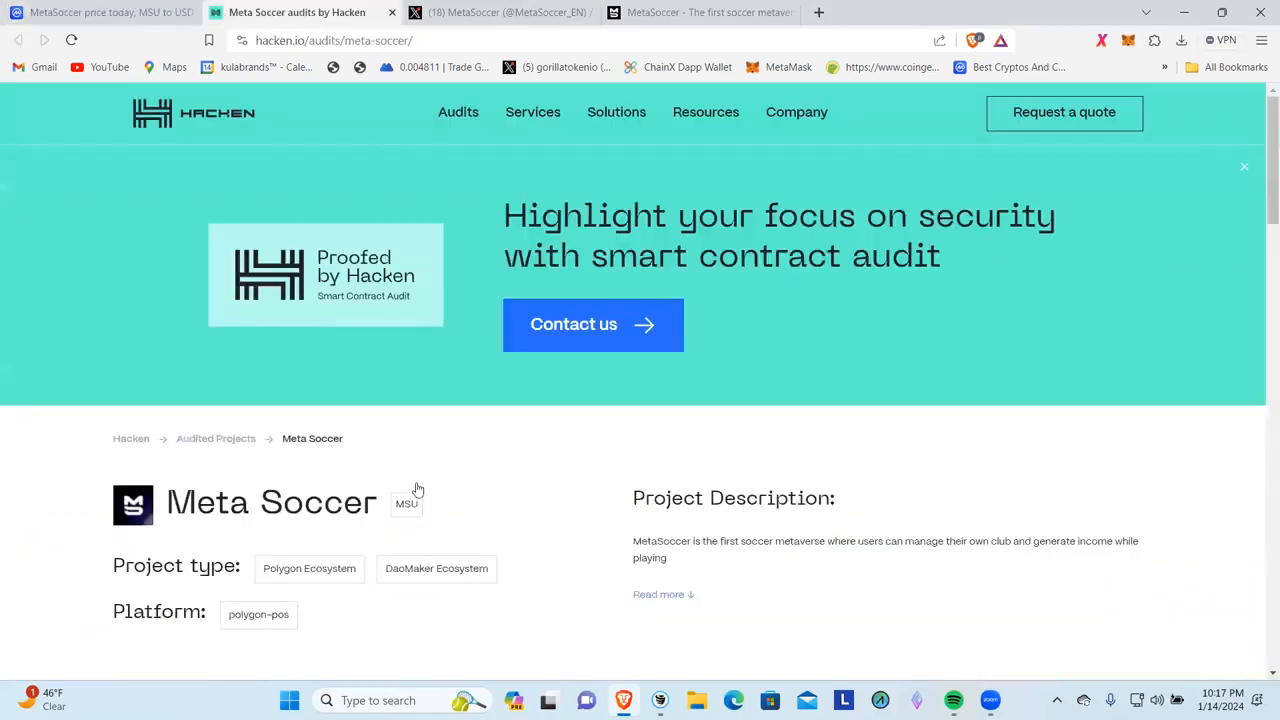
pyautogui.moveTo(494, 496)
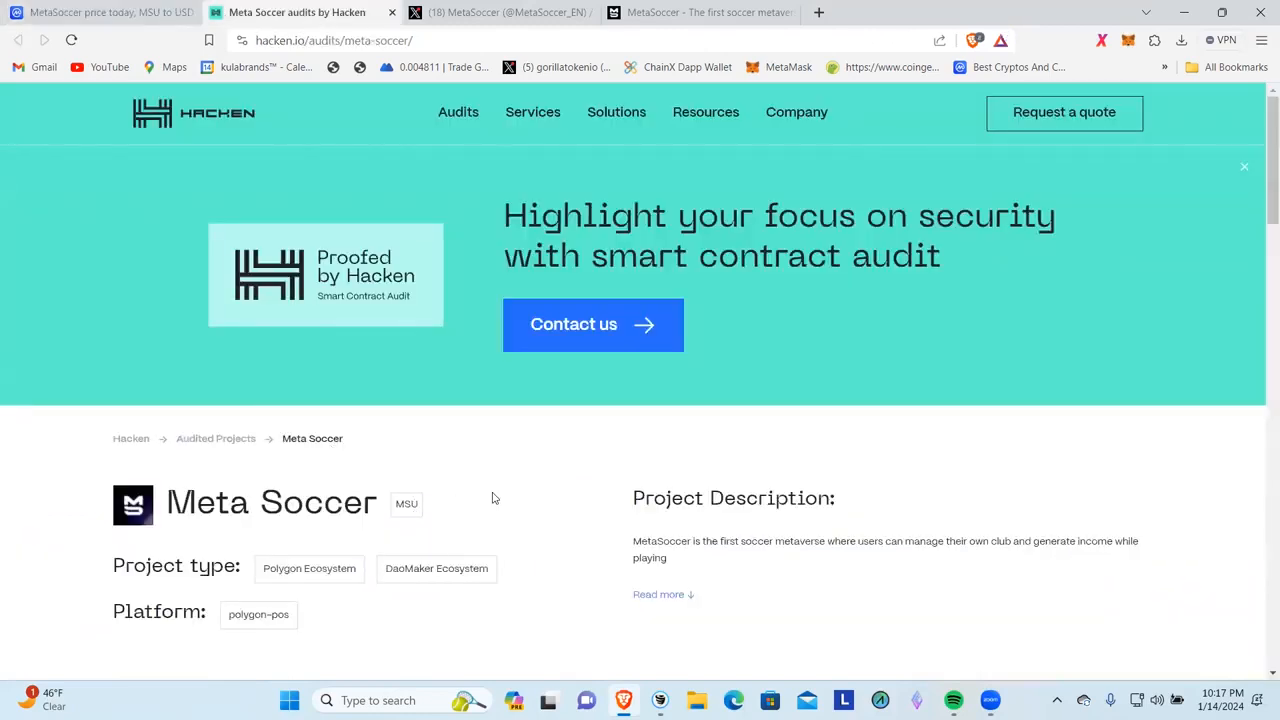
# - Scroll to Hacken's History of Audits showing three 2021 reports, each scored 10
pyautogui.scroll(-3)
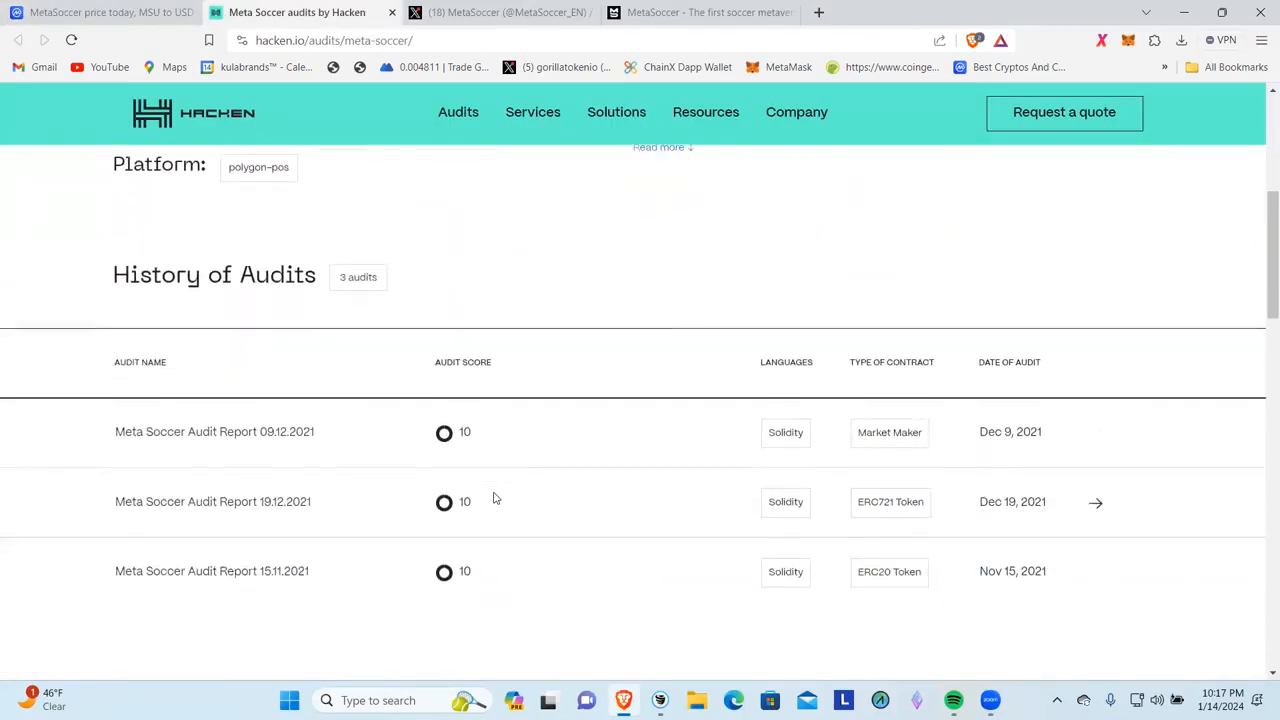
pyautogui.scroll(-3)
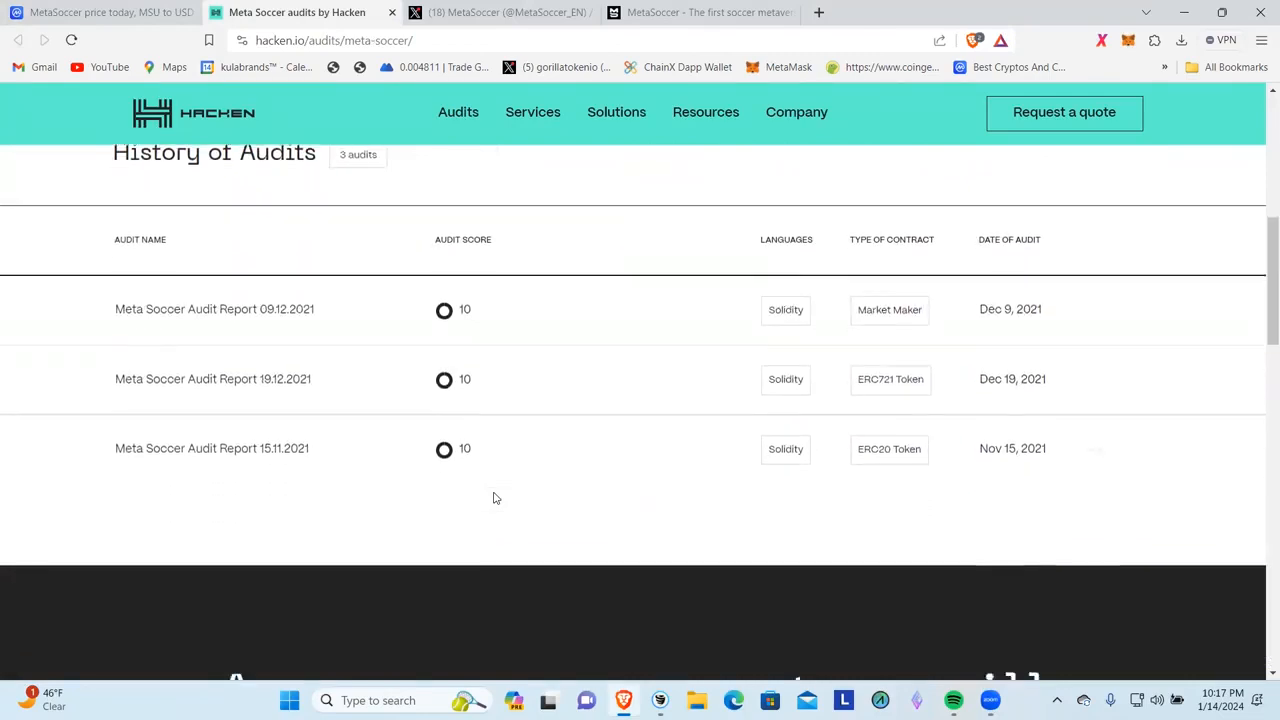
pyautogui.scroll(-3)
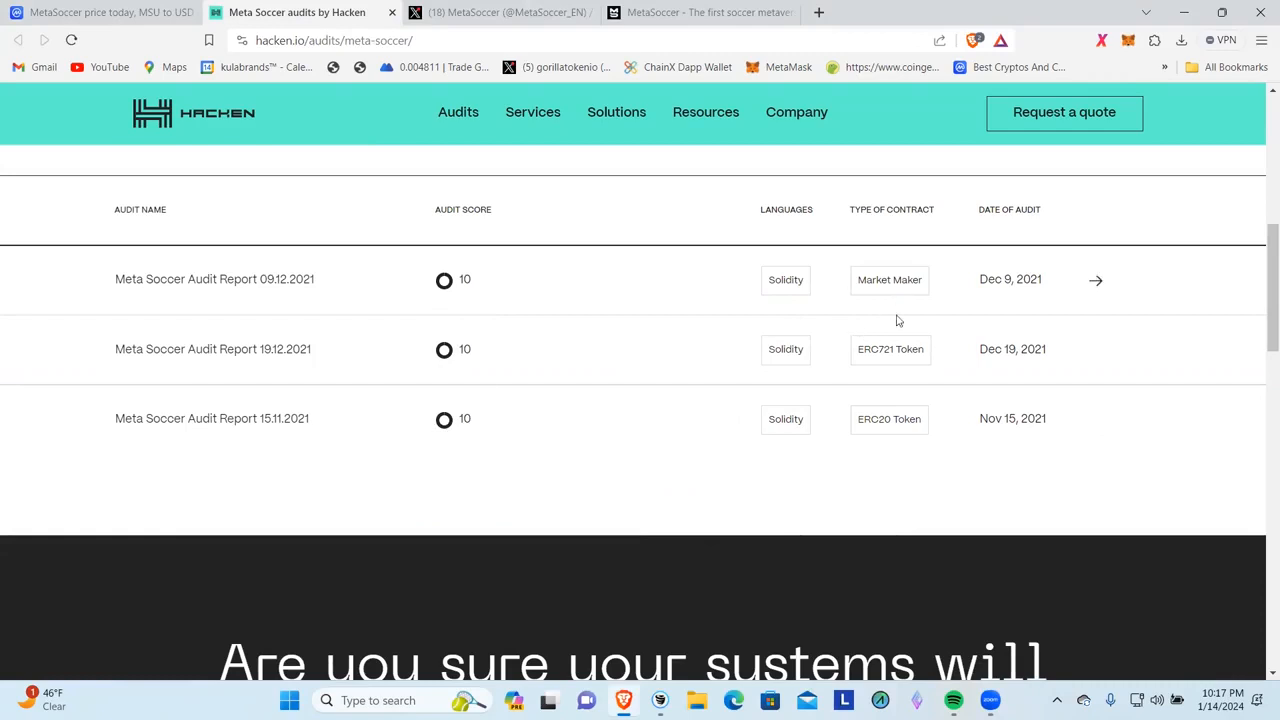
pyautogui.moveTo(860, 450)
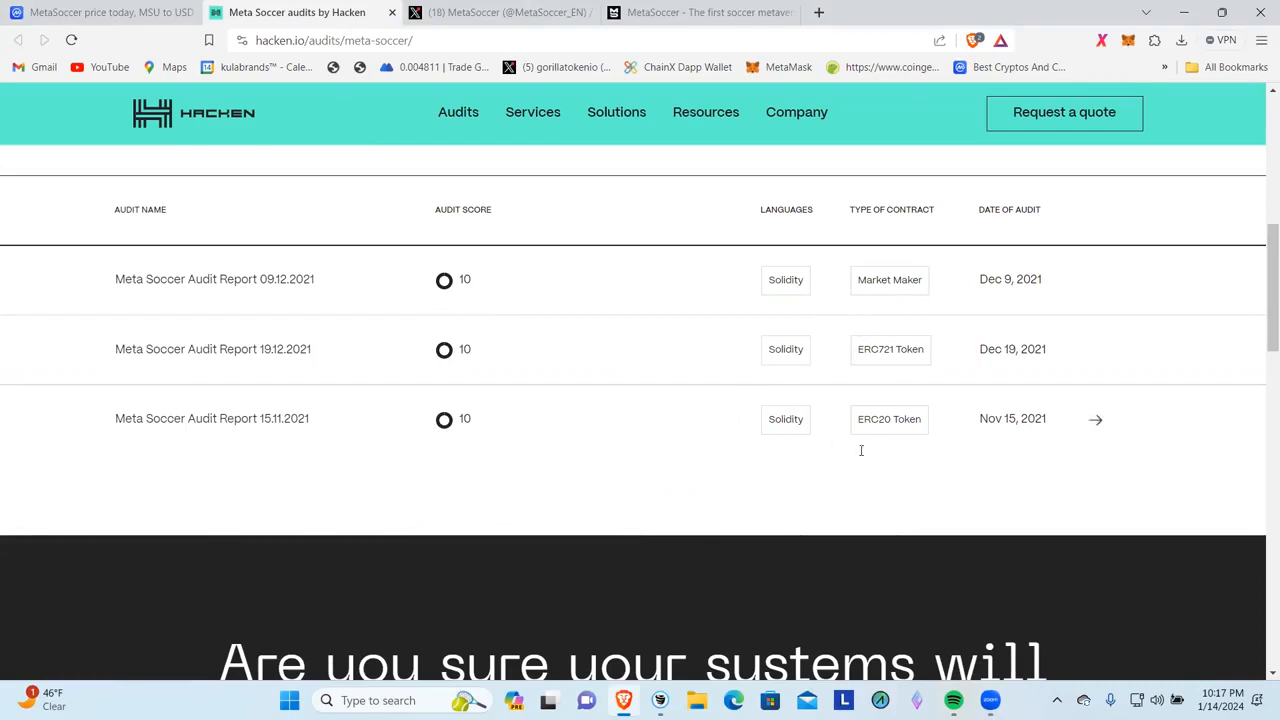
pyautogui.moveTo(946, 332)
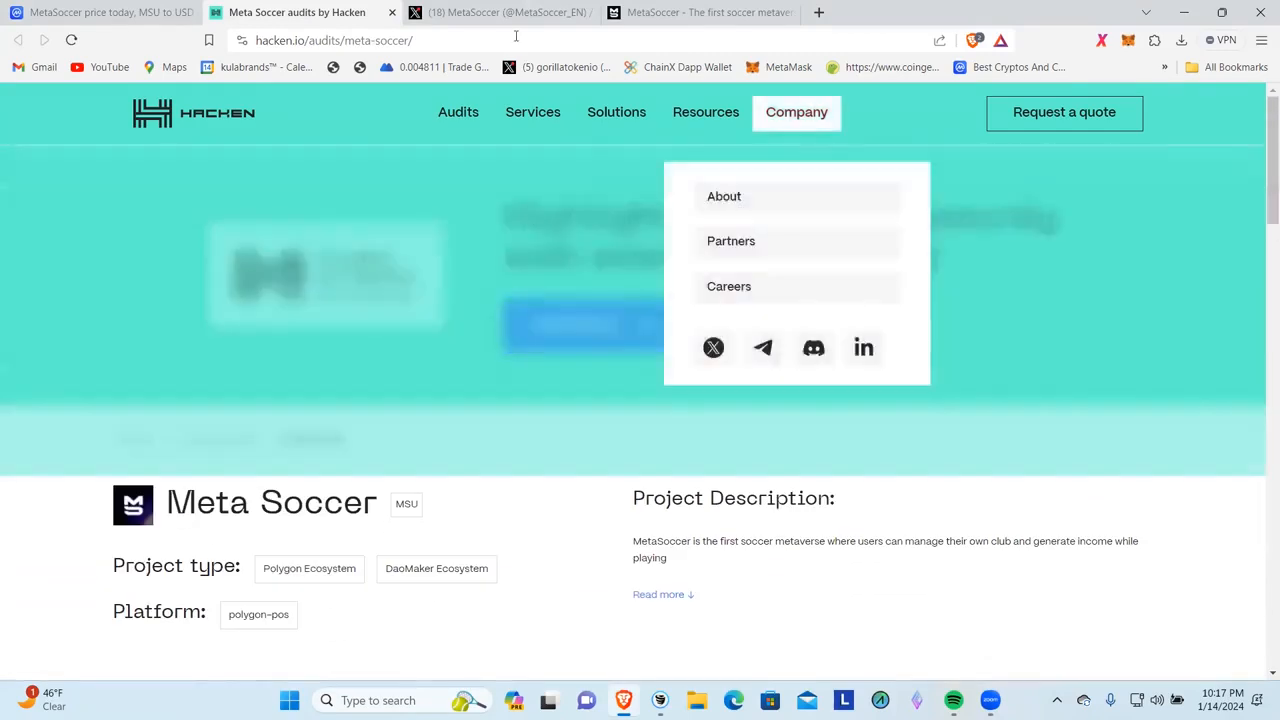
pyautogui.moveTo(502, 12)
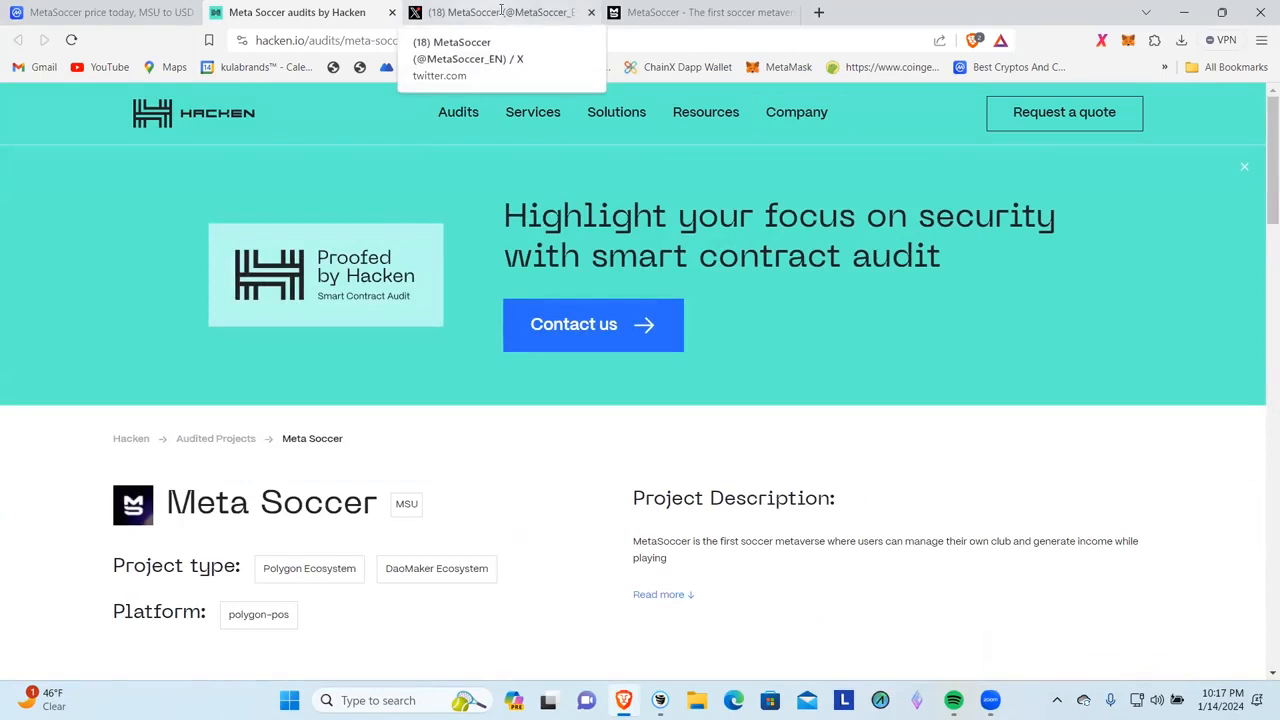
# - Read the MetaSoccer_EN posts feed back to December 2023
pyautogui.click(500, 12)
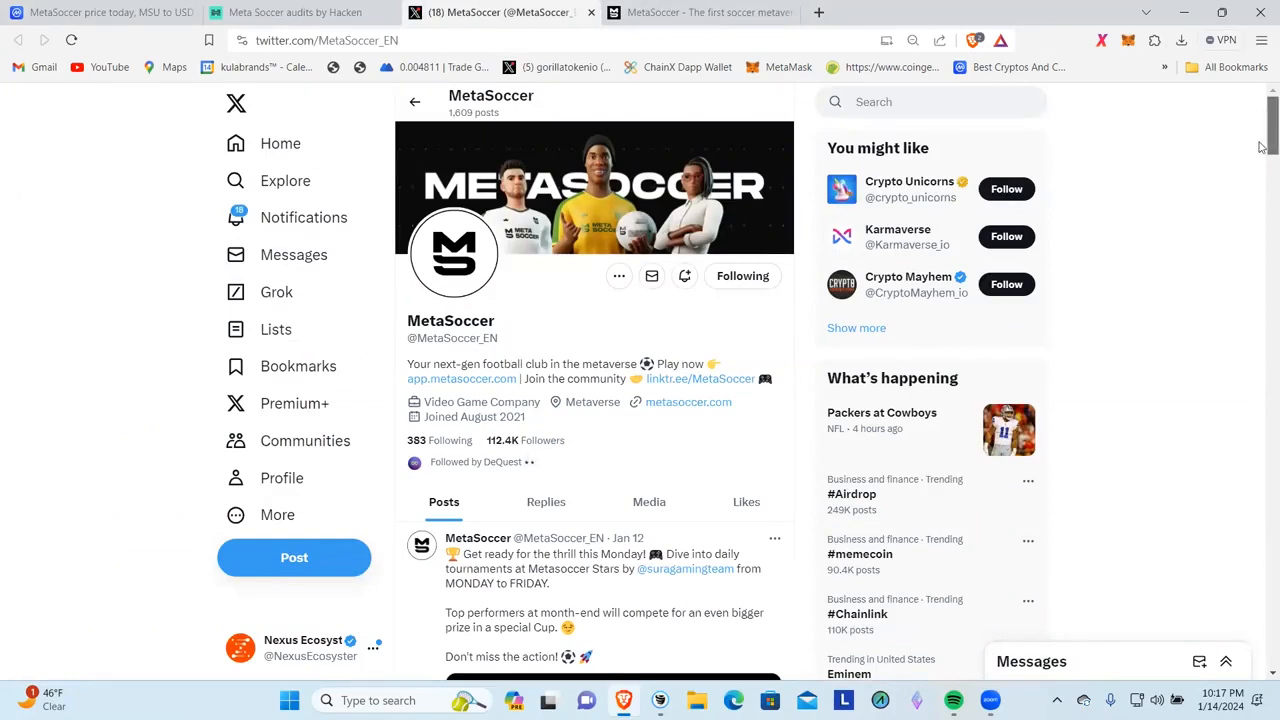
pyautogui.moveTo(448, 132)
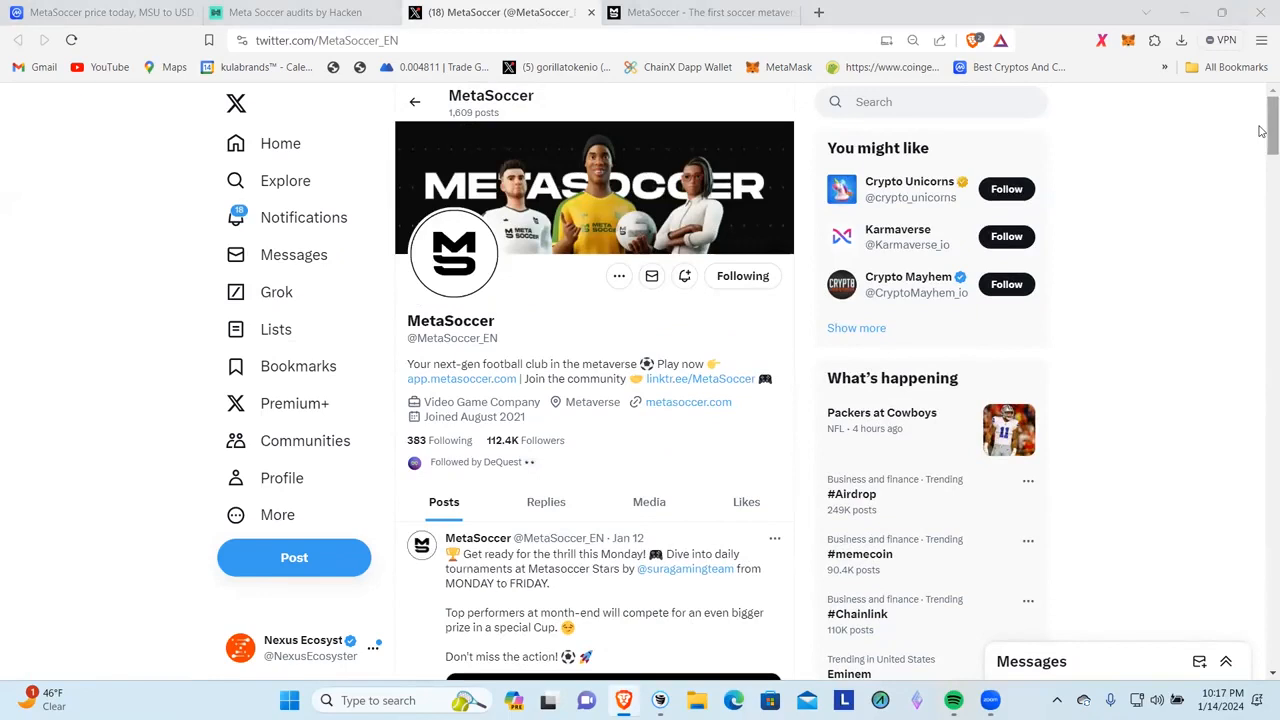
pyautogui.scroll(-3)
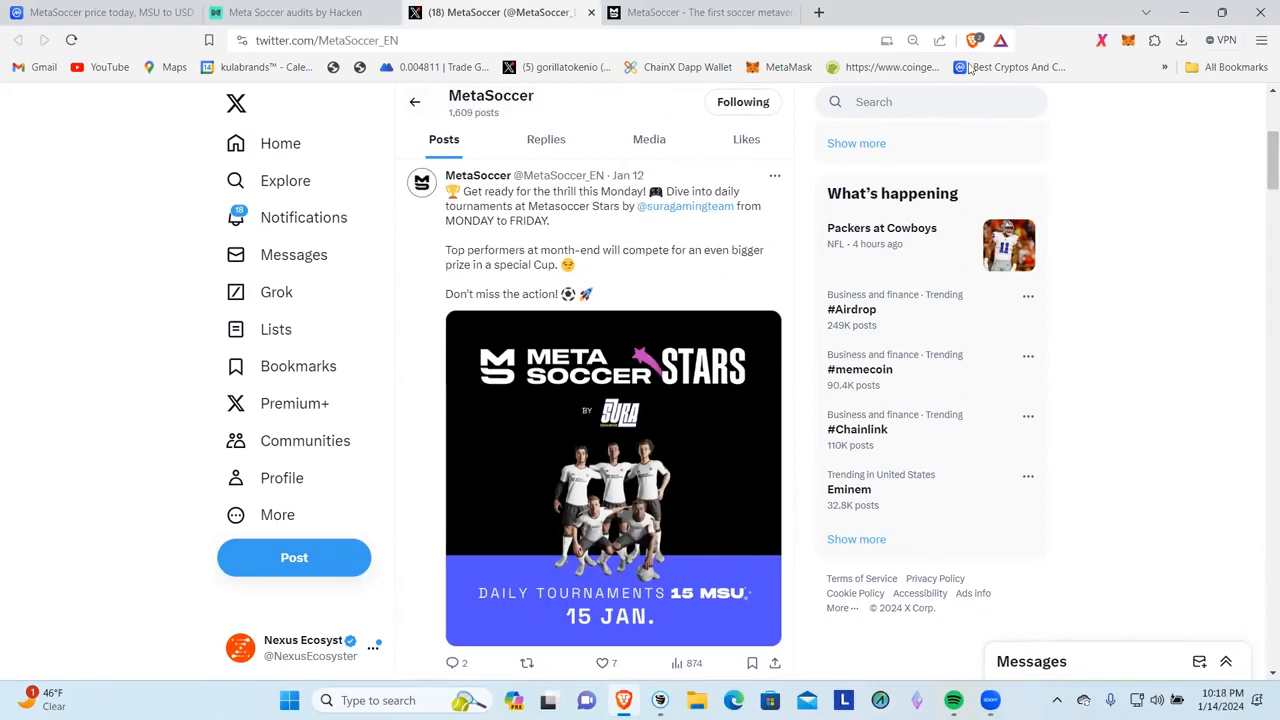
pyautogui.scroll(-3)
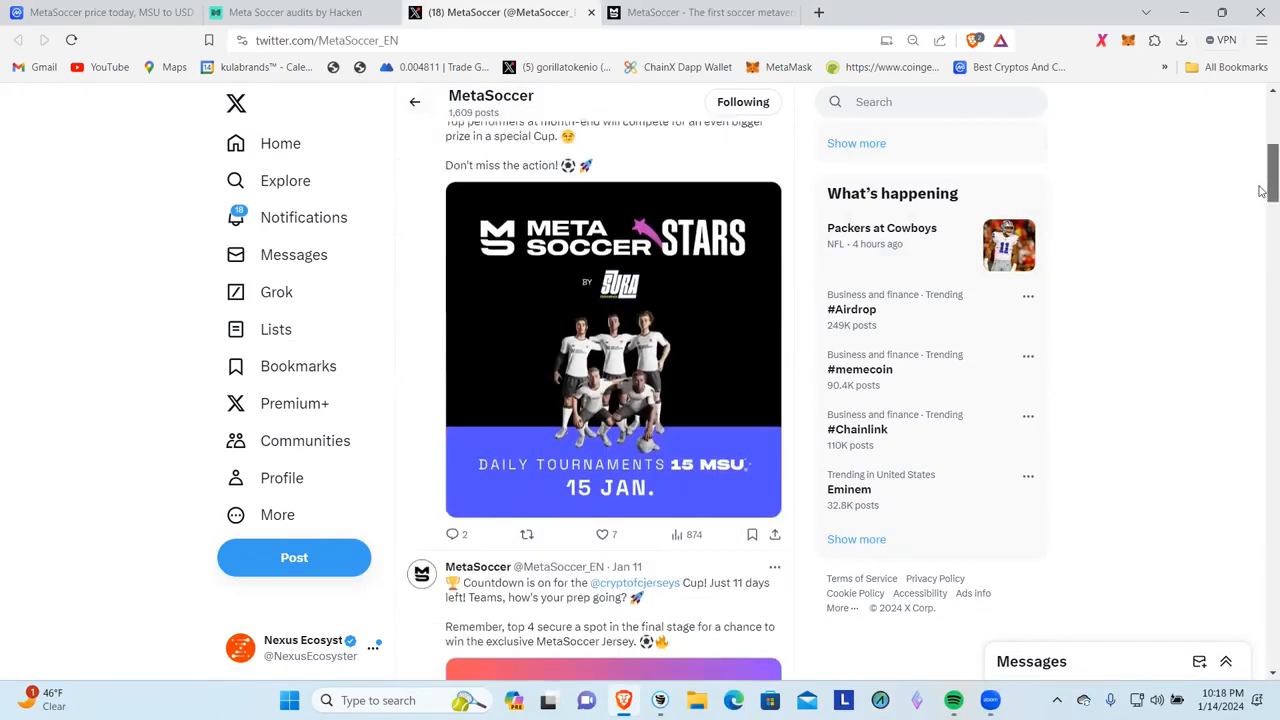
pyautogui.scroll(-3)
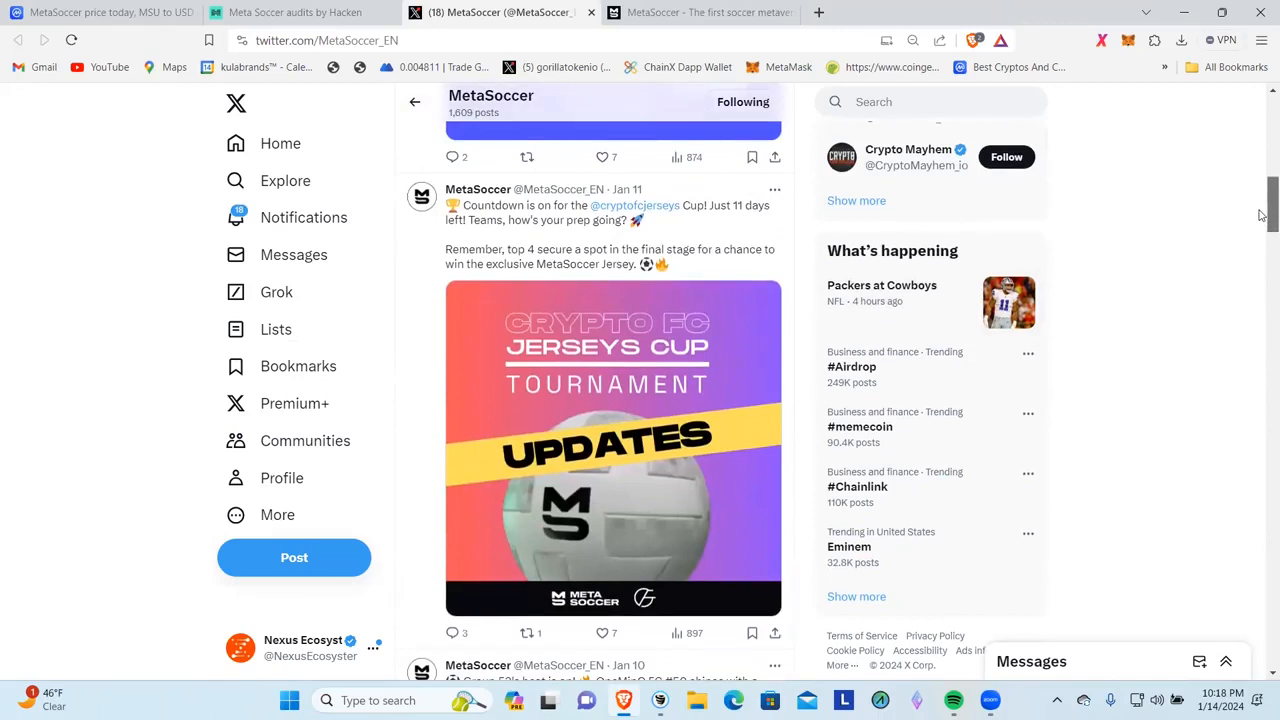
pyautogui.scroll(3)
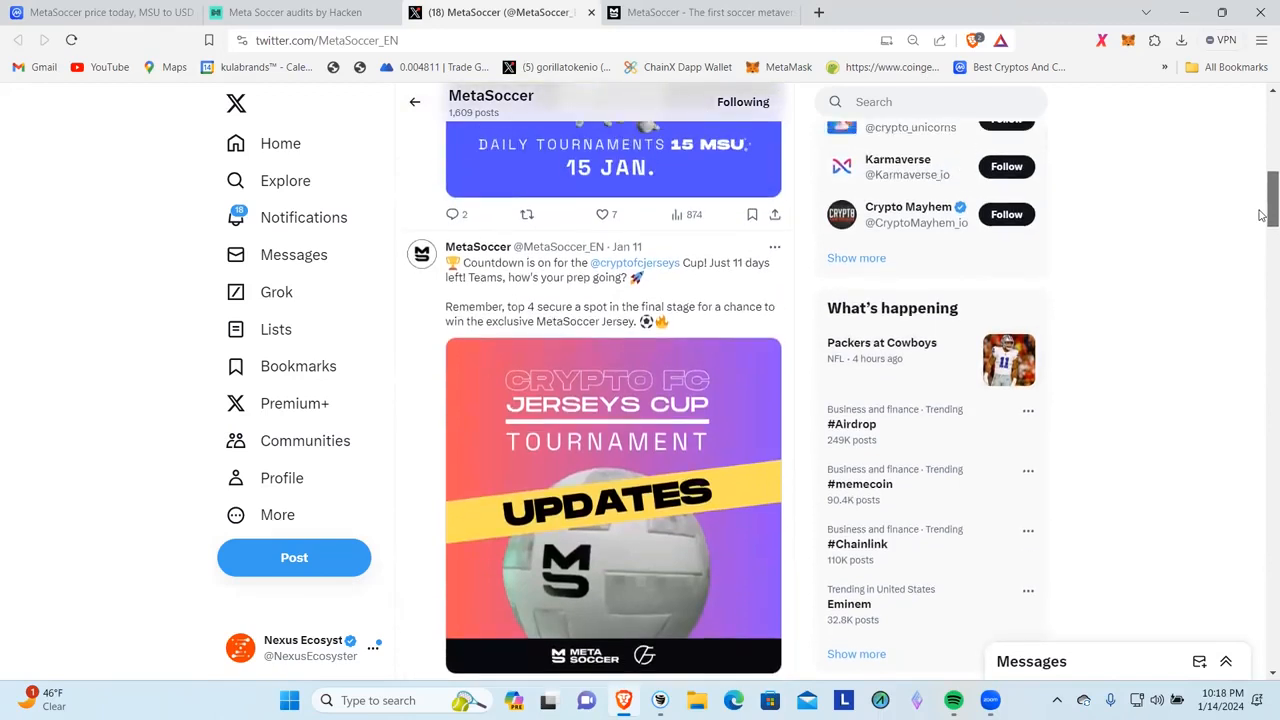
pyautogui.scroll(-3)
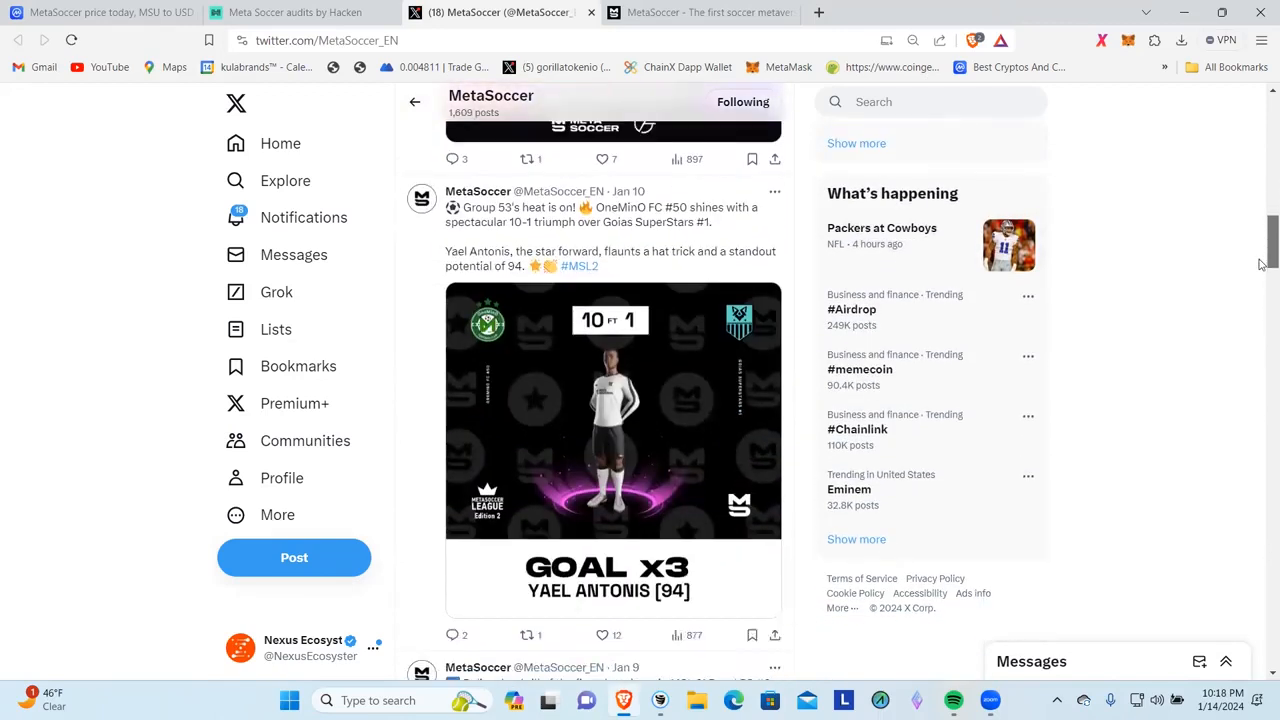
pyautogui.scroll(-3)
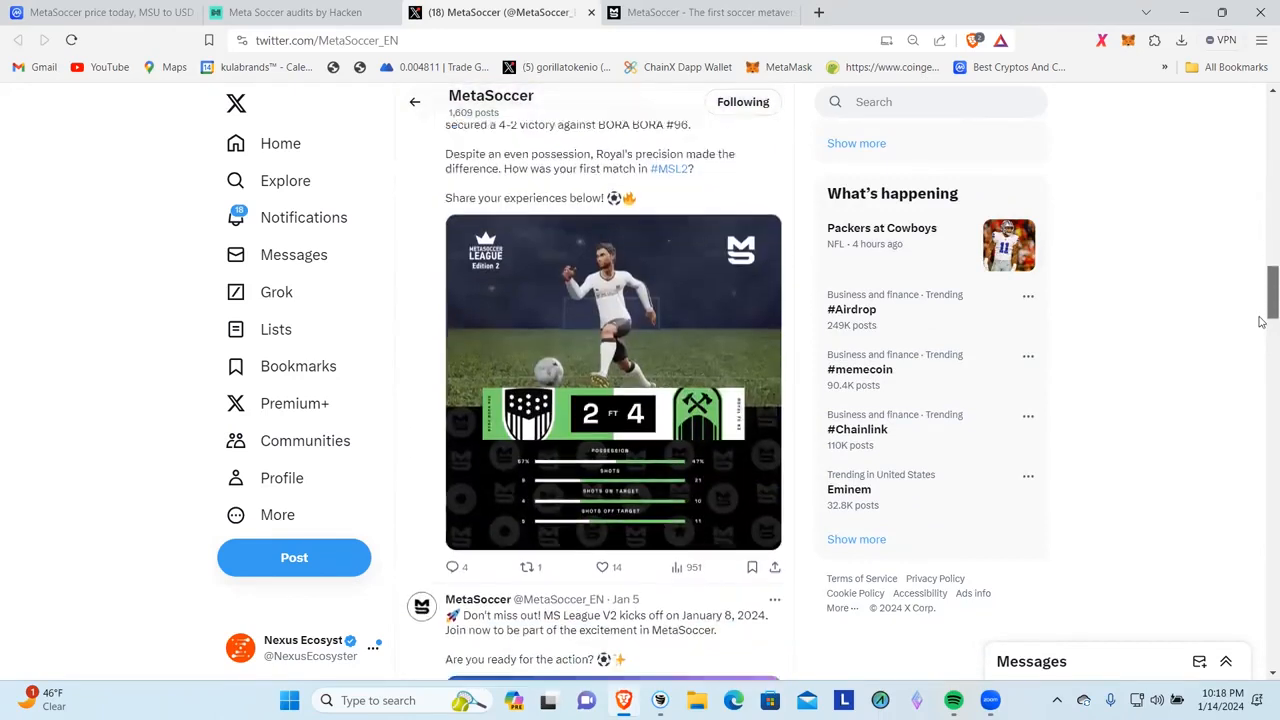
pyautogui.scroll(-3)
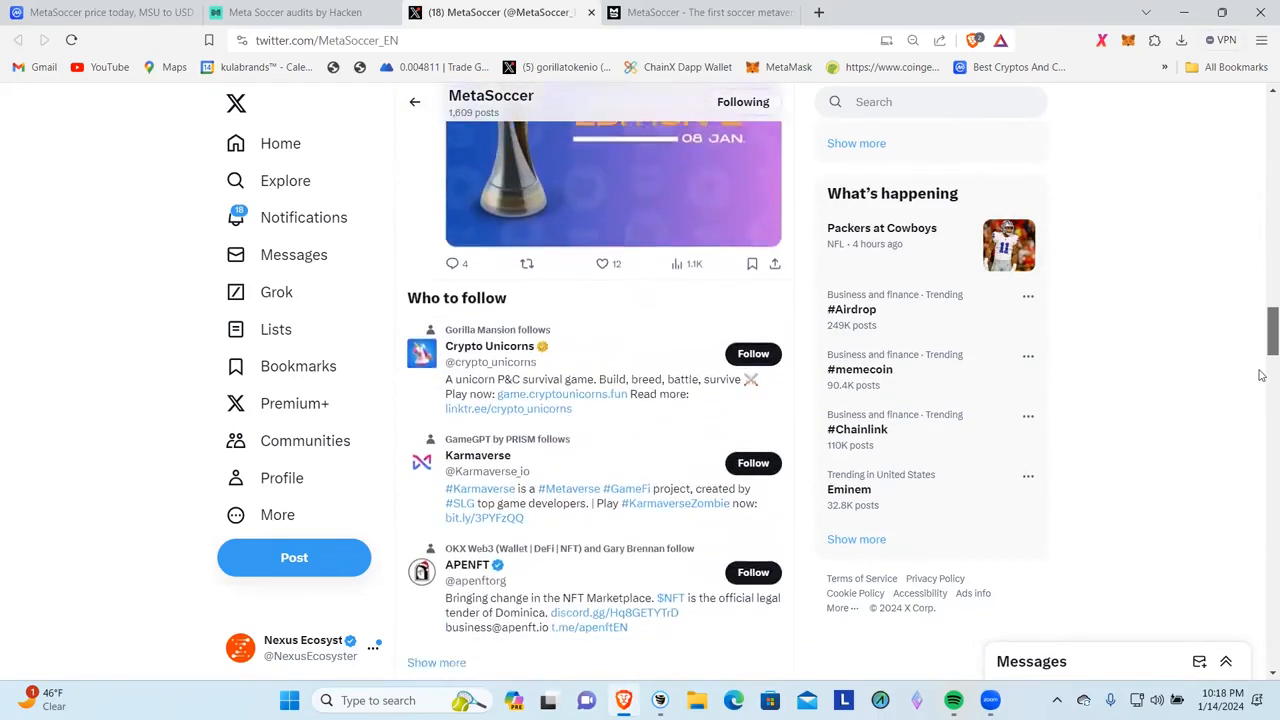
pyautogui.scroll(-3)
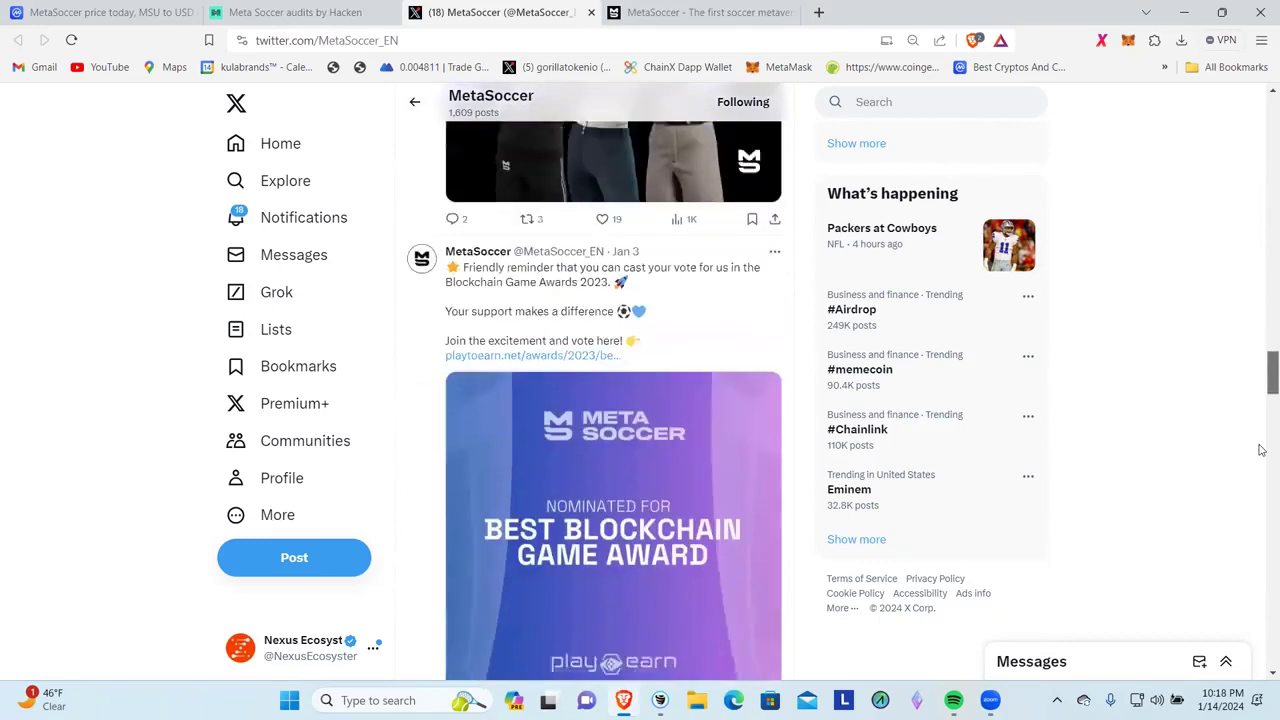
pyautogui.scroll(-3)
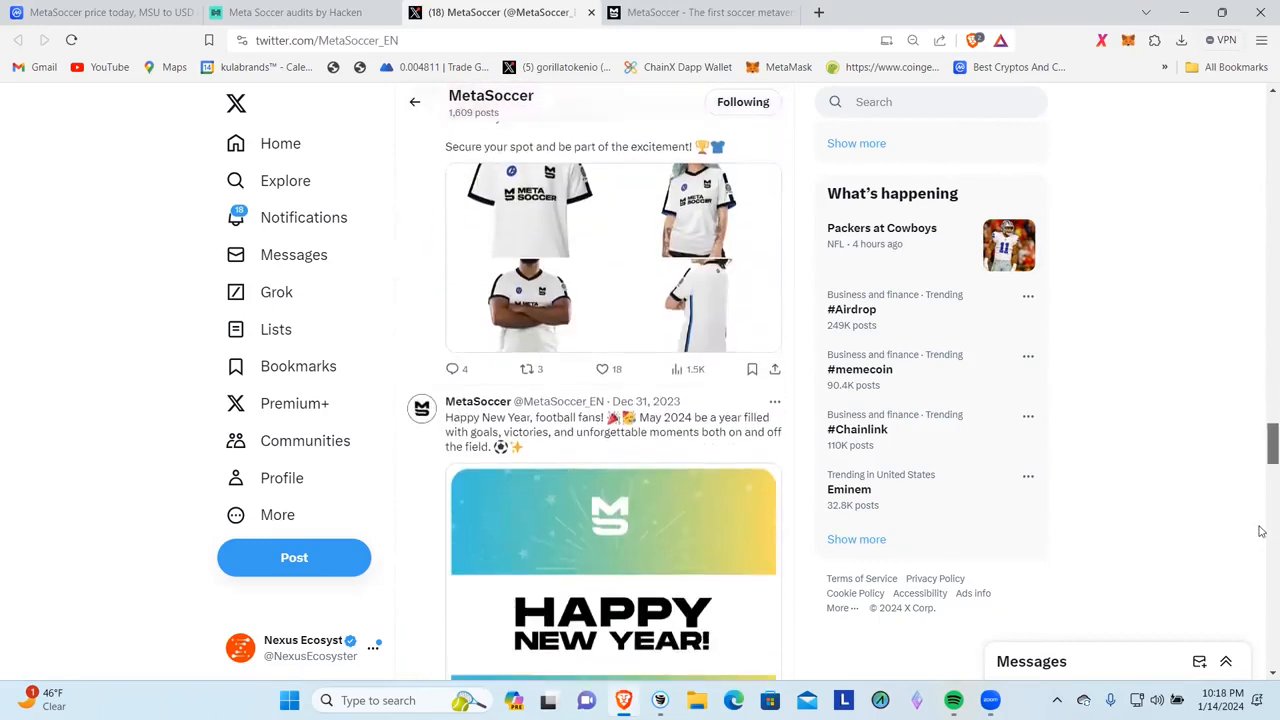
pyautogui.scroll(-3)
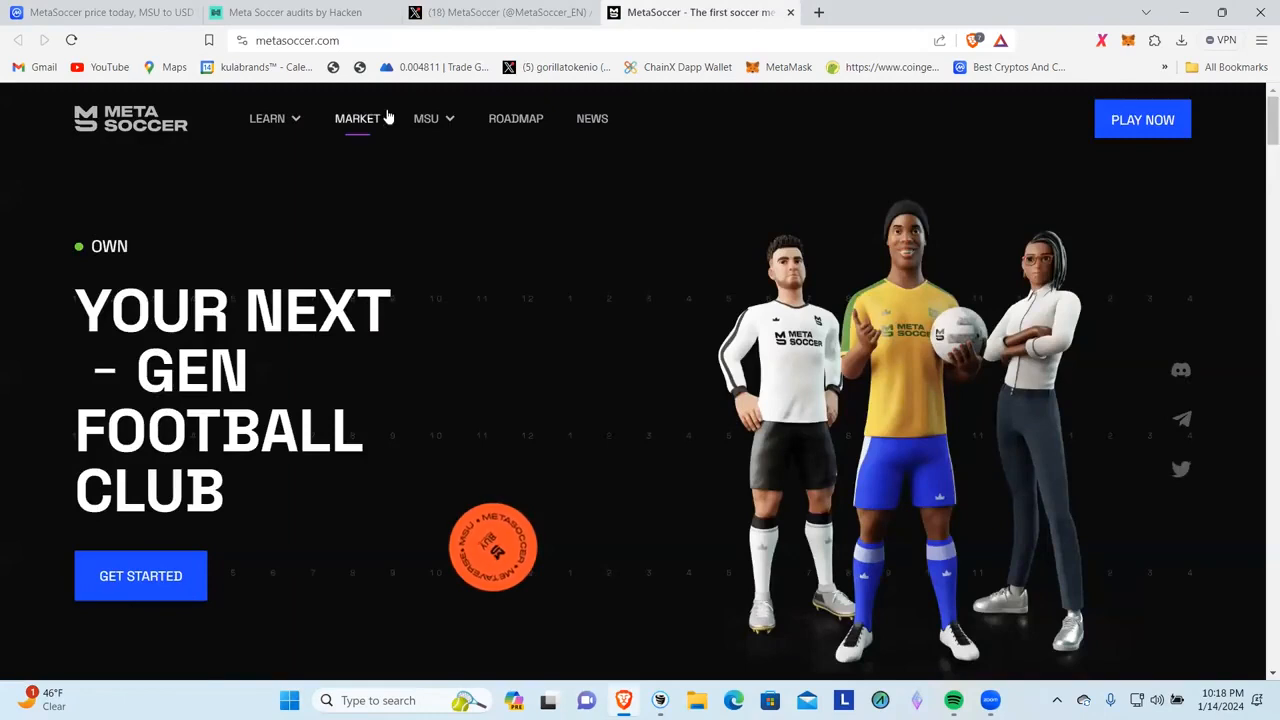
# - Expand the Learn menu listing Youth Scouts, Players, Stadiums and MSU and MSC
pyautogui.click(268, 118)
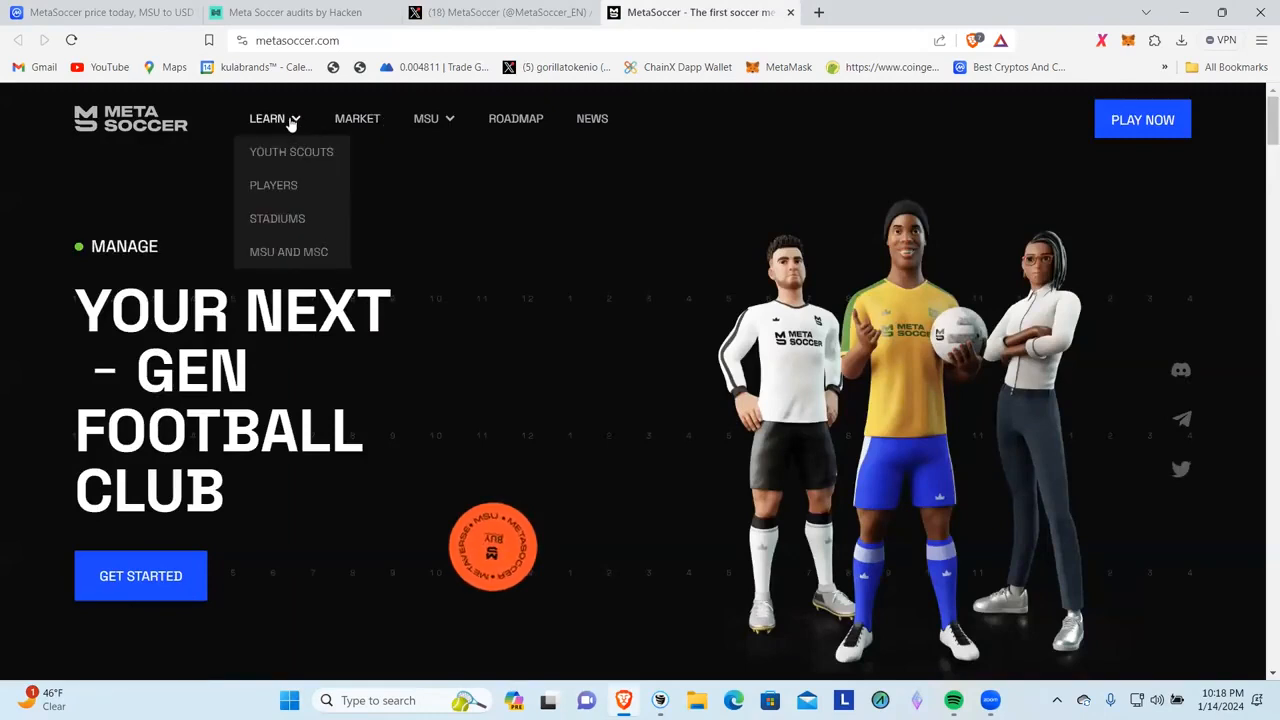
pyautogui.moveTo(276, 168)
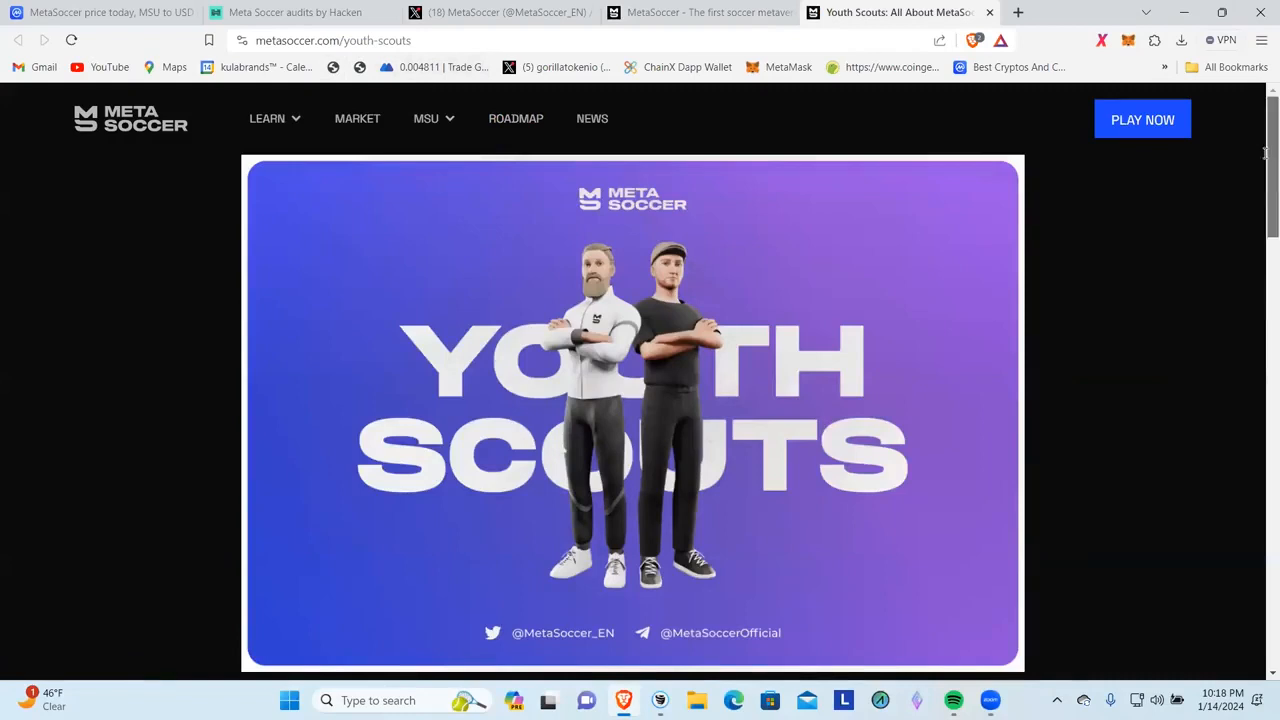
# - Read the Youth Scouts article through attributes, expertise, special abilities and knowledge levels, then return to the top
pyautogui.scroll(-3)
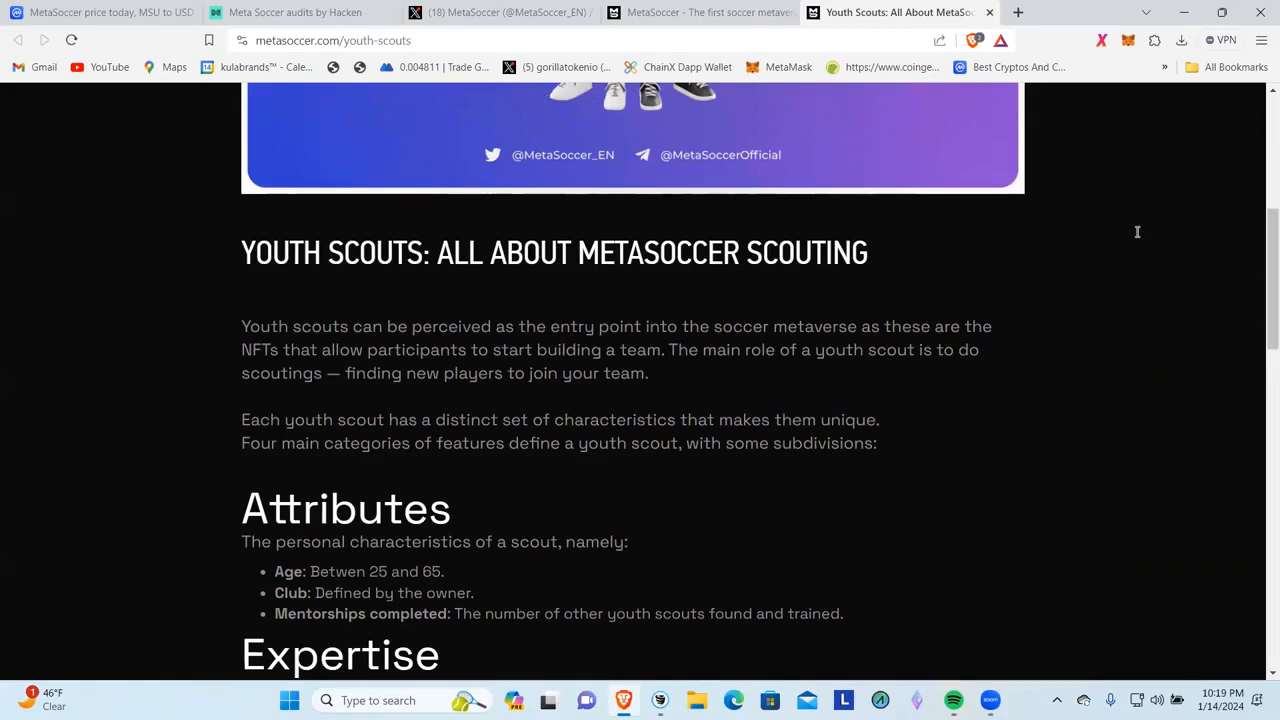
pyautogui.scroll(3)
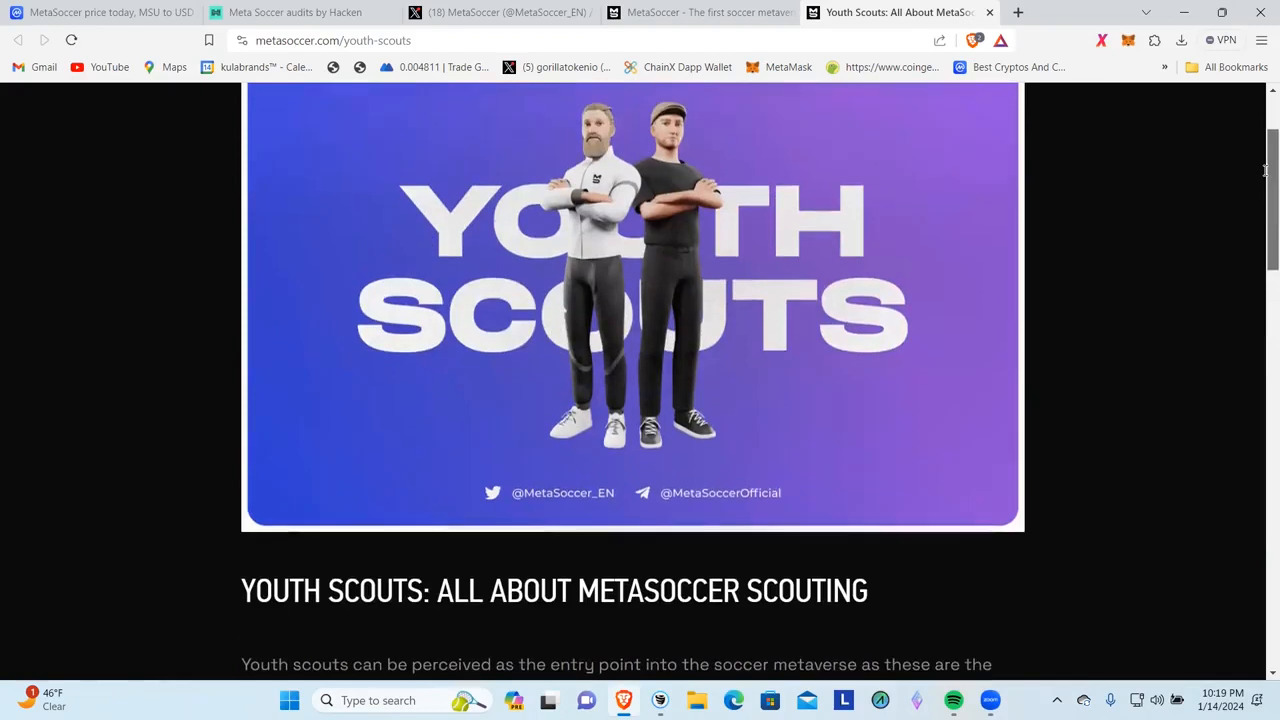
pyautogui.scroll(-3)
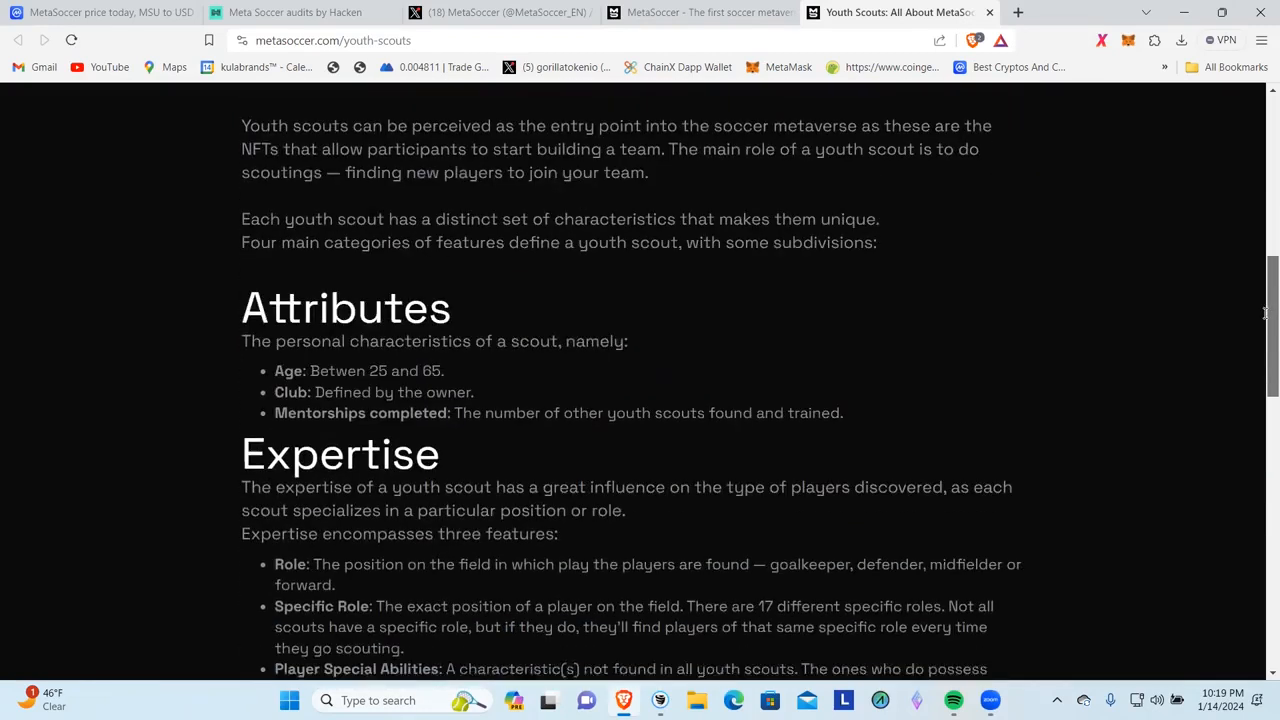
pyautogui.scroll(-3)
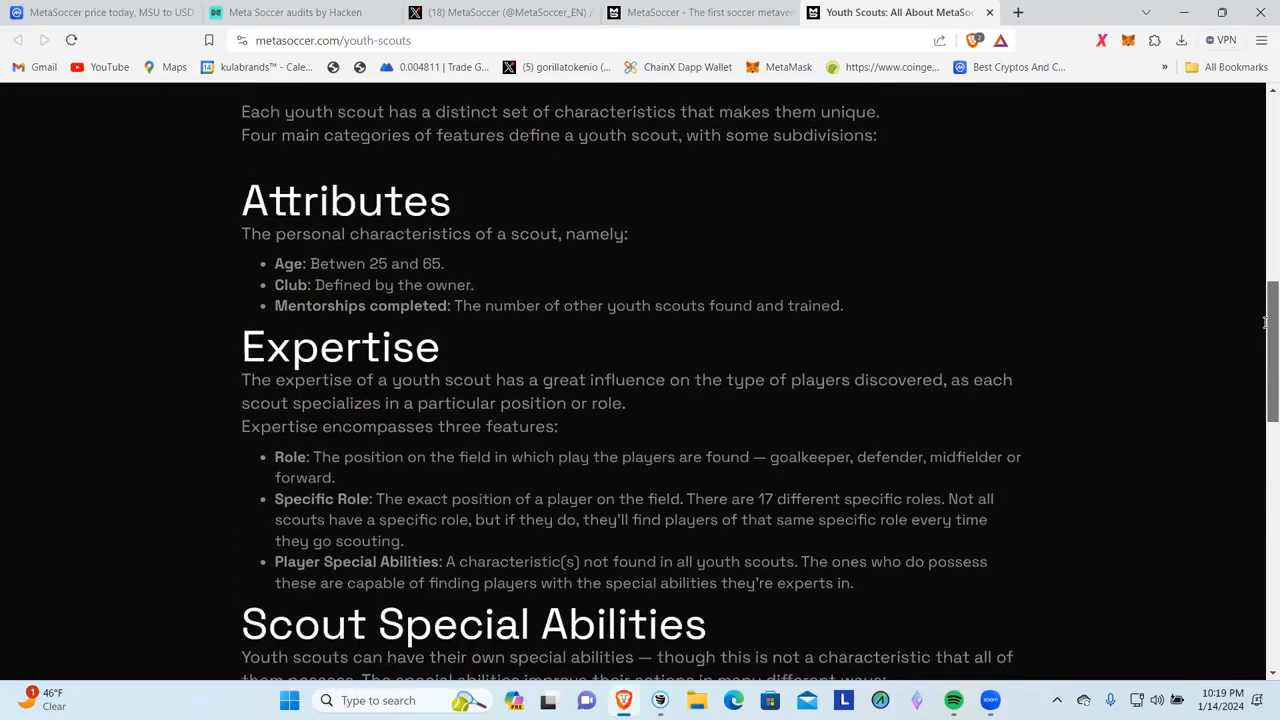
pyautogui.scroll(-3)
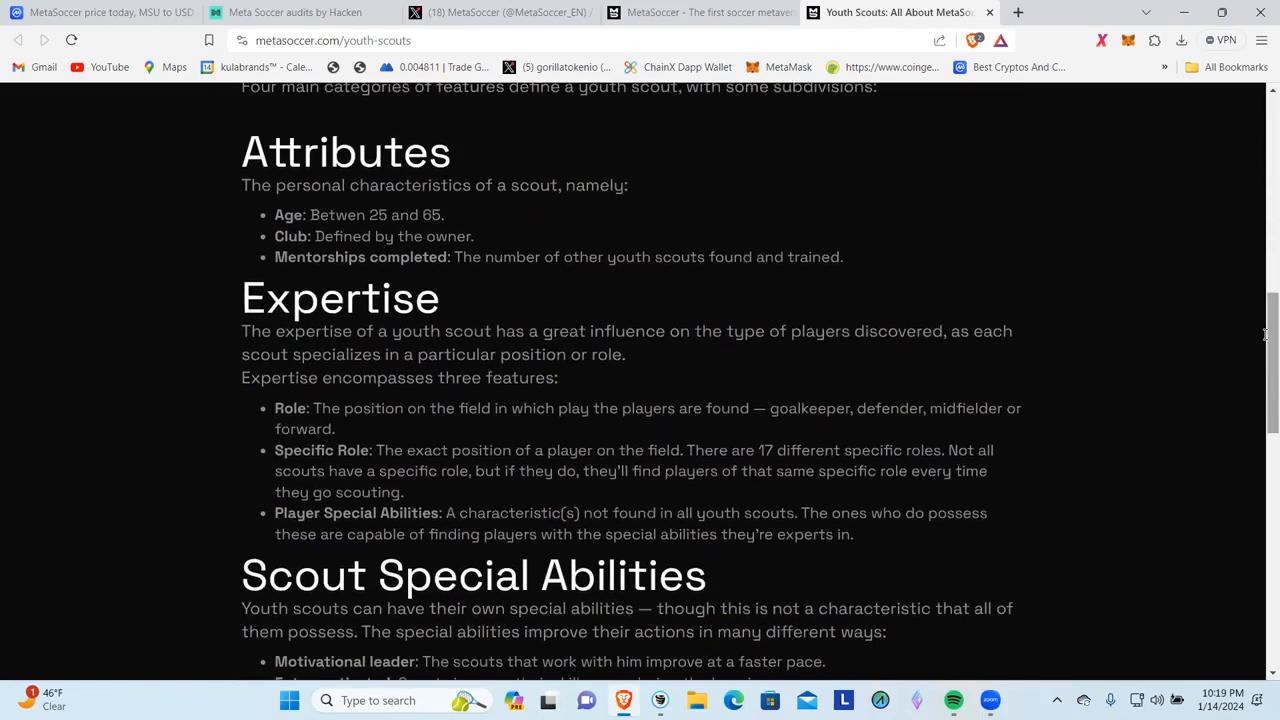
pyautogui.moveTo(608, 248)
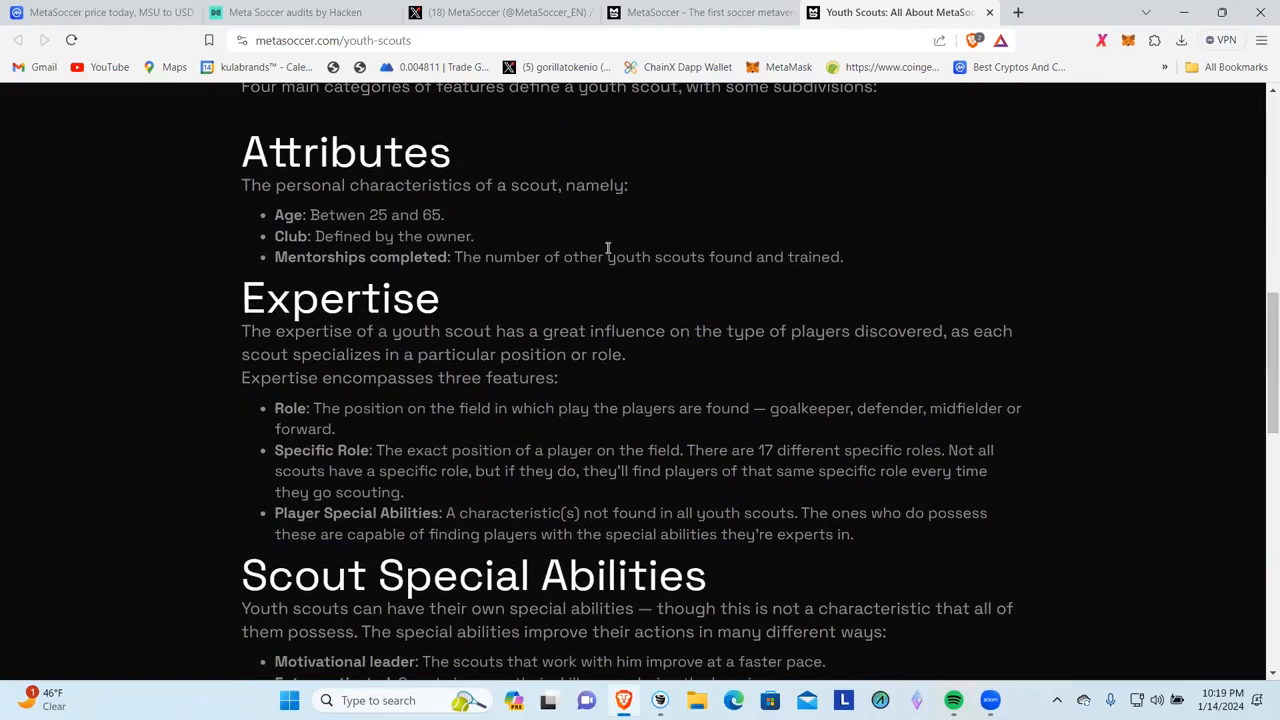
pyautogui.moveTo(310, 216)
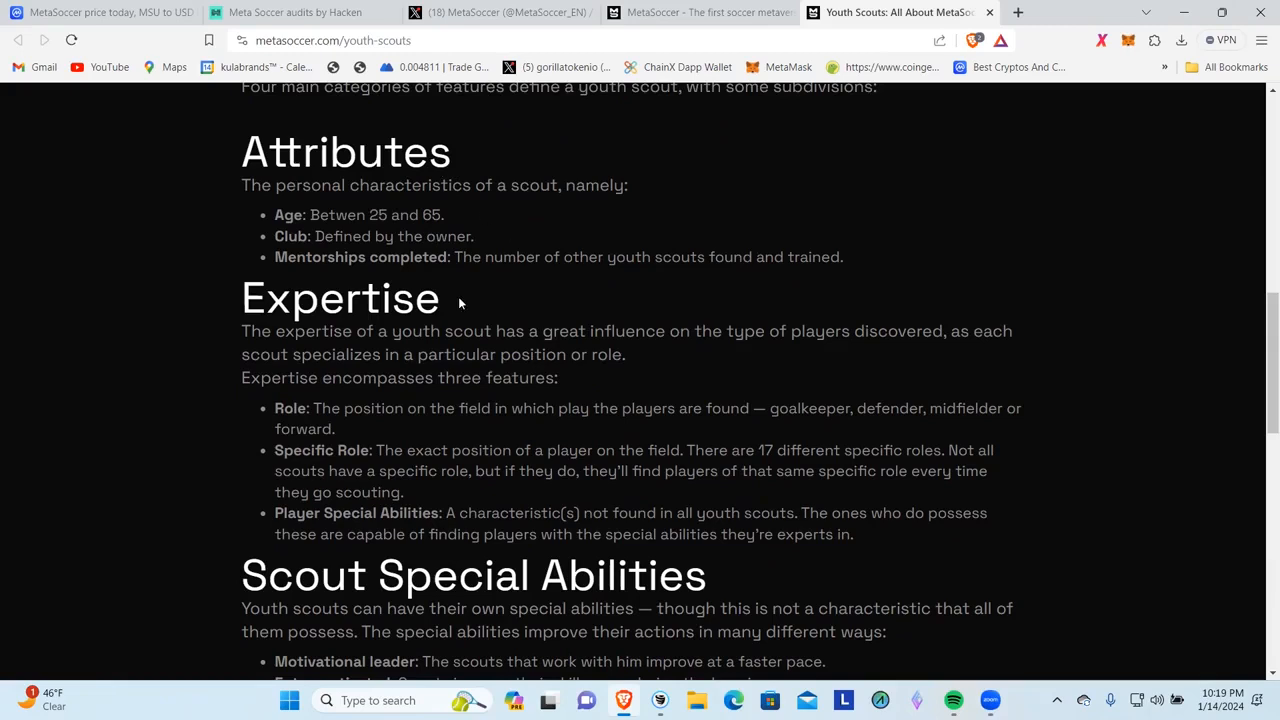
pyautogui.moveTo(334, 428)
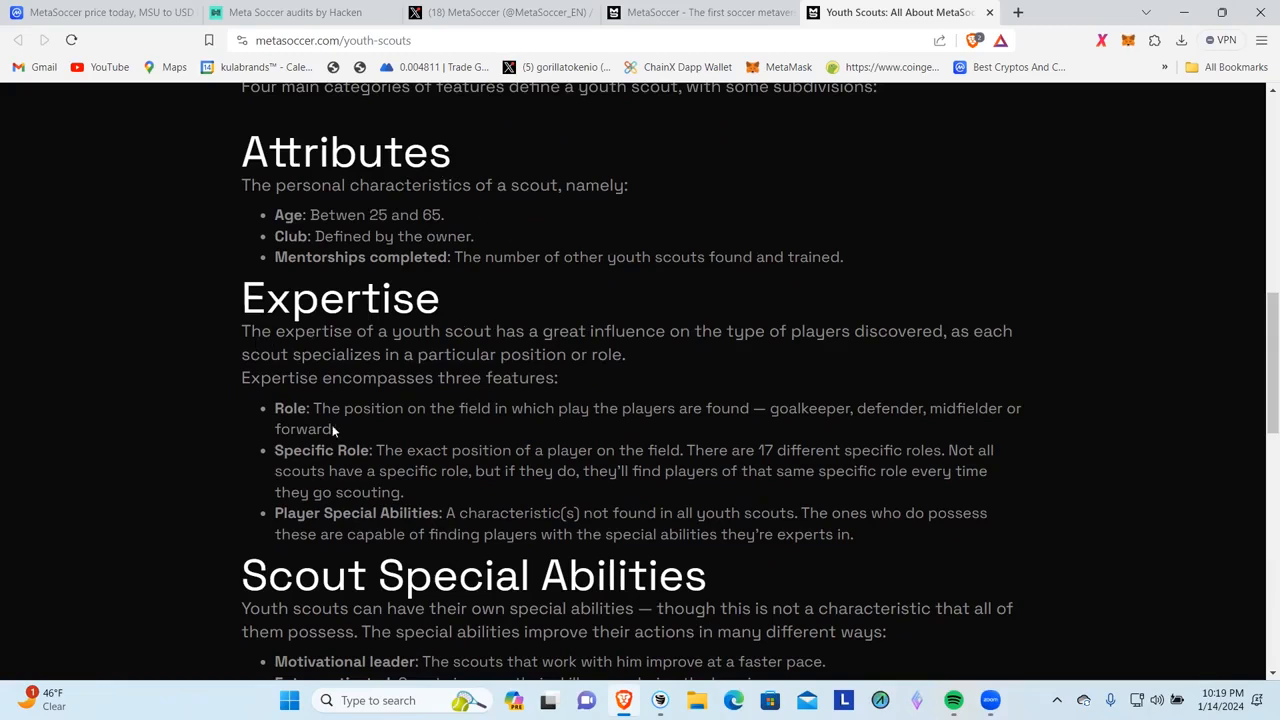
pyautogui.scroll(-3)
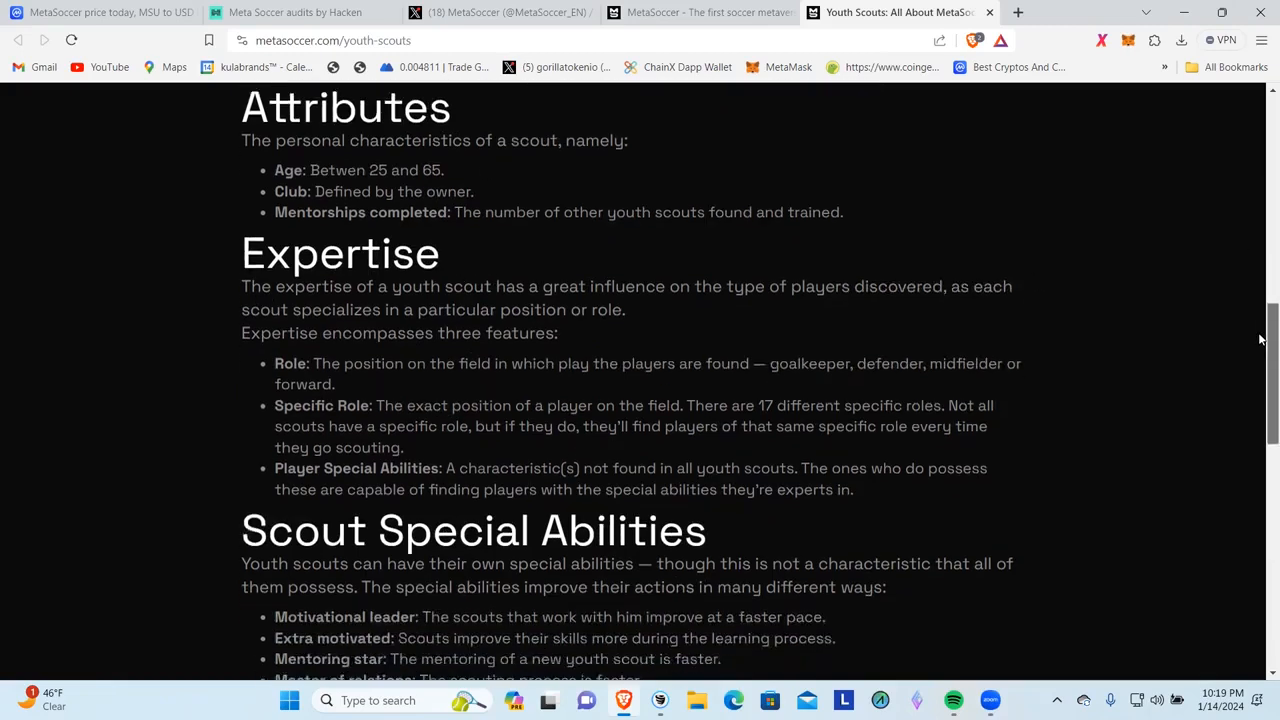
pyautogui.scroll(-3)
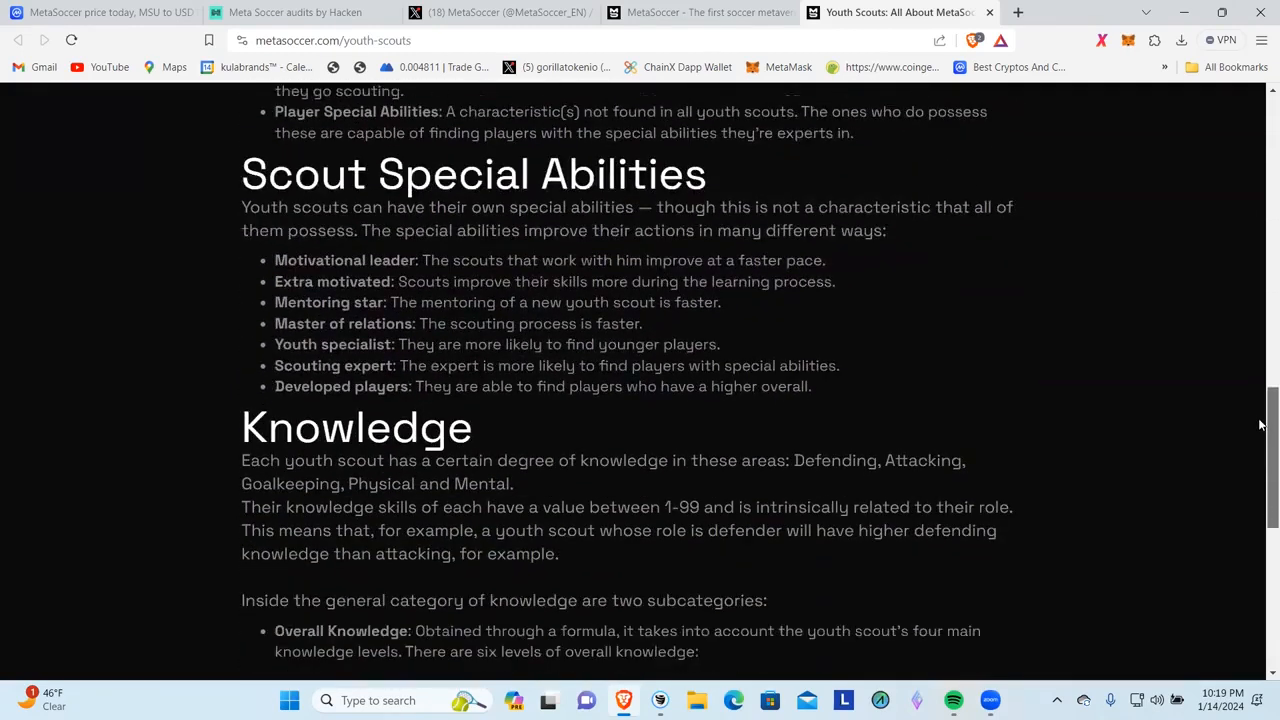
pyautogui.scroll(-3)
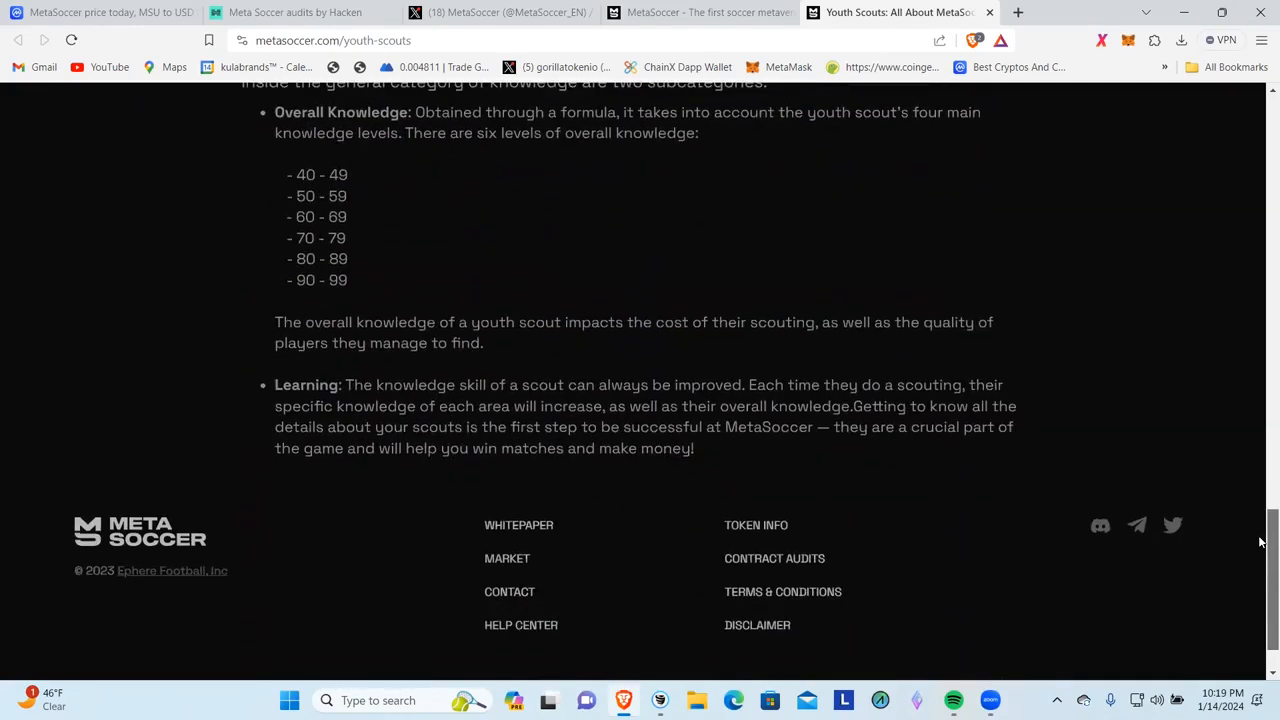
pyautogui.scroll(3)
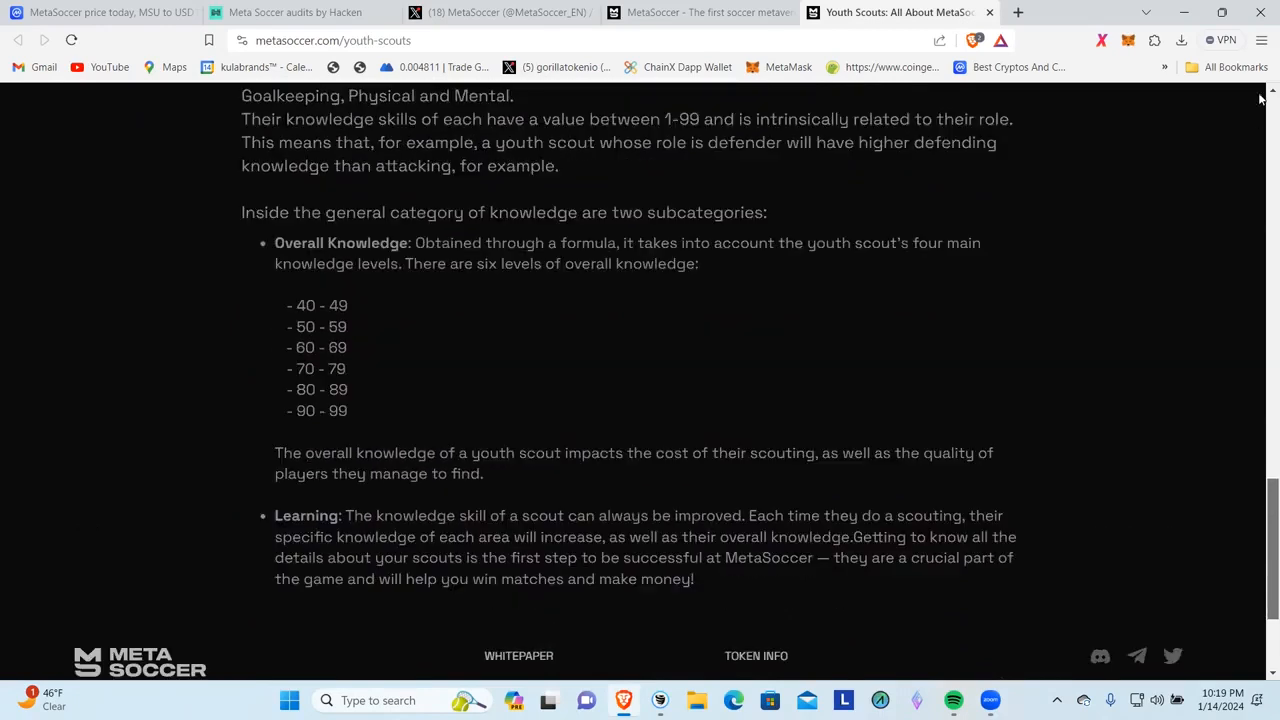
pyautogui.scroll(3)
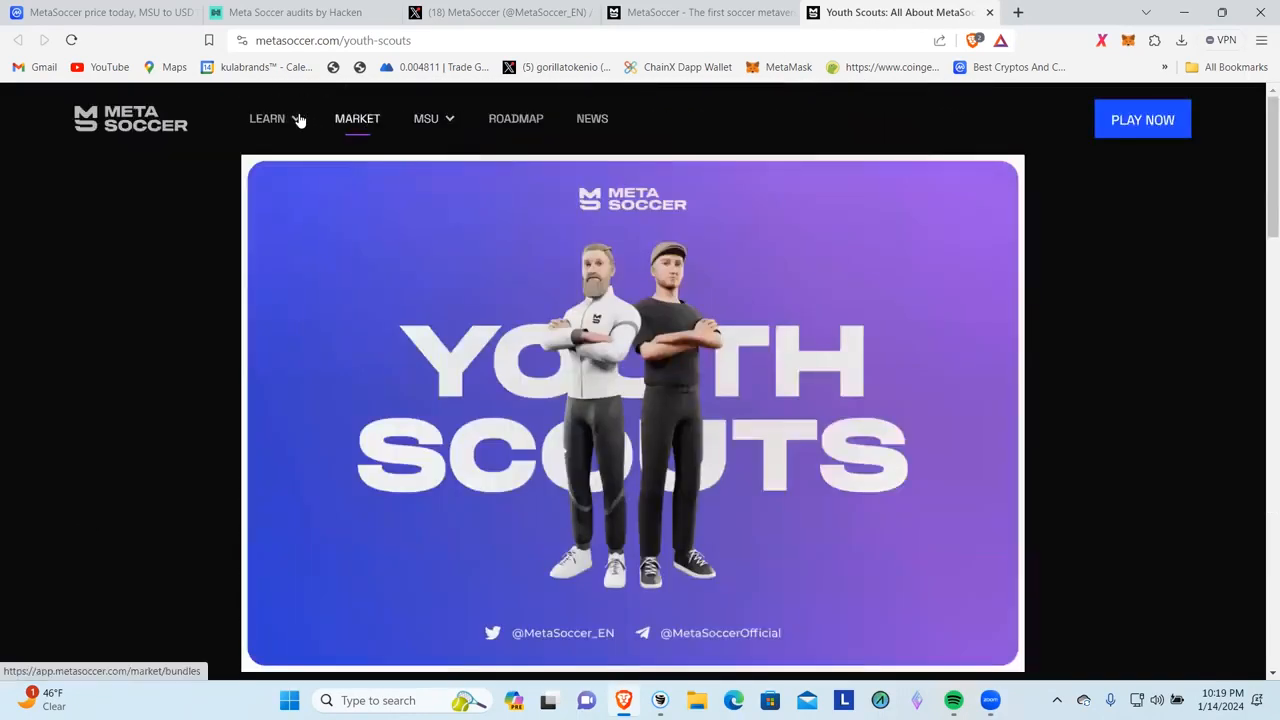
# - Read the Players guide through attributes, personal traits, abilities and special abilities
pyautogui.click(268, 118)
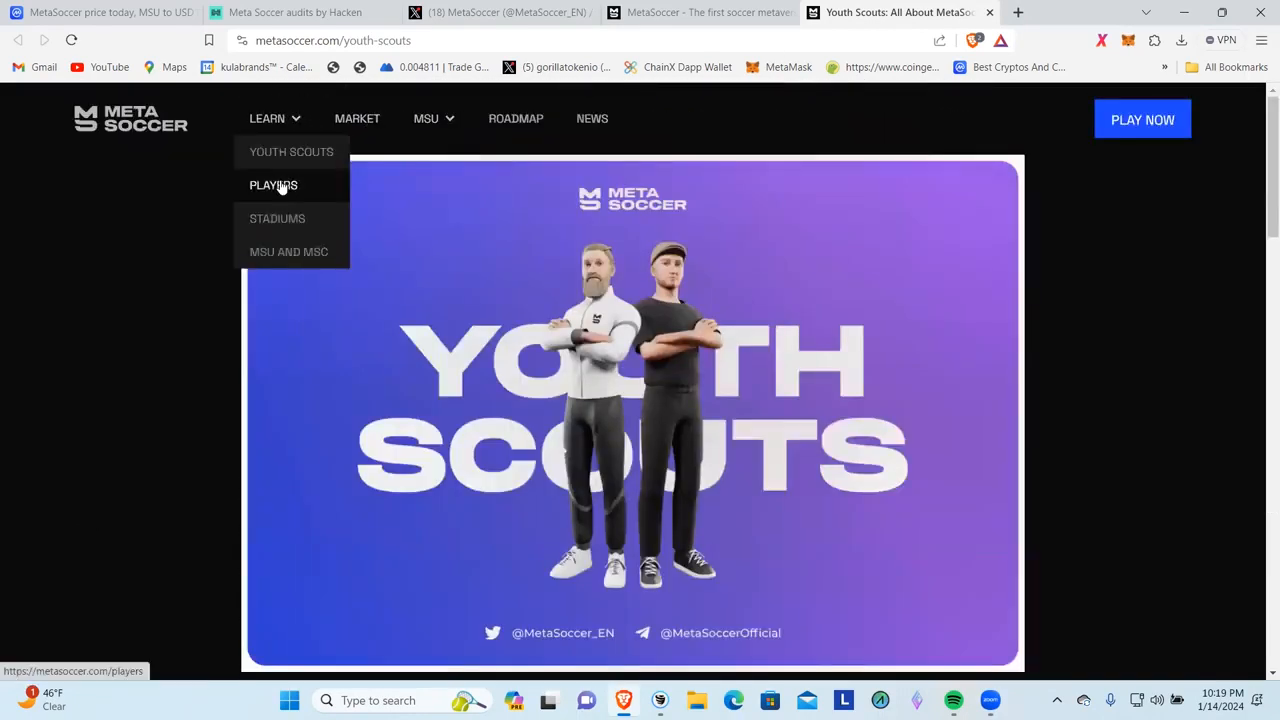
pyautogui.click(272, 184)
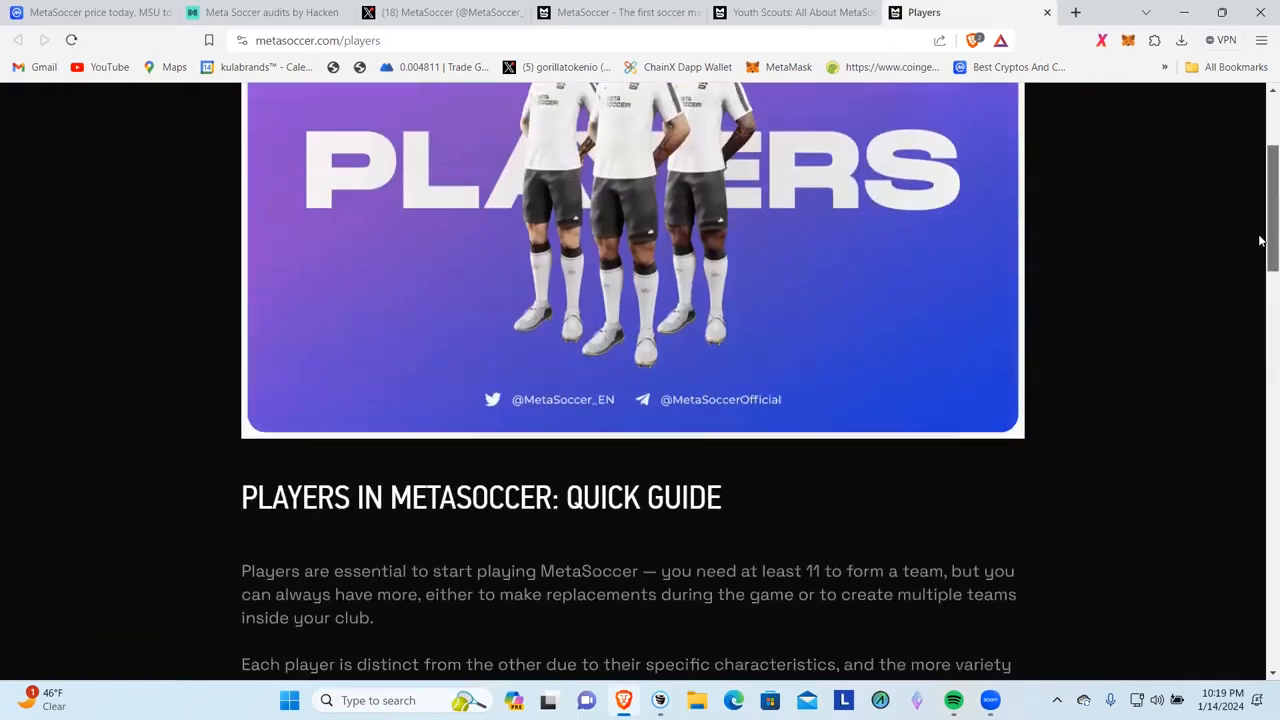
pyautogui.scroll(-3)
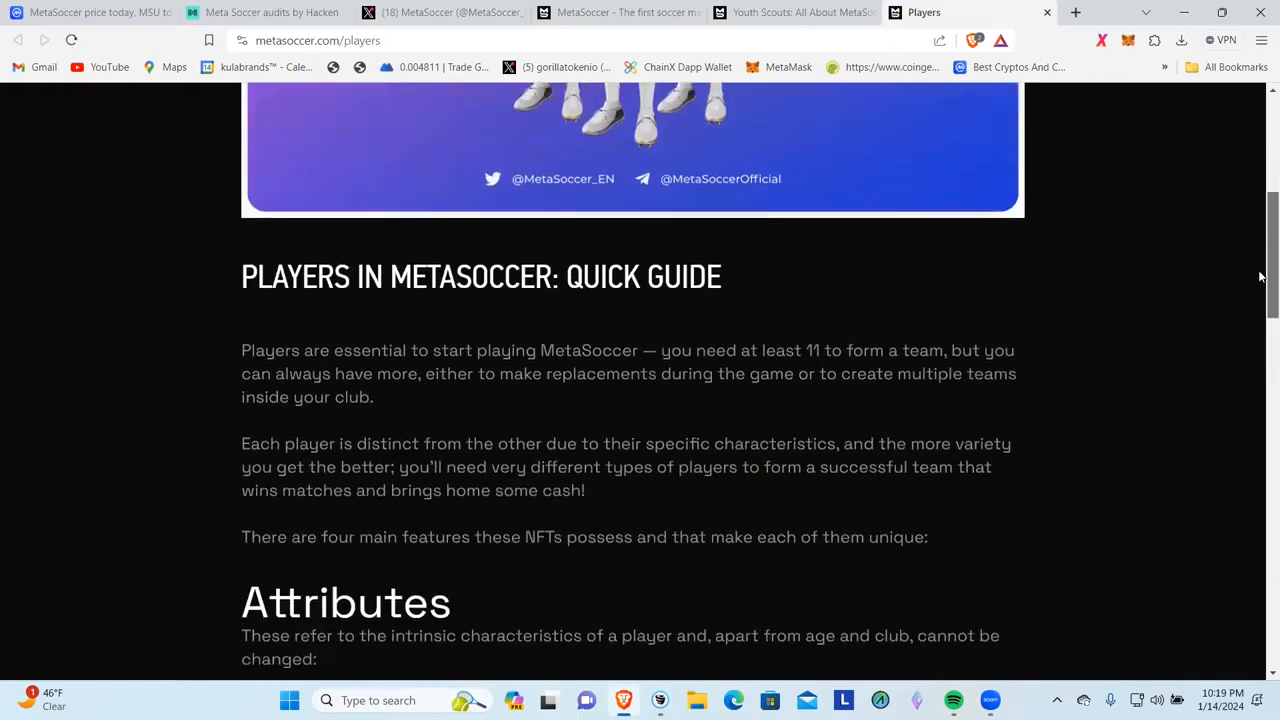
pyautogui.scroll(-3)
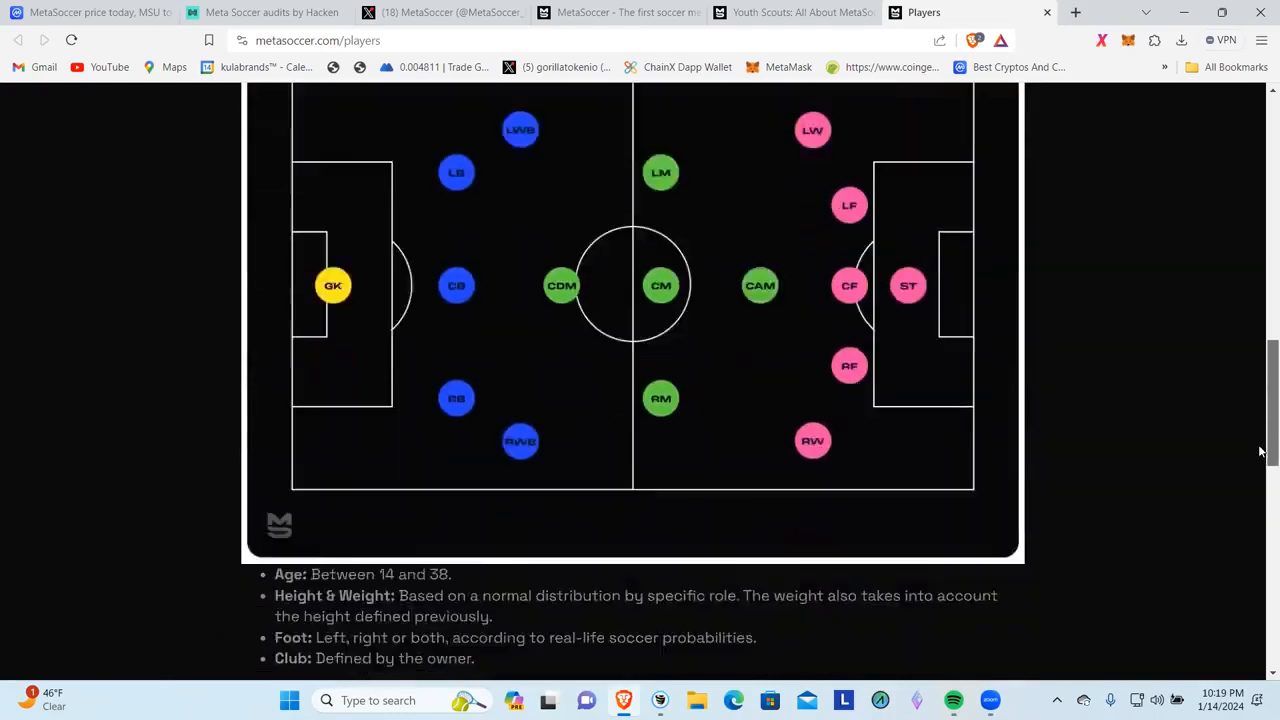
pyautogui.scroll(-3)
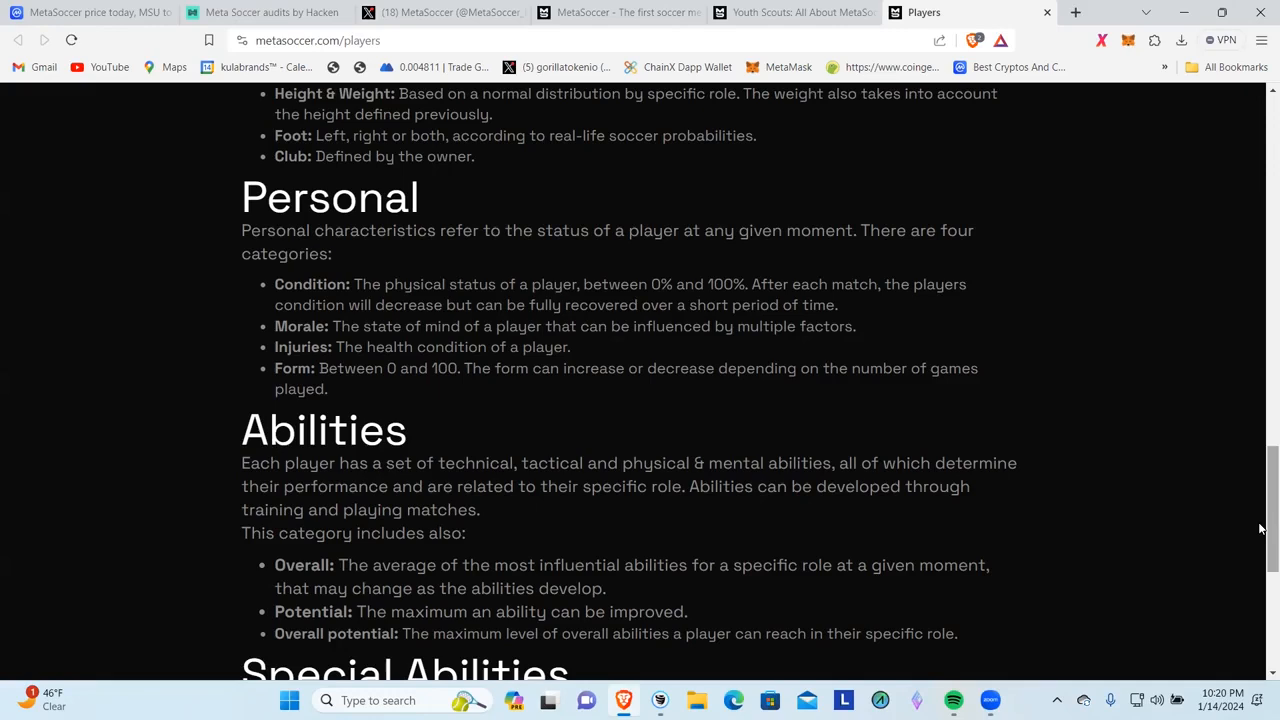
pyautogui.moveTo(450, 408)
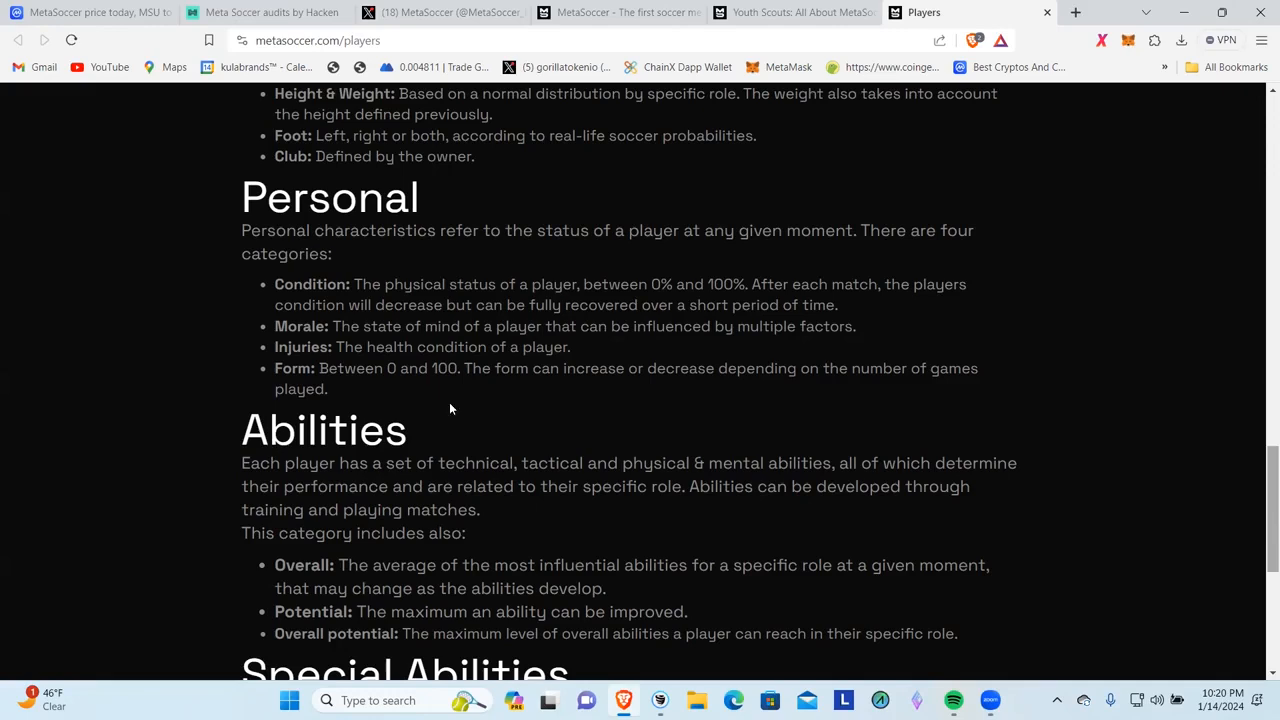
pyautogui.moveTo(1178, 364)
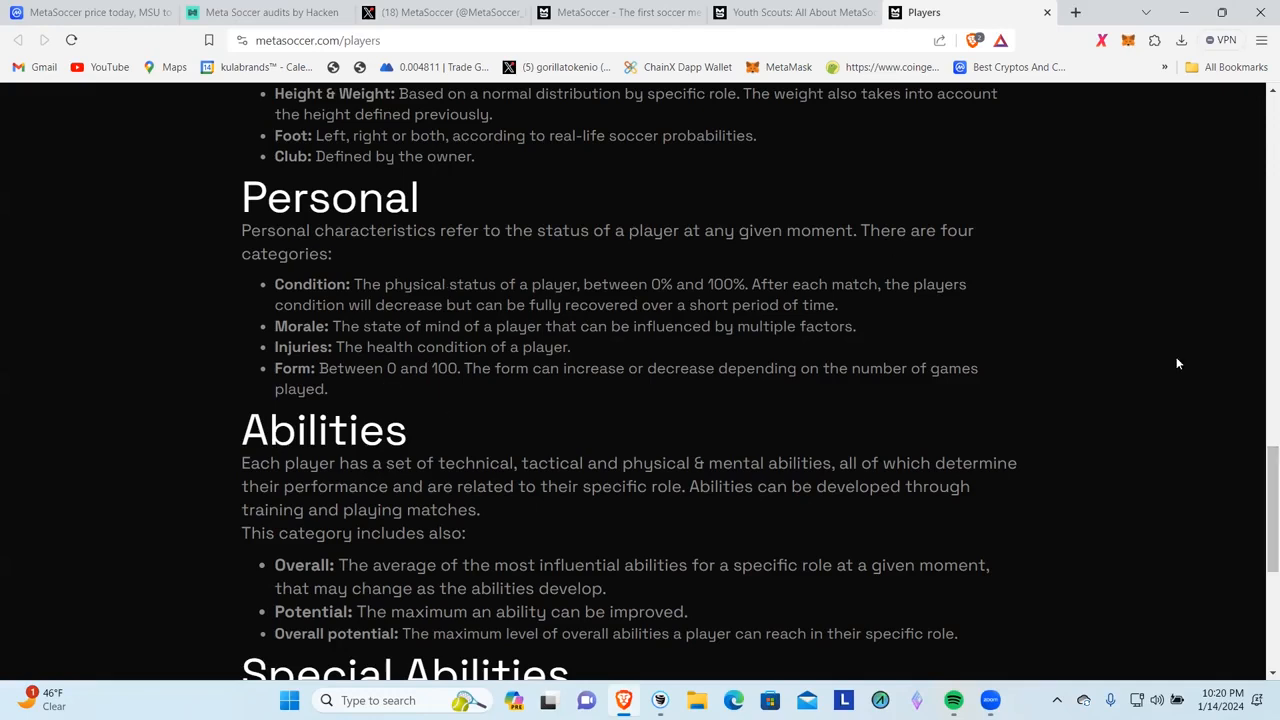
pyautogui.scroll(-3)
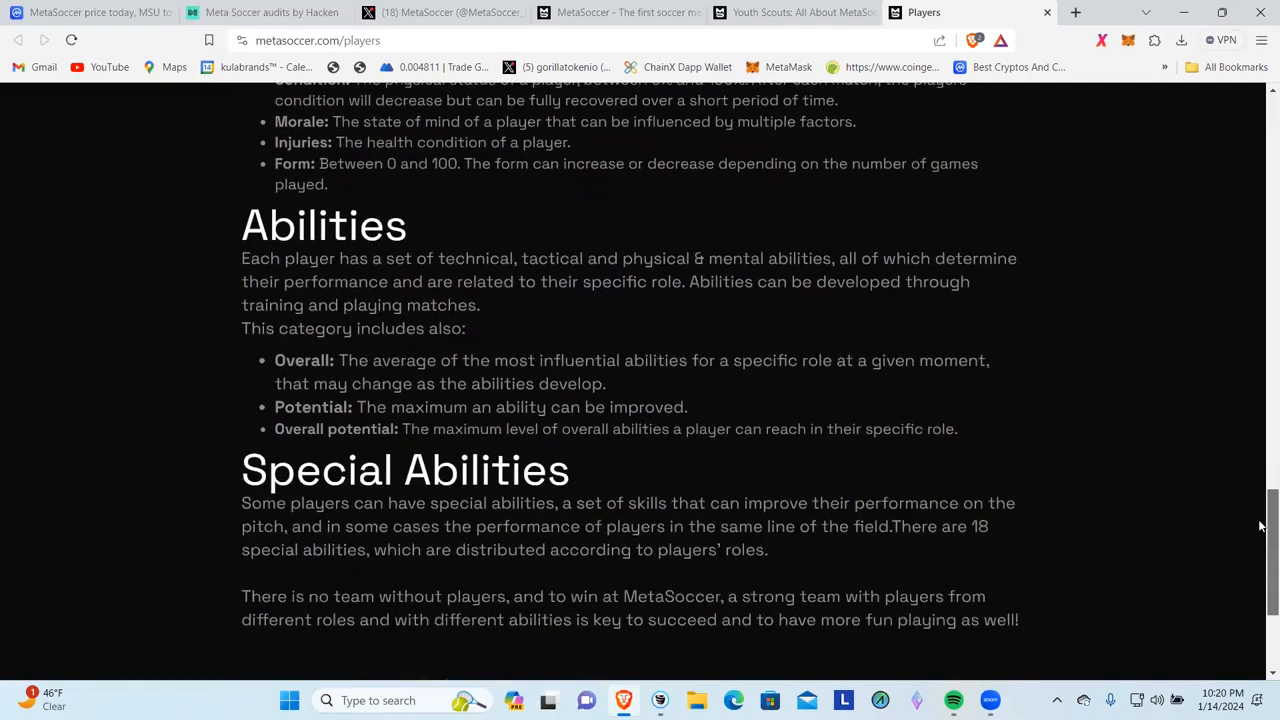
pyautogui.scroll(-3)
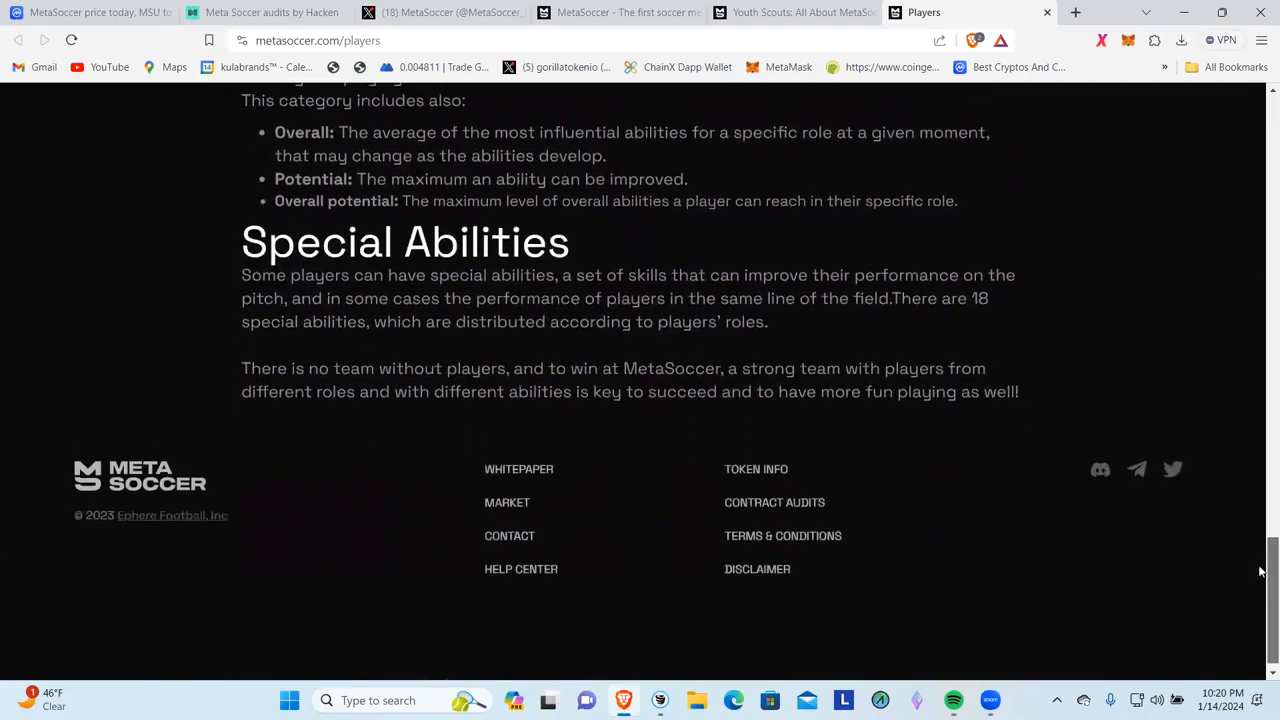
pyautogui.scroll(3)
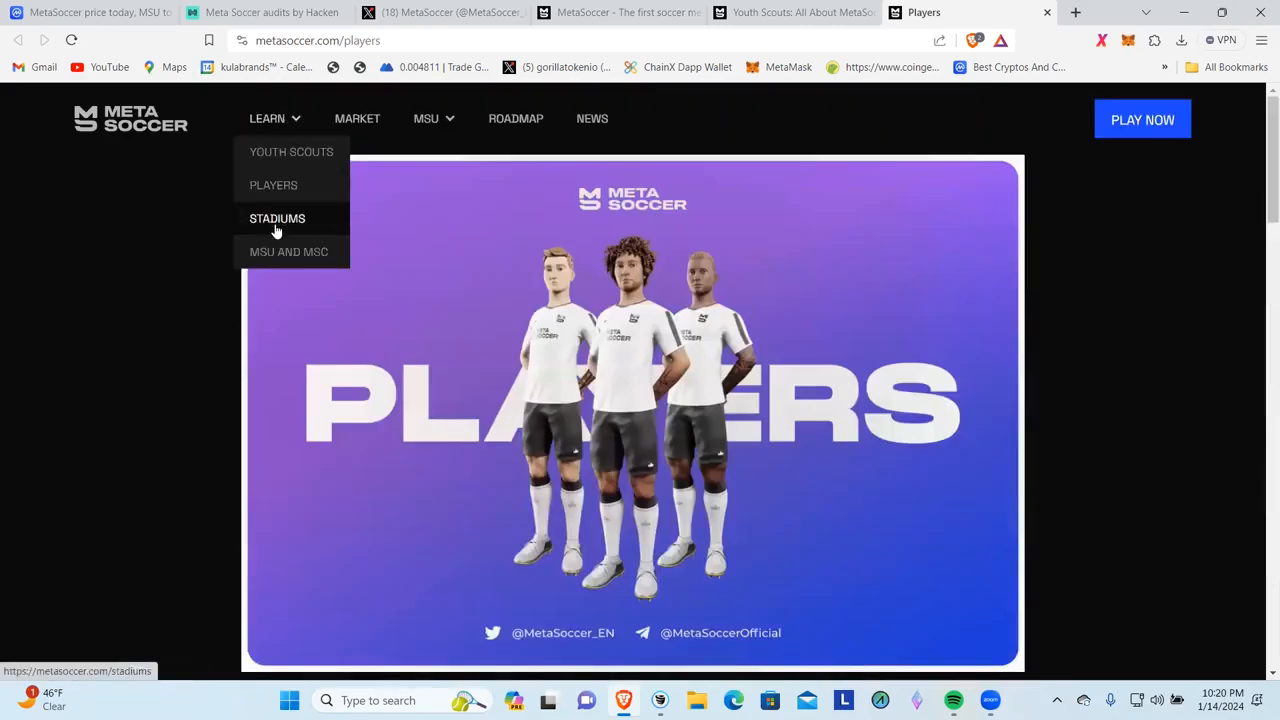
# - Read the Stadiums article's section on how a stadium earns profit
pyautogui.click(276, 218)
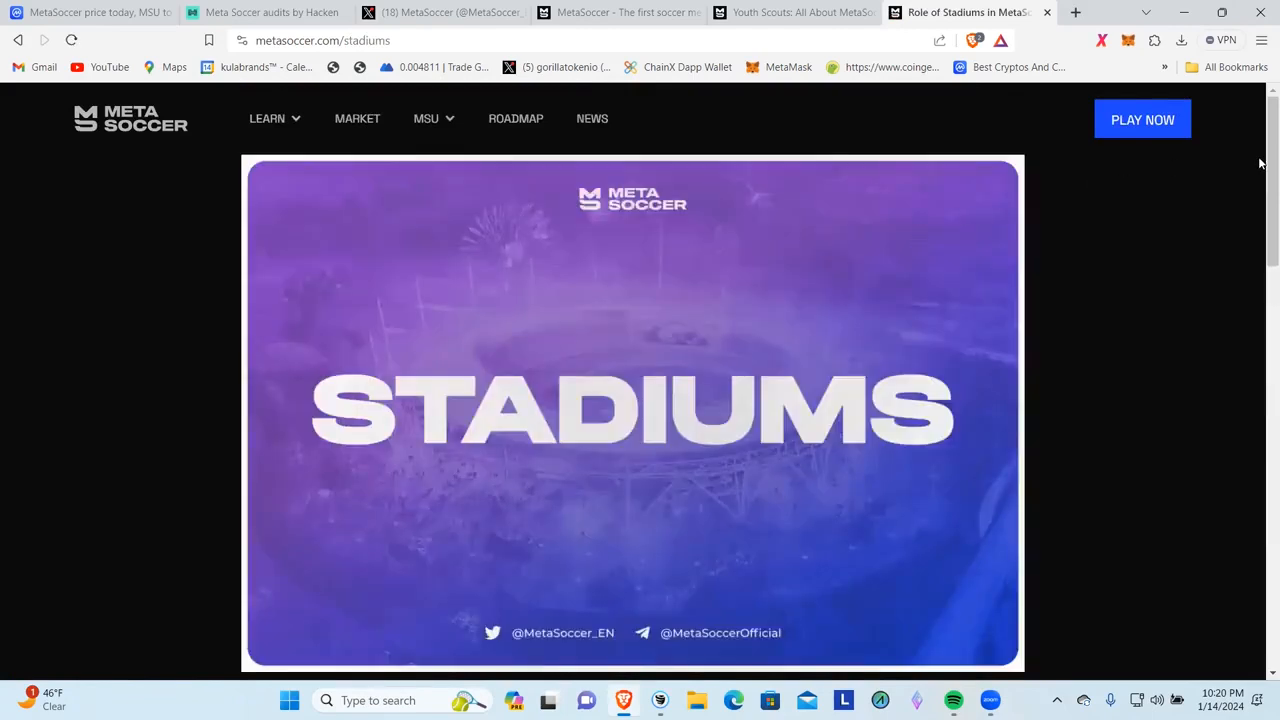
pyautogui.scroll(-3)
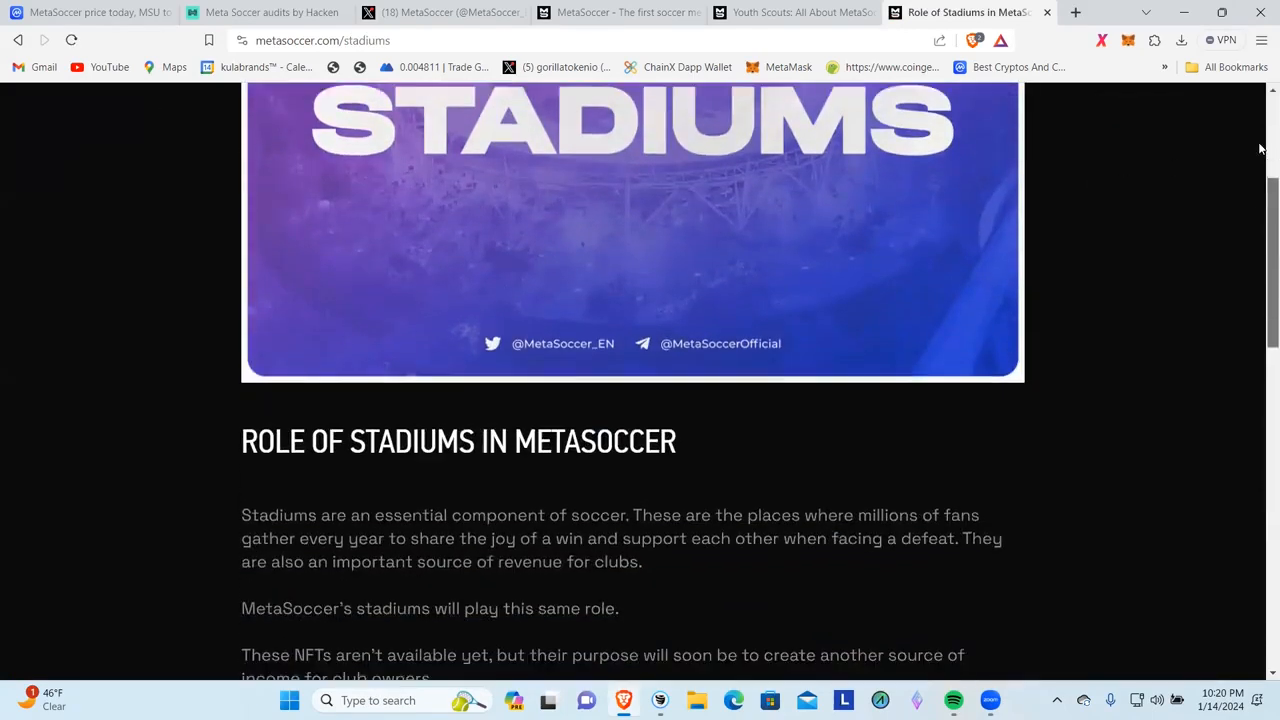
pyautogui.scroll(3)
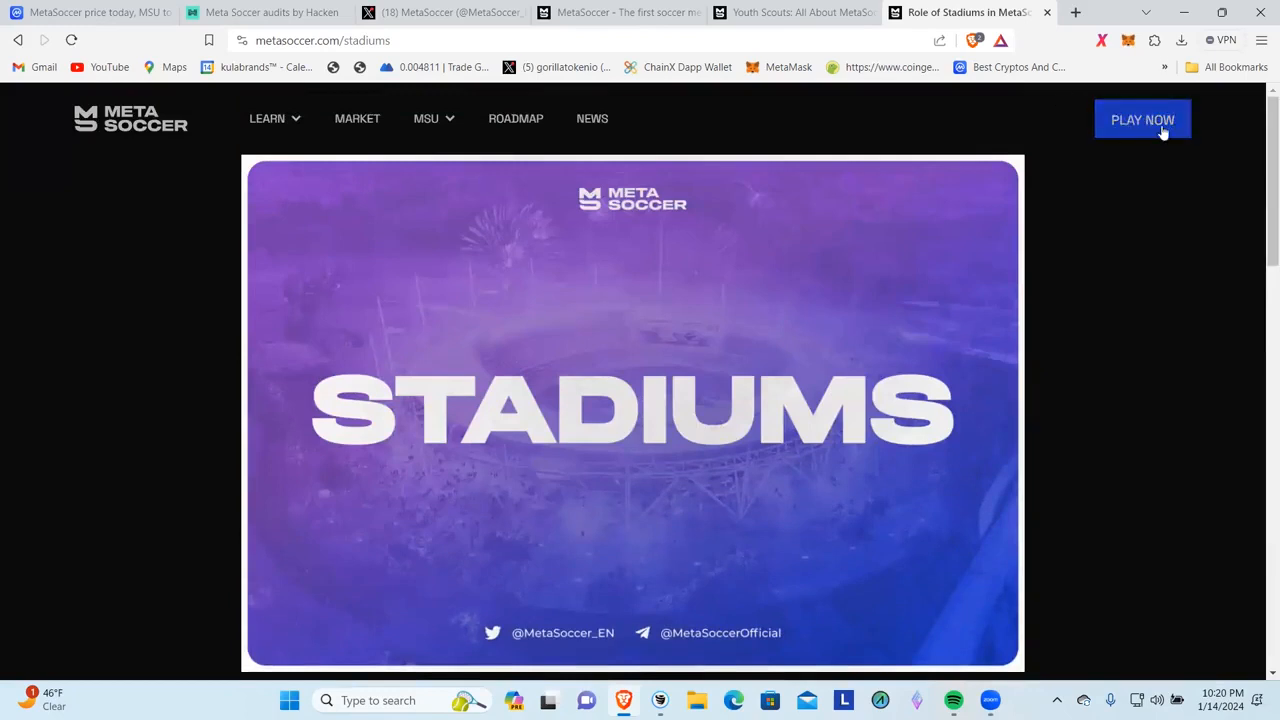
pyautogui.moveTo(1260, 170)
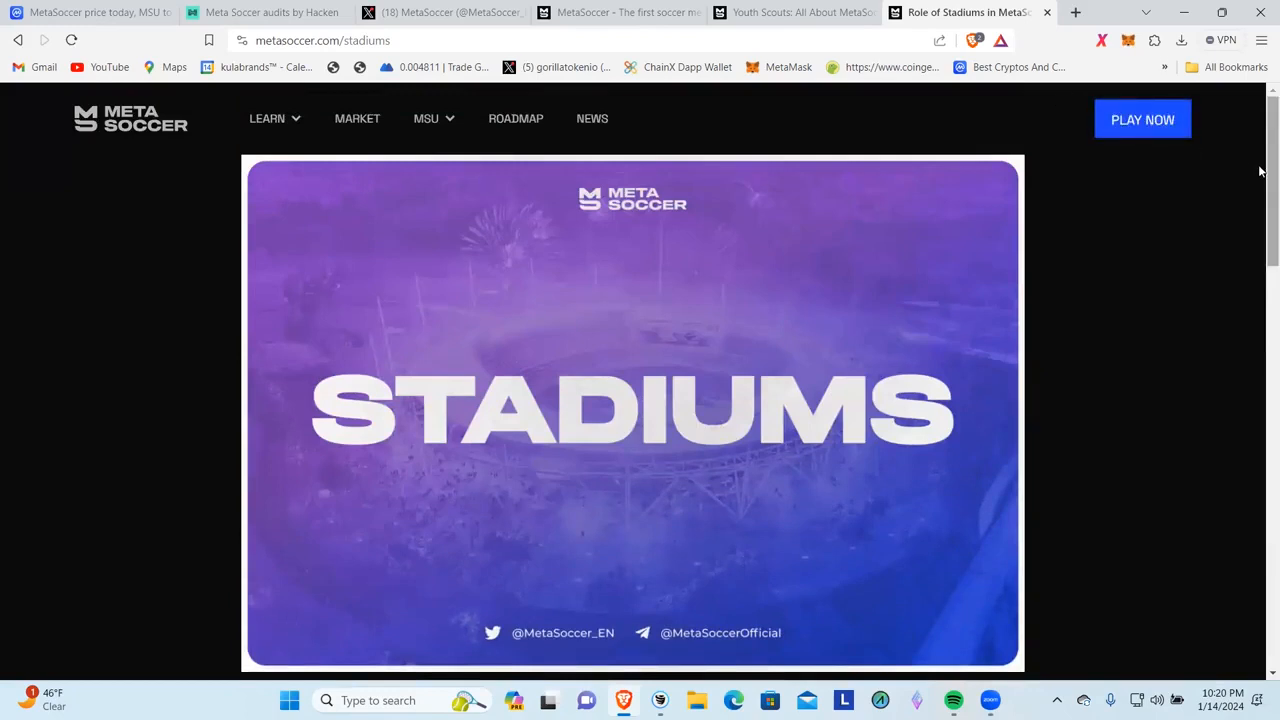
pyautogui.scroll(-3)
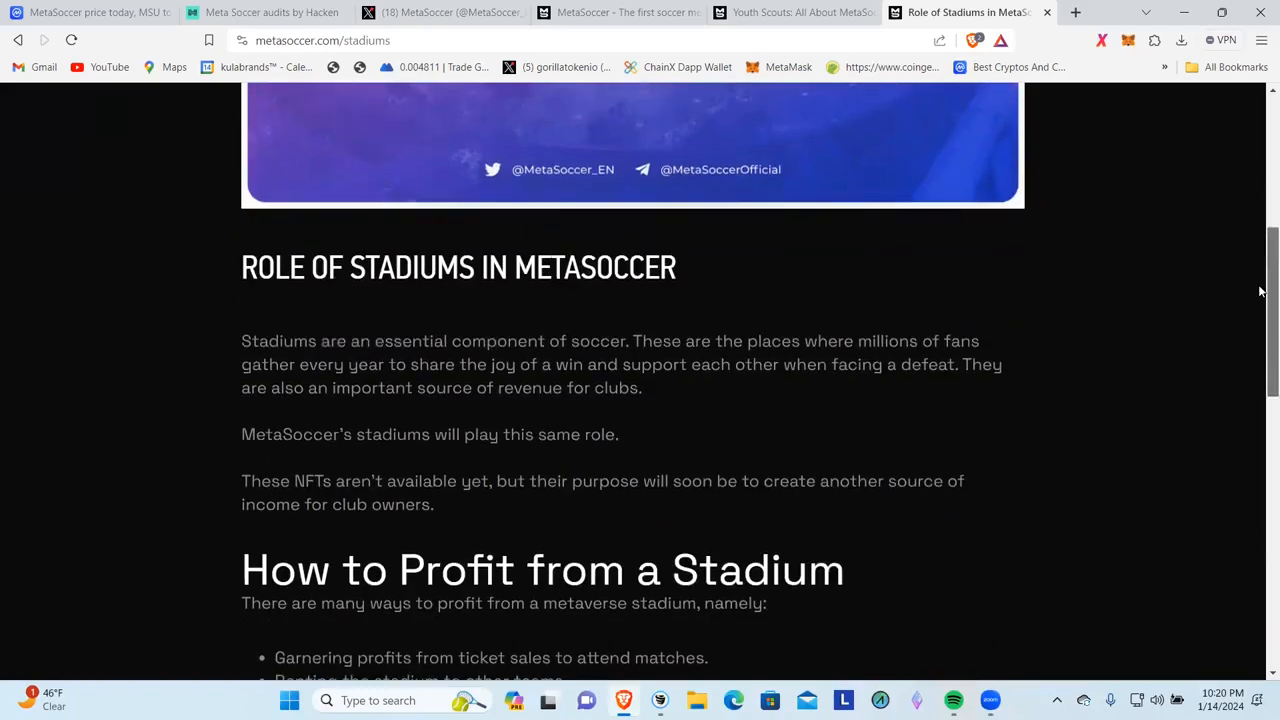
pyautogui.scroll(-3)
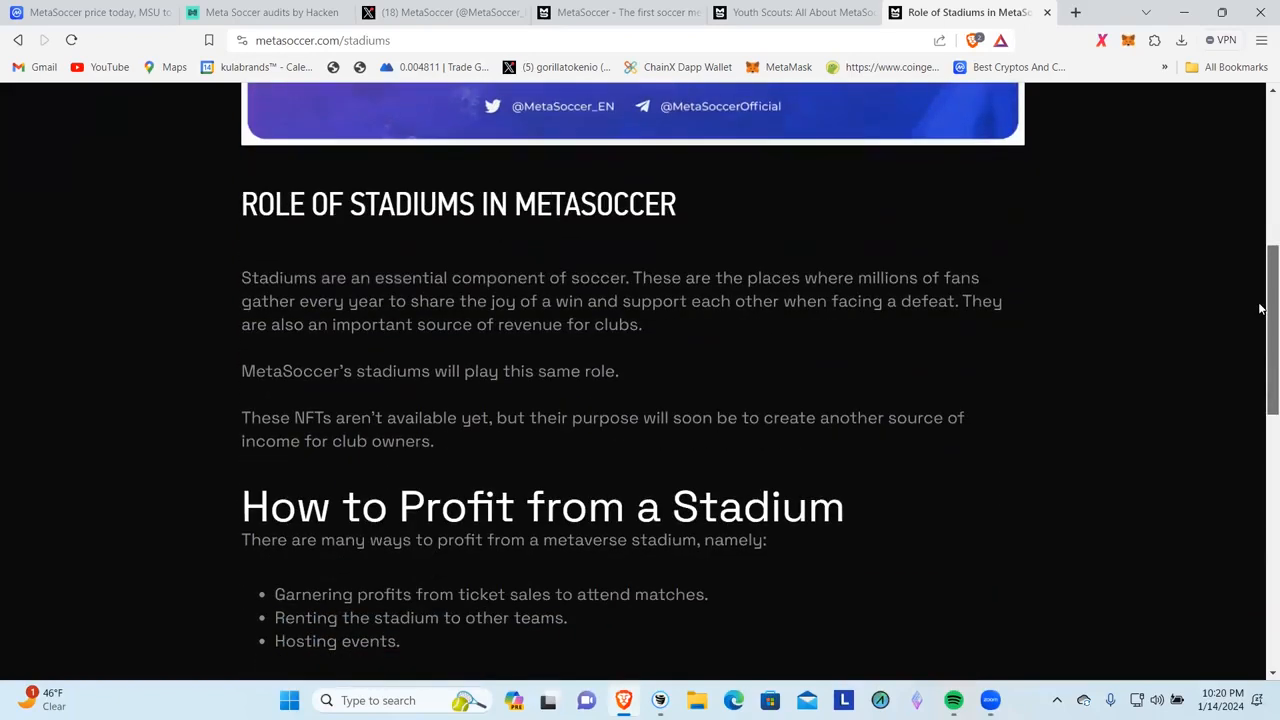
pyautogui.scroll(-3)
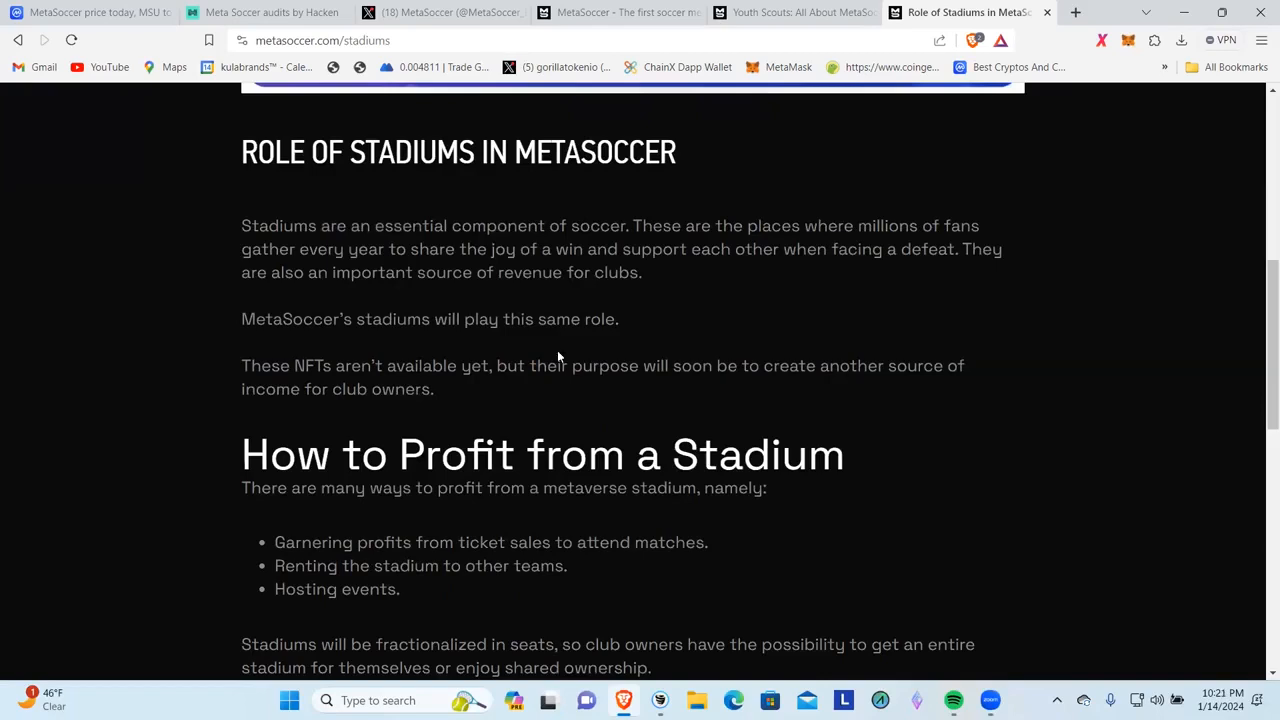
# - Browse the stadium design gallery to the end of the article
pyautogui.scroll(-3)
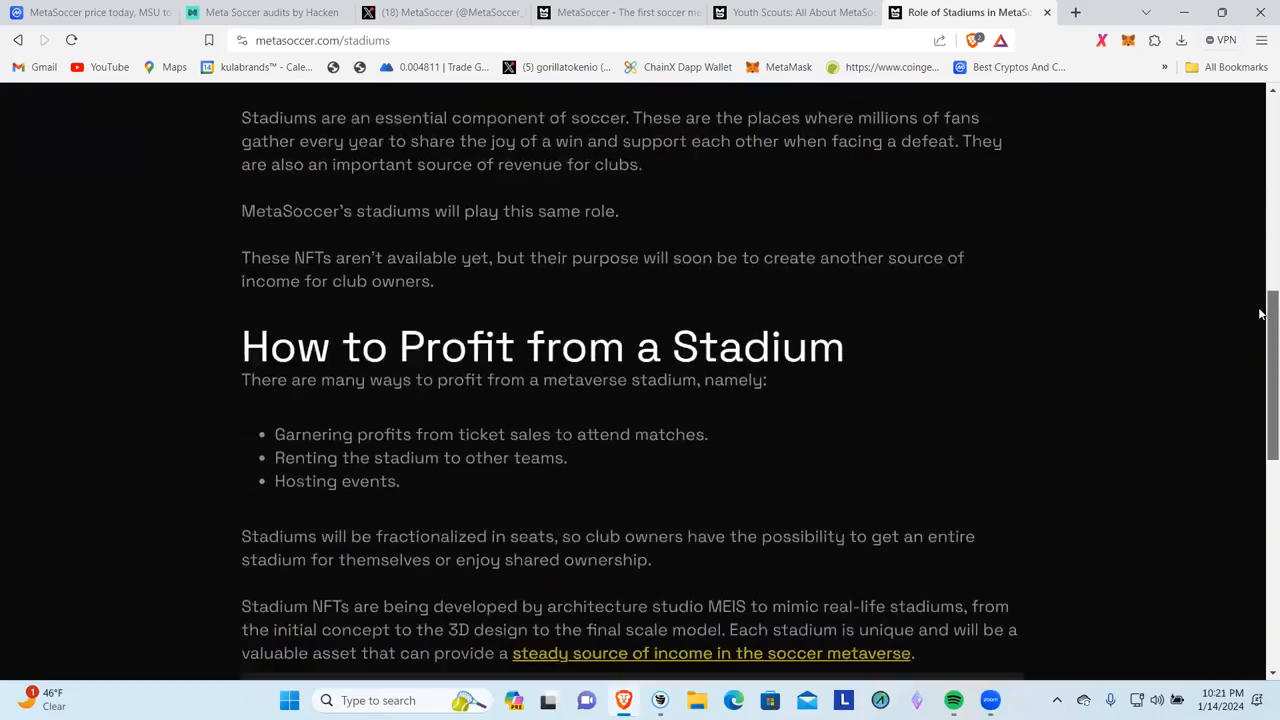
pyautogui.scroll(-3)
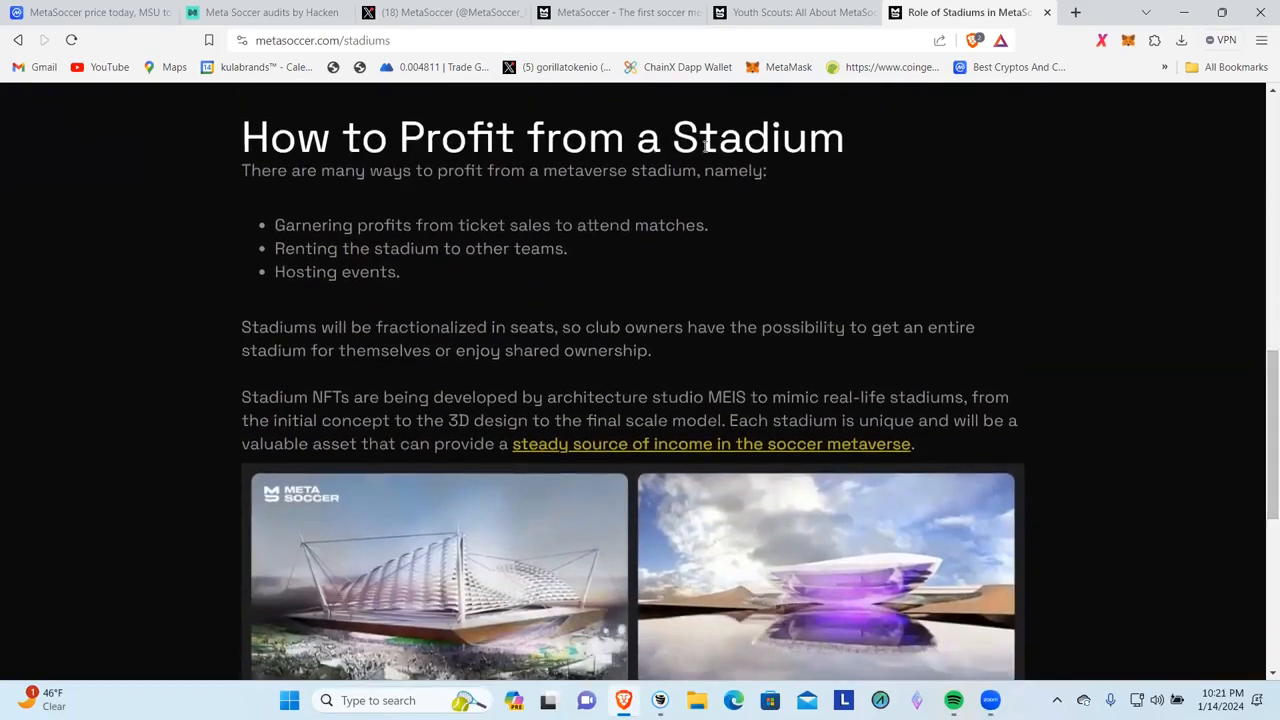
pyautogui.moveTo(288, 194)
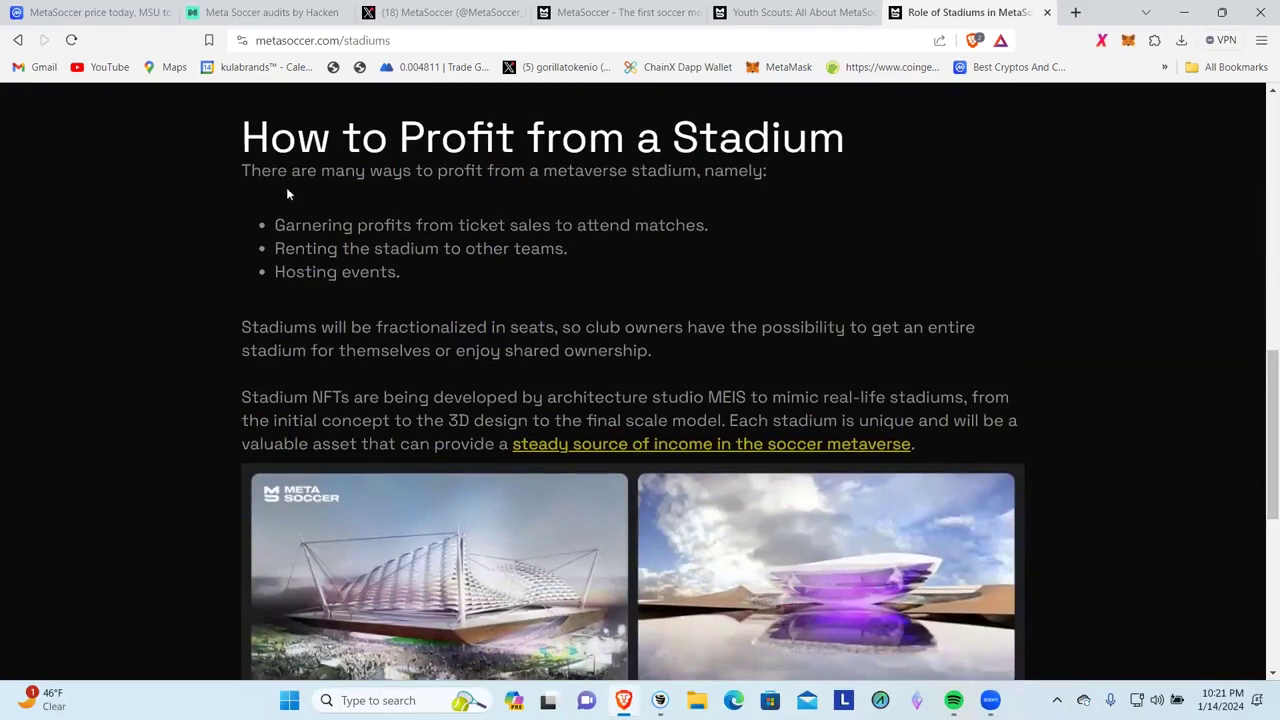
pyautogui.moveTo(540, 206)
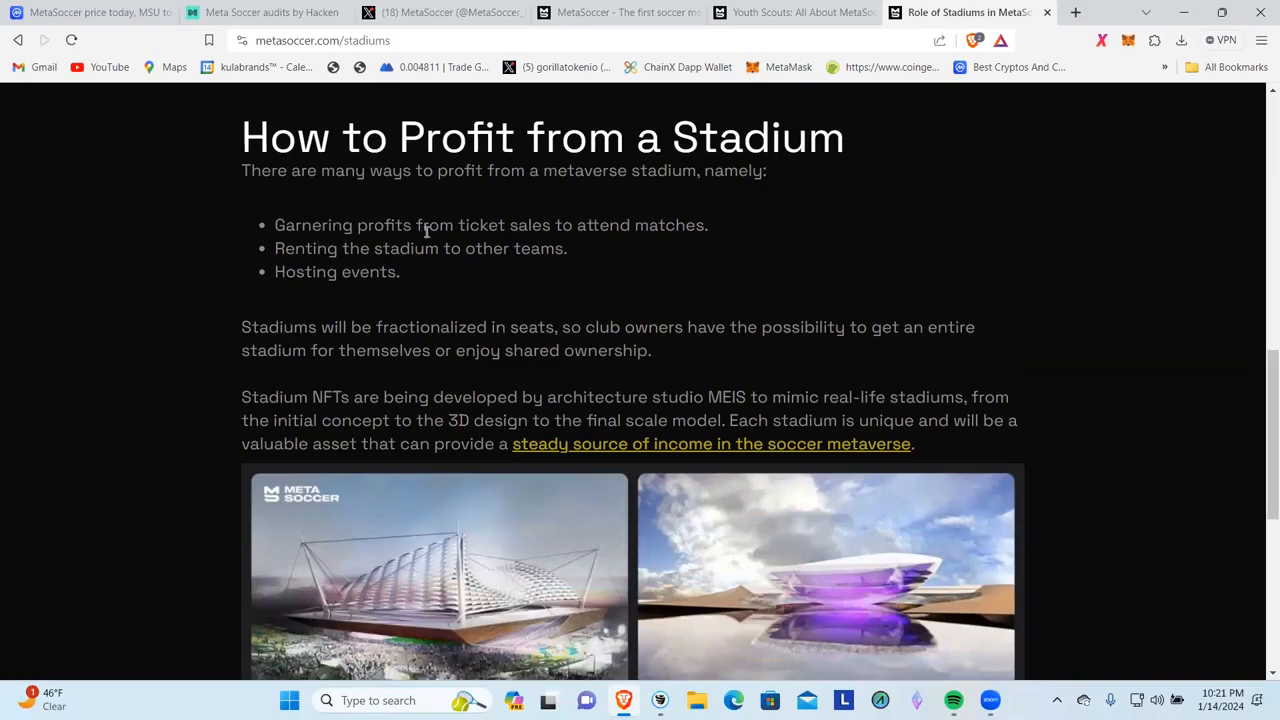
pyautogui.moveTo(380, 260)
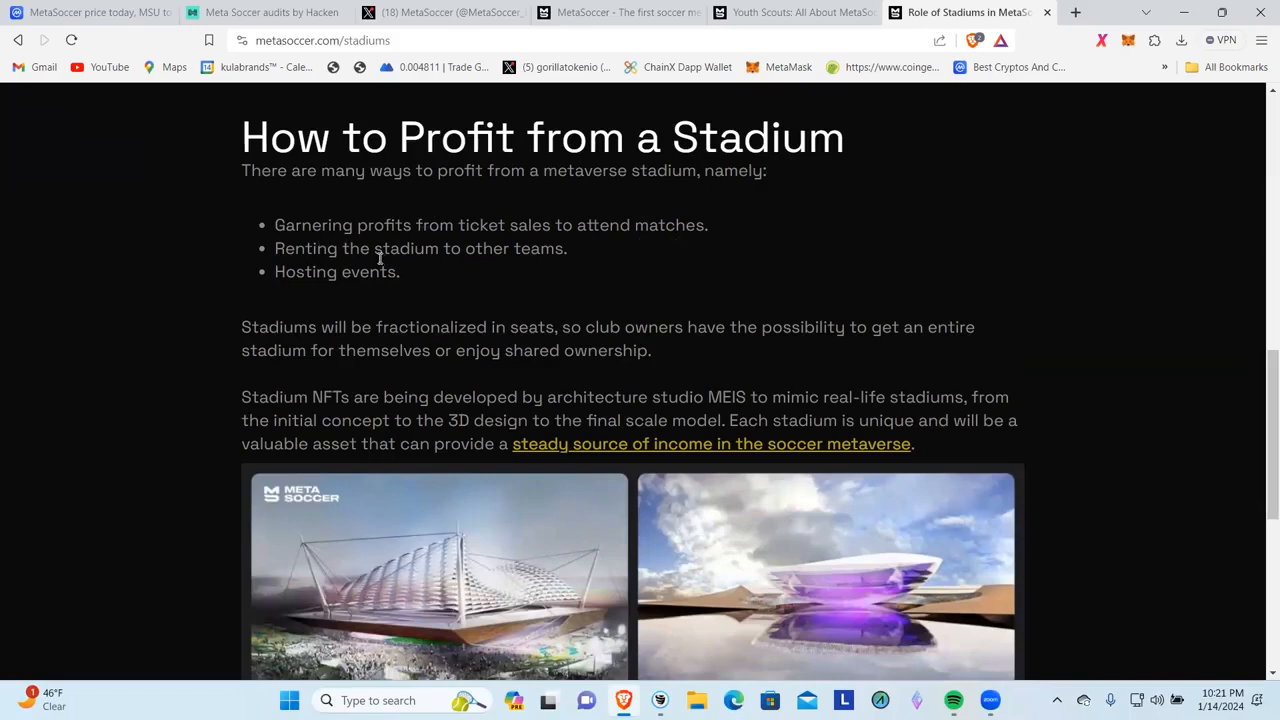
pyautogui.moveTo(536, 272)
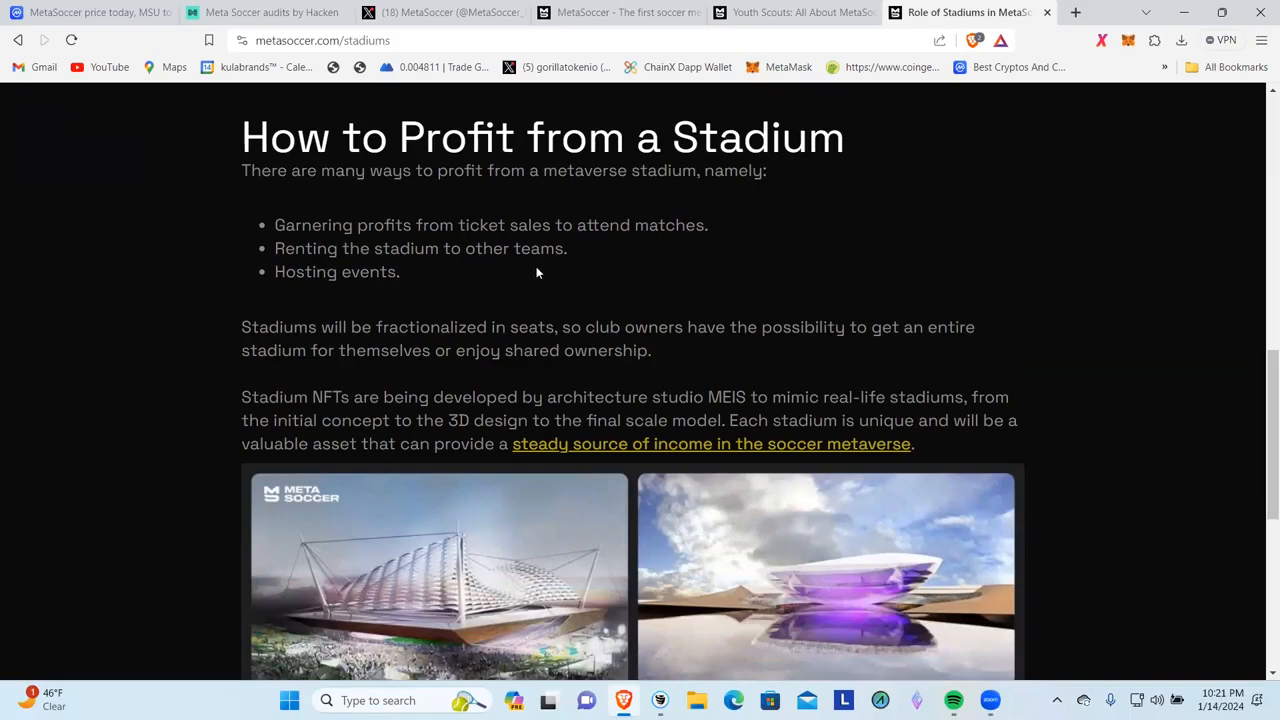
pyautogui.moveTo(1248, 264)
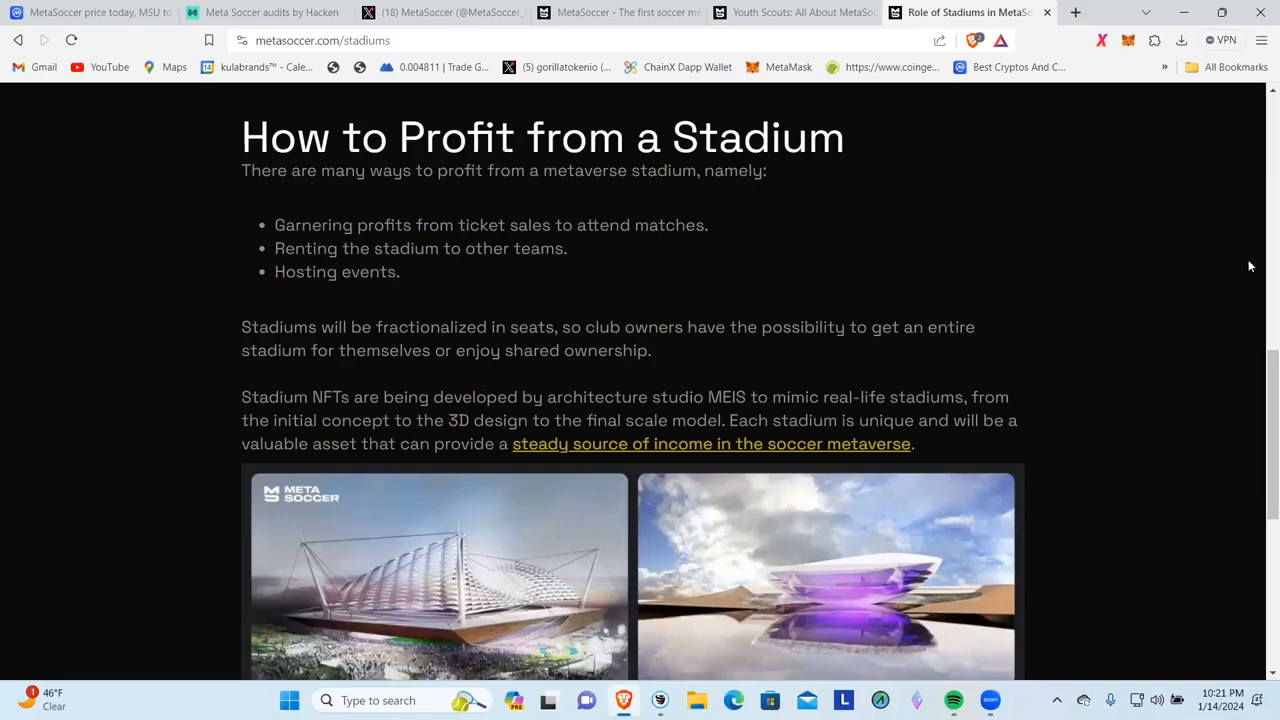
pyautogui.scroll(-3)
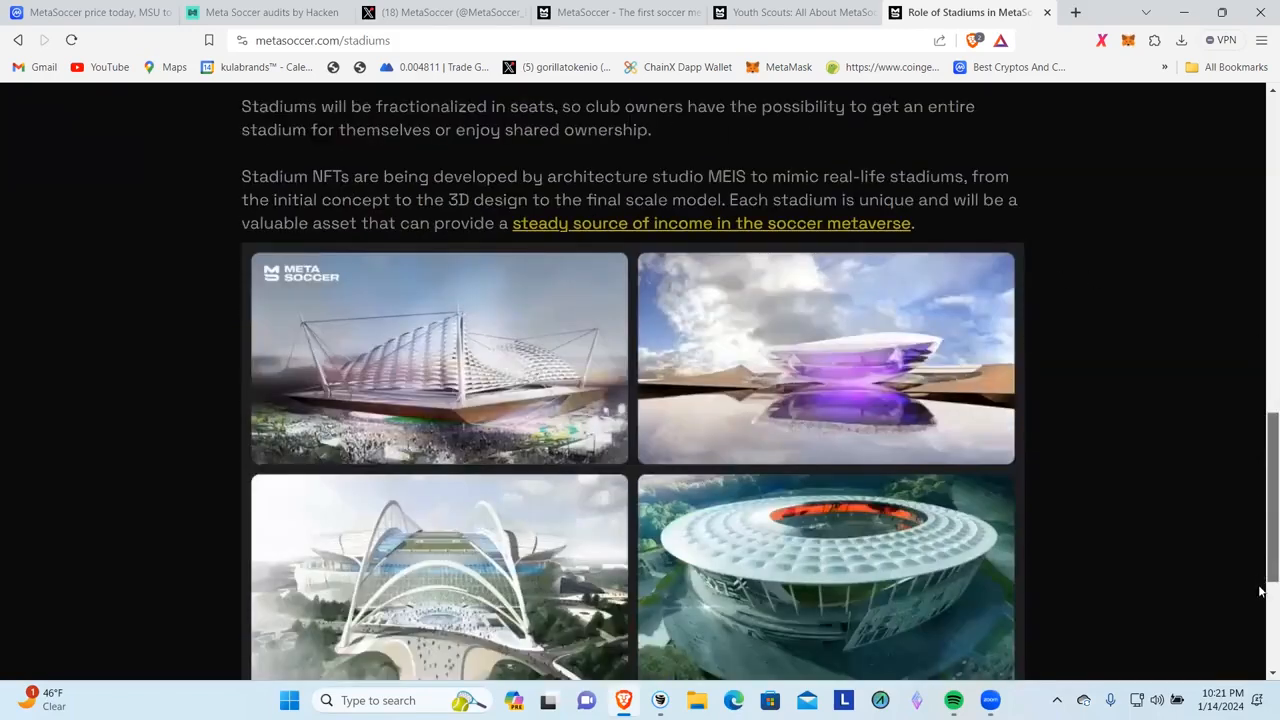
pyautogui.scroll(3)
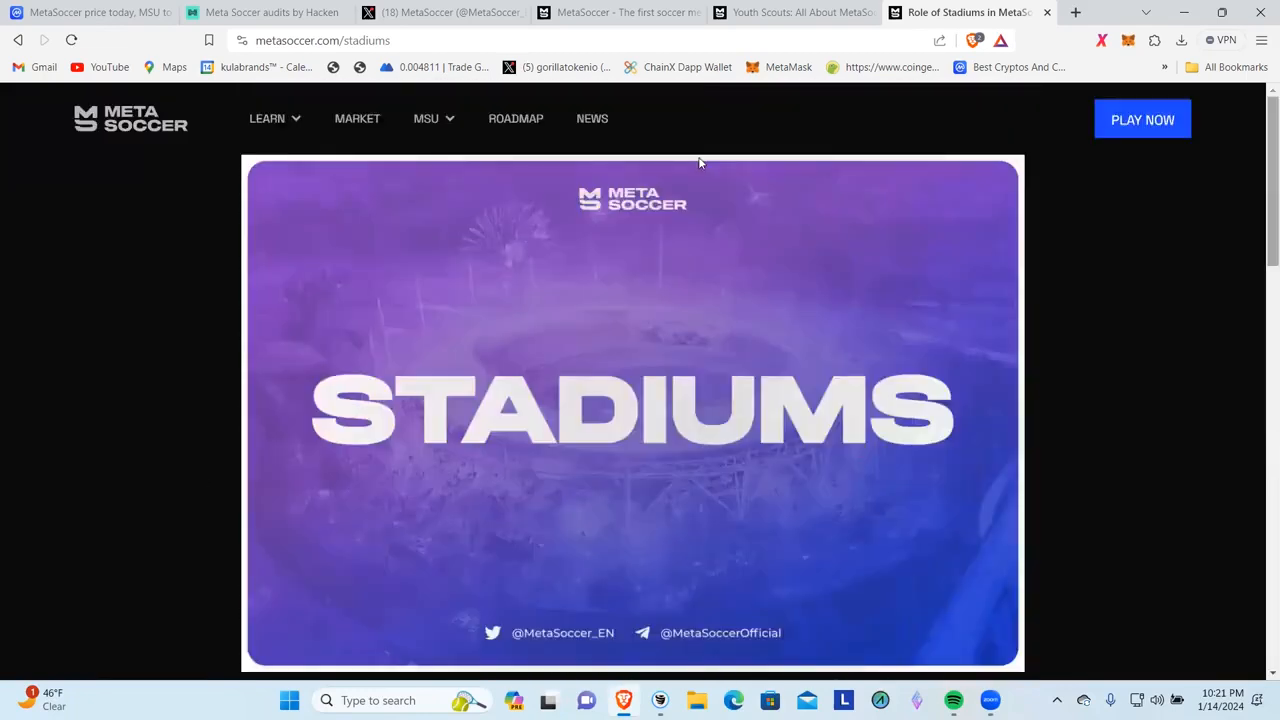
pyautogui.click(268, 118)
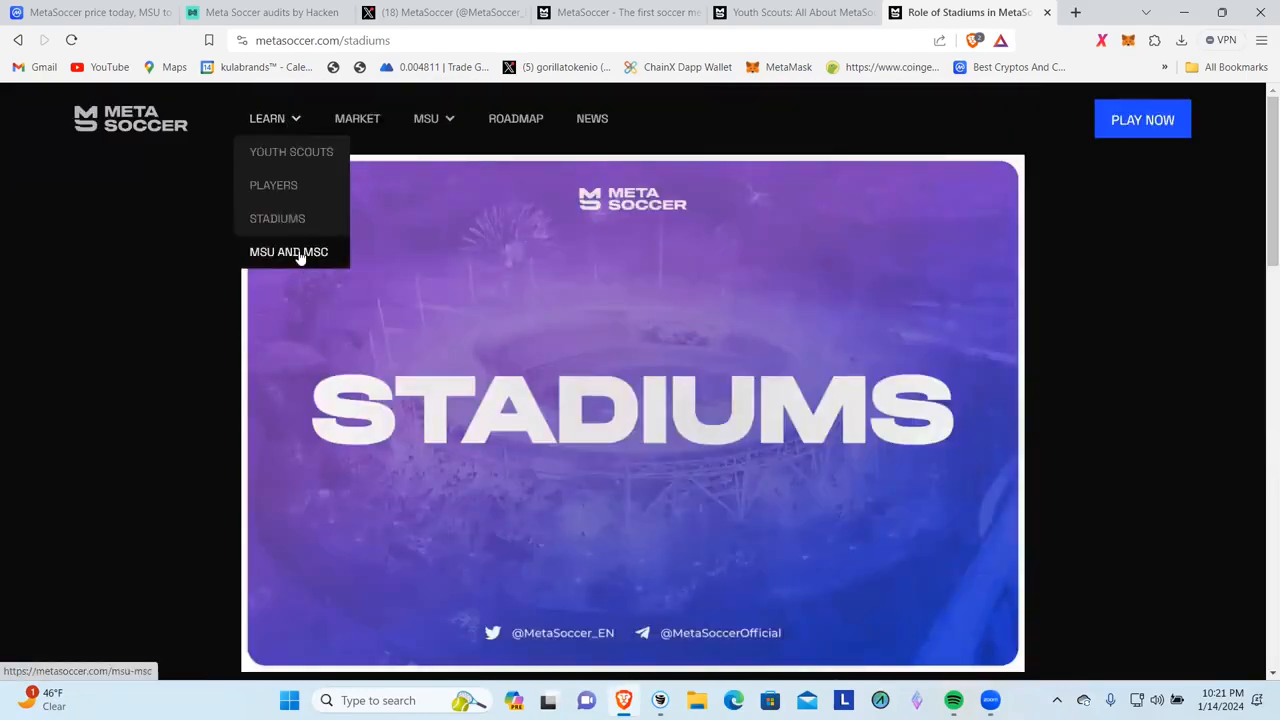
# - Read the MSU and MSC guide to its end, including the three ways to buy MSU, then return to the top
pyautogui.click(288, 252)
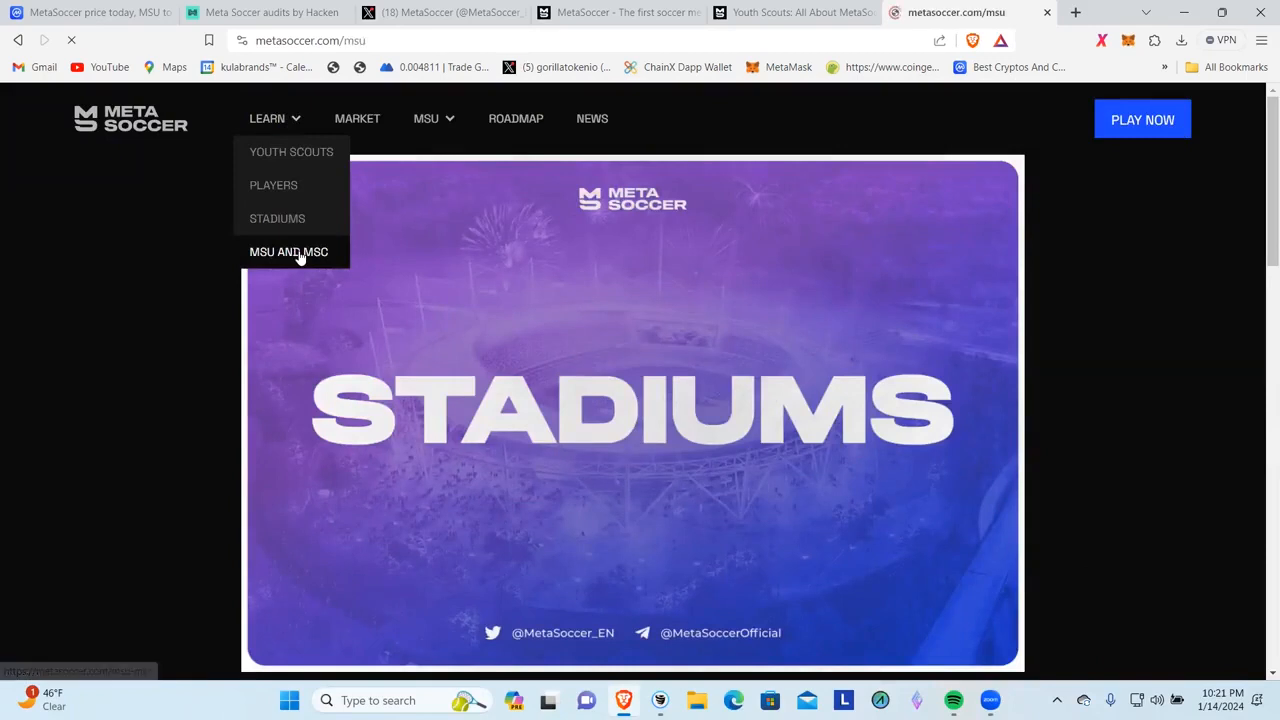
pyautogui.click(288, 252)
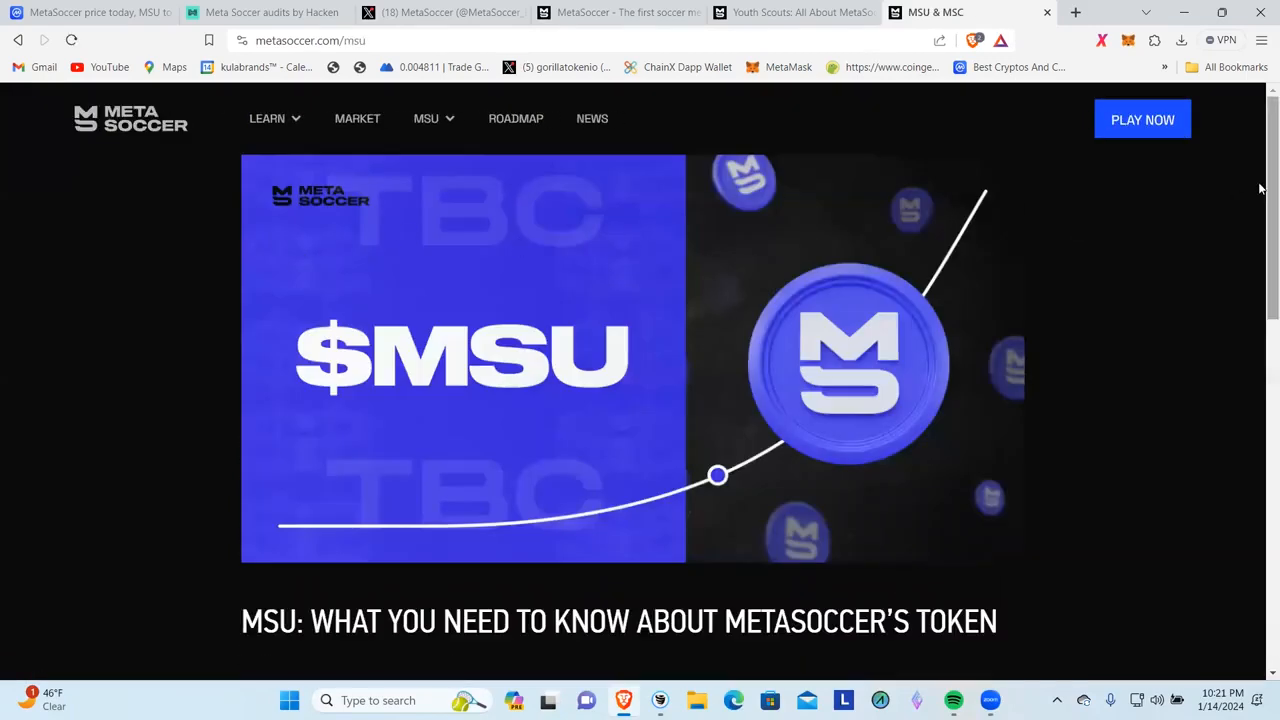
pyautogui.scroll(-3)
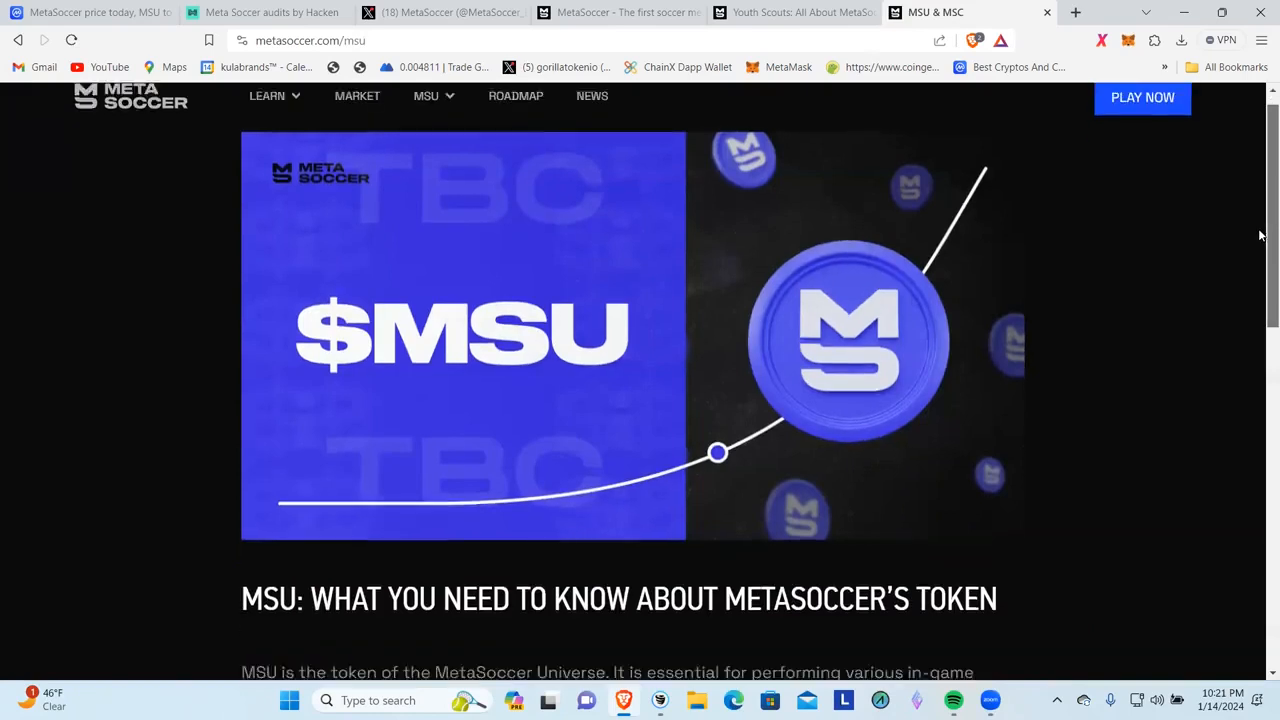
pyautogui.scroll(-3)
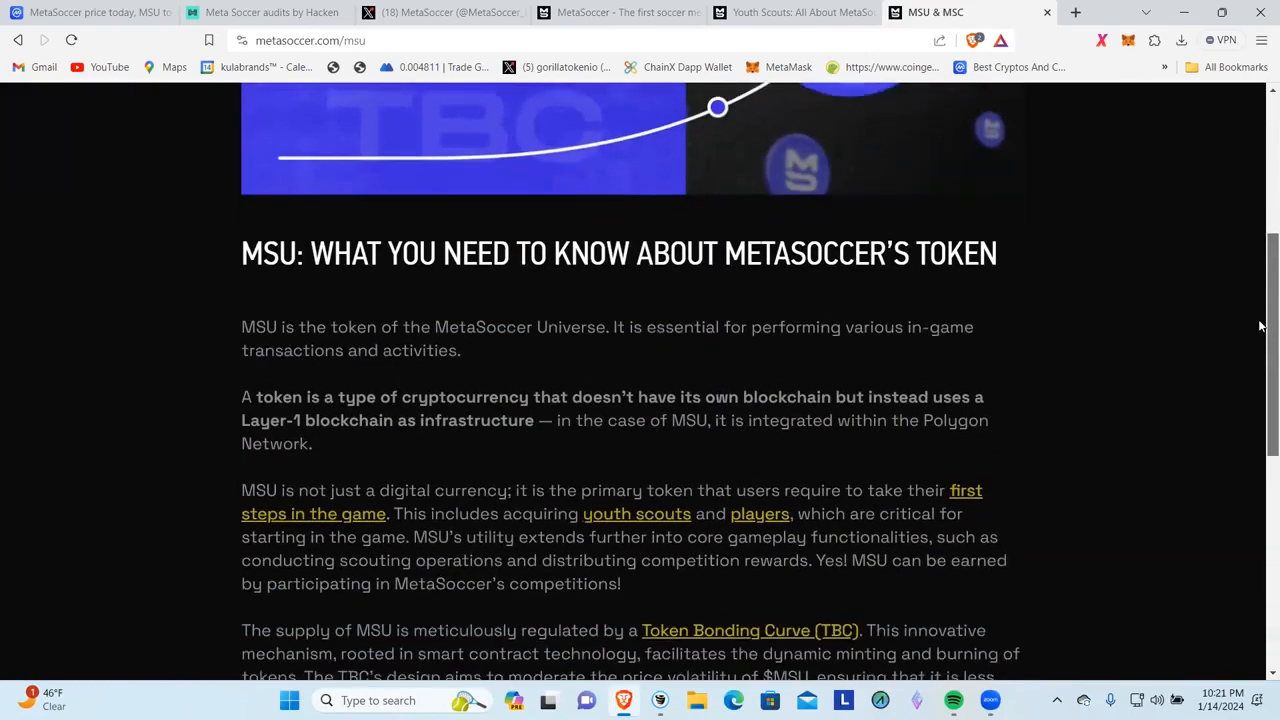
pyautogui.scroll(-3)
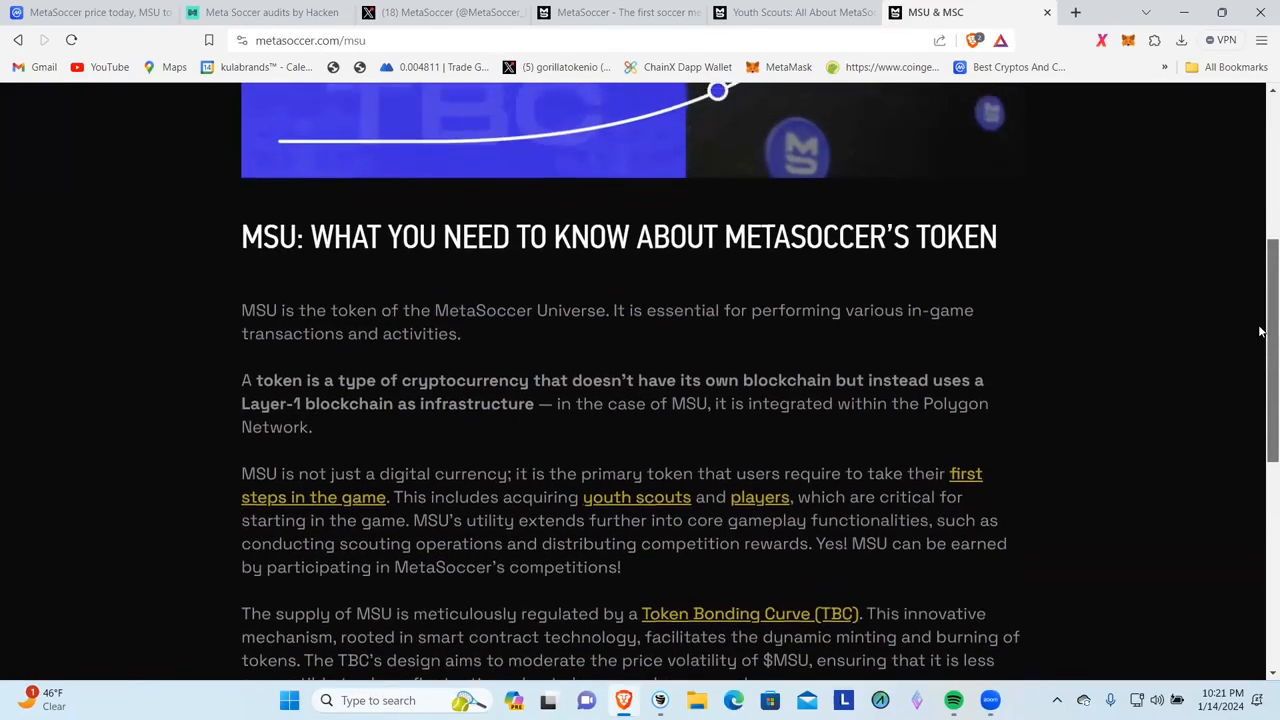
pyautogui.scroll(-3)
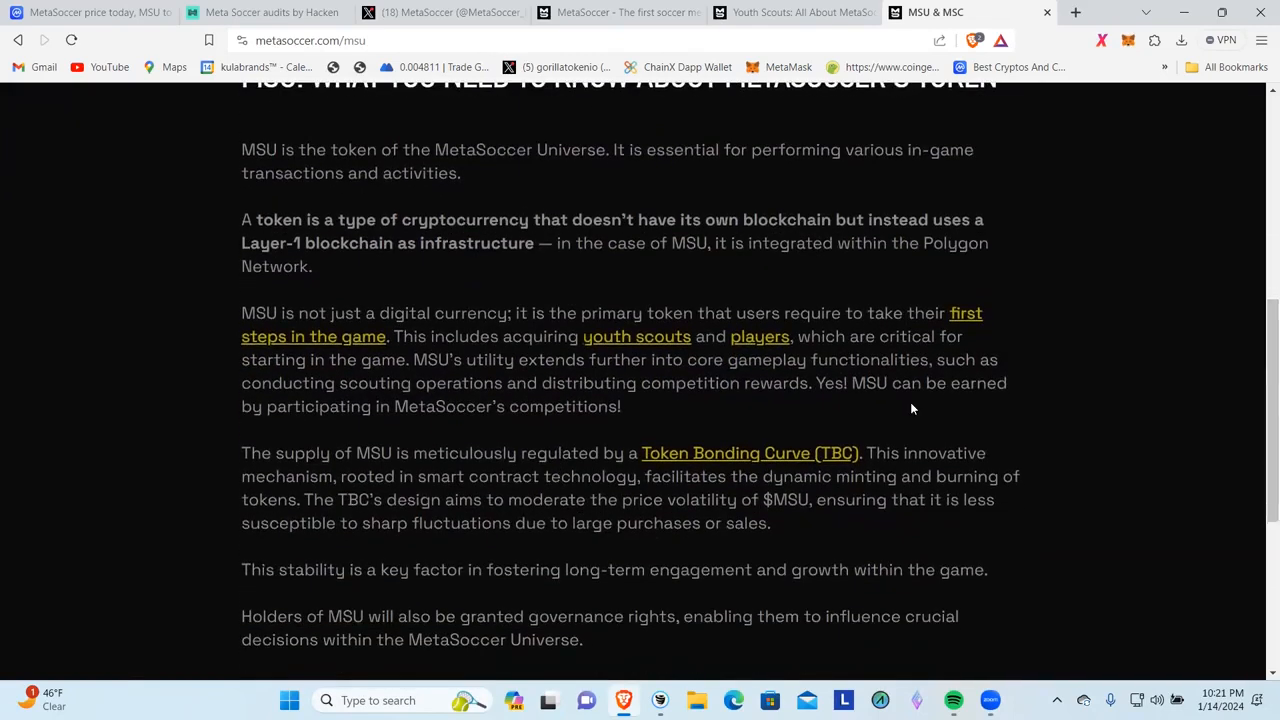
pyautogui.scroll(-3)
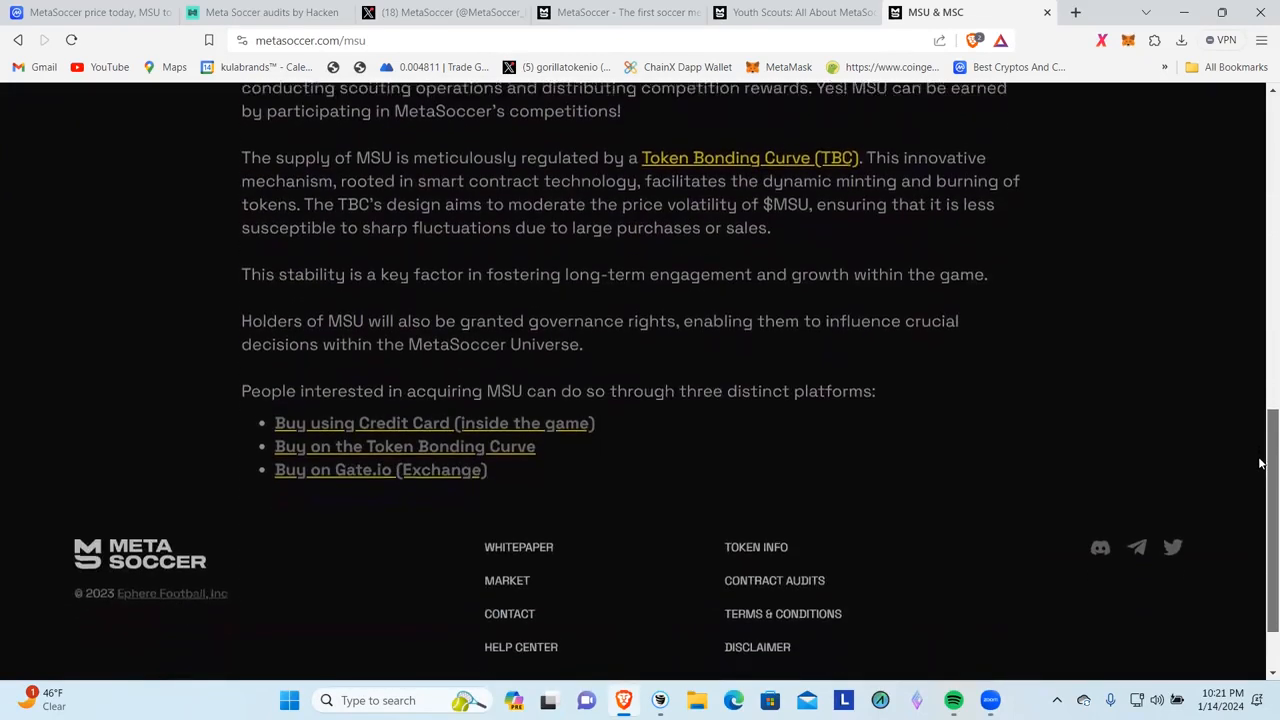
pyautogui.scroll(-3)
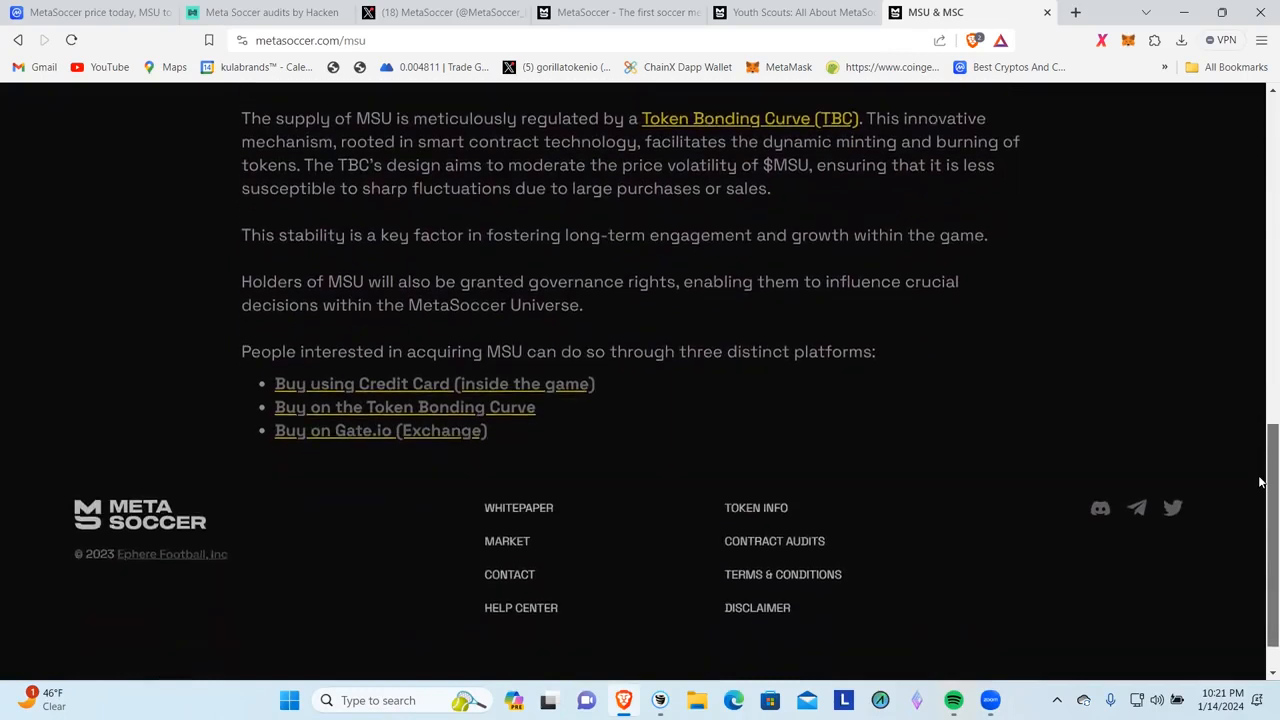
pyautogui.scroll(3)
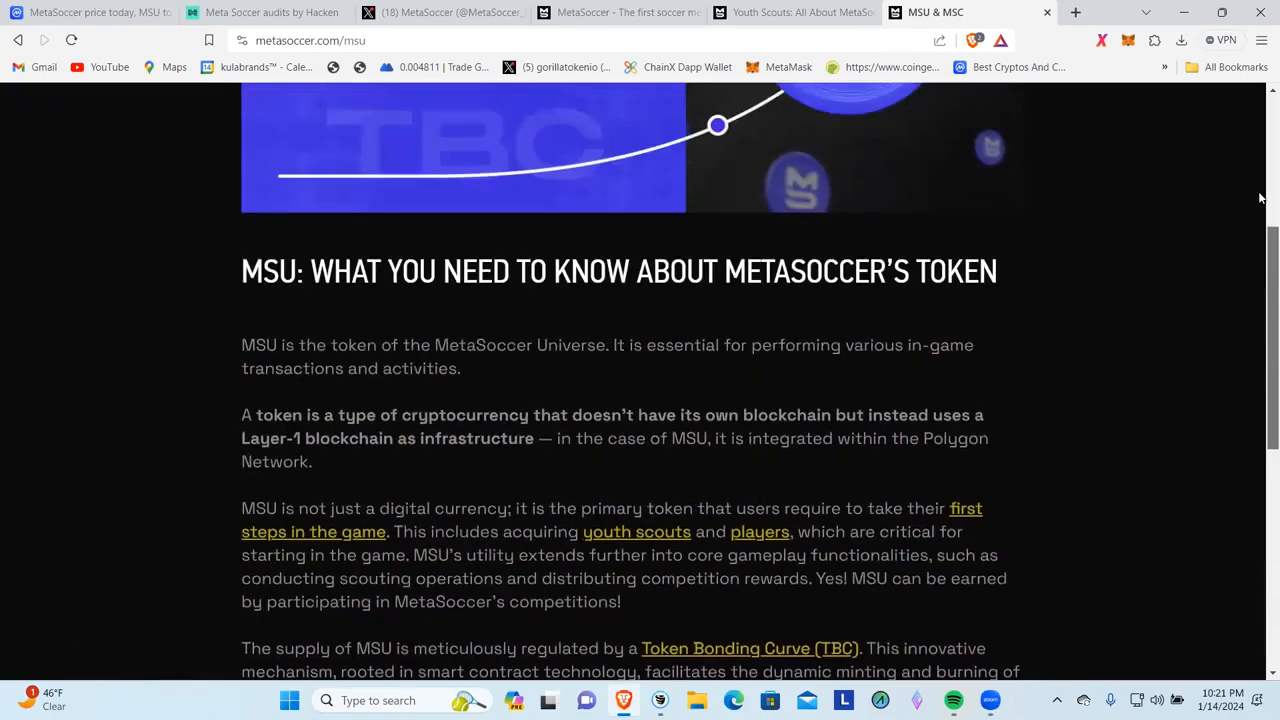
pyautogui.scroll(3)
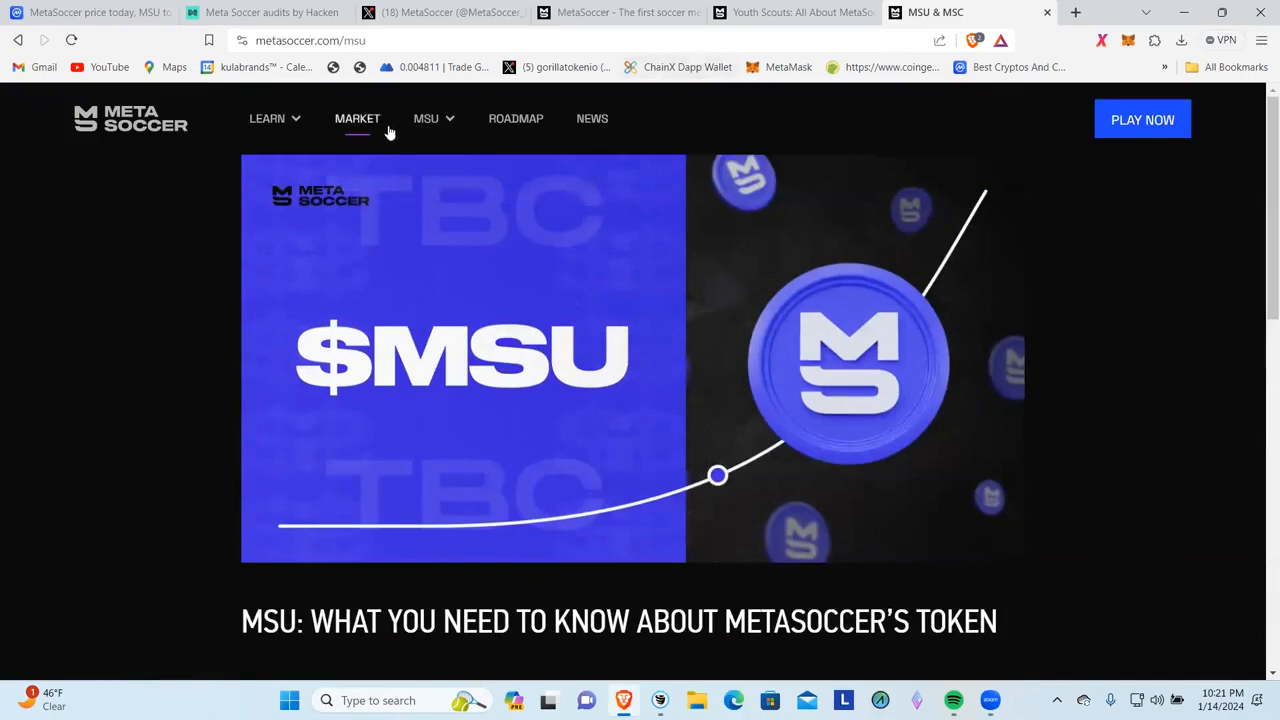
# - Browse the marketplace Bundles listings, cheapest bundle at 795.93 MSU
pyautogui.click(356, 118)
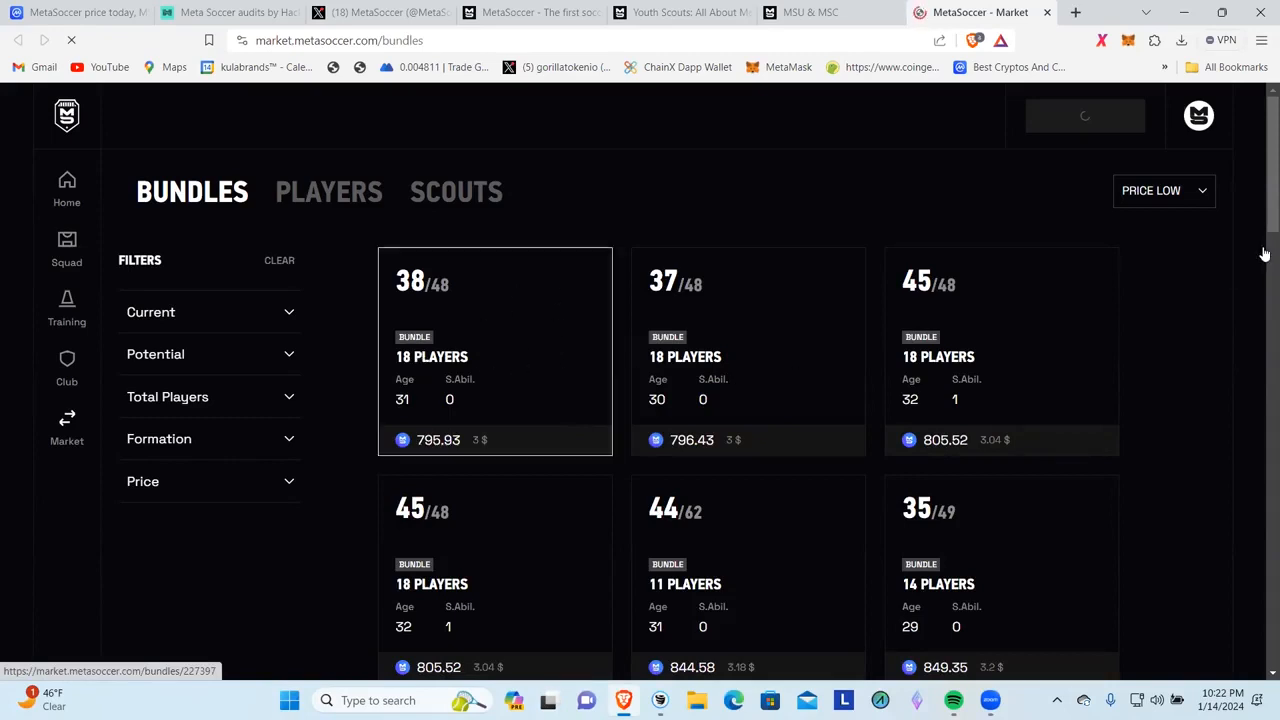
pyautogui.scroll(-3)
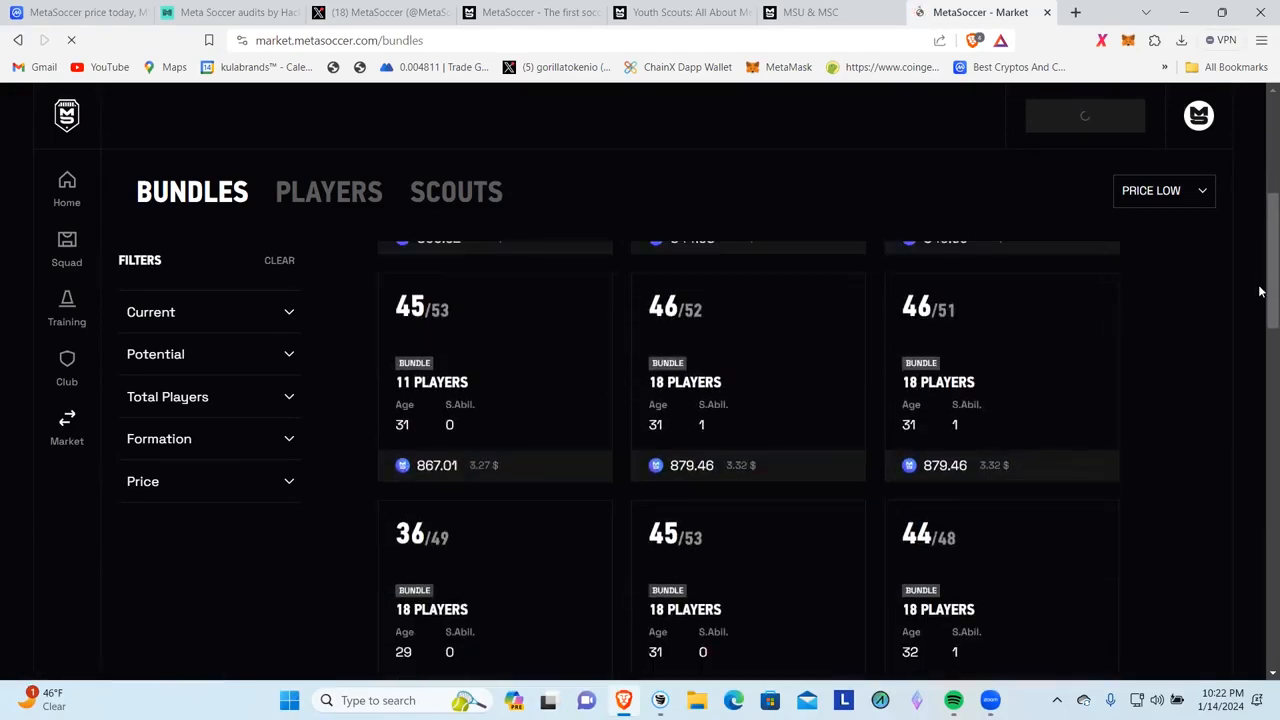
pyautogui.scroll(-3)
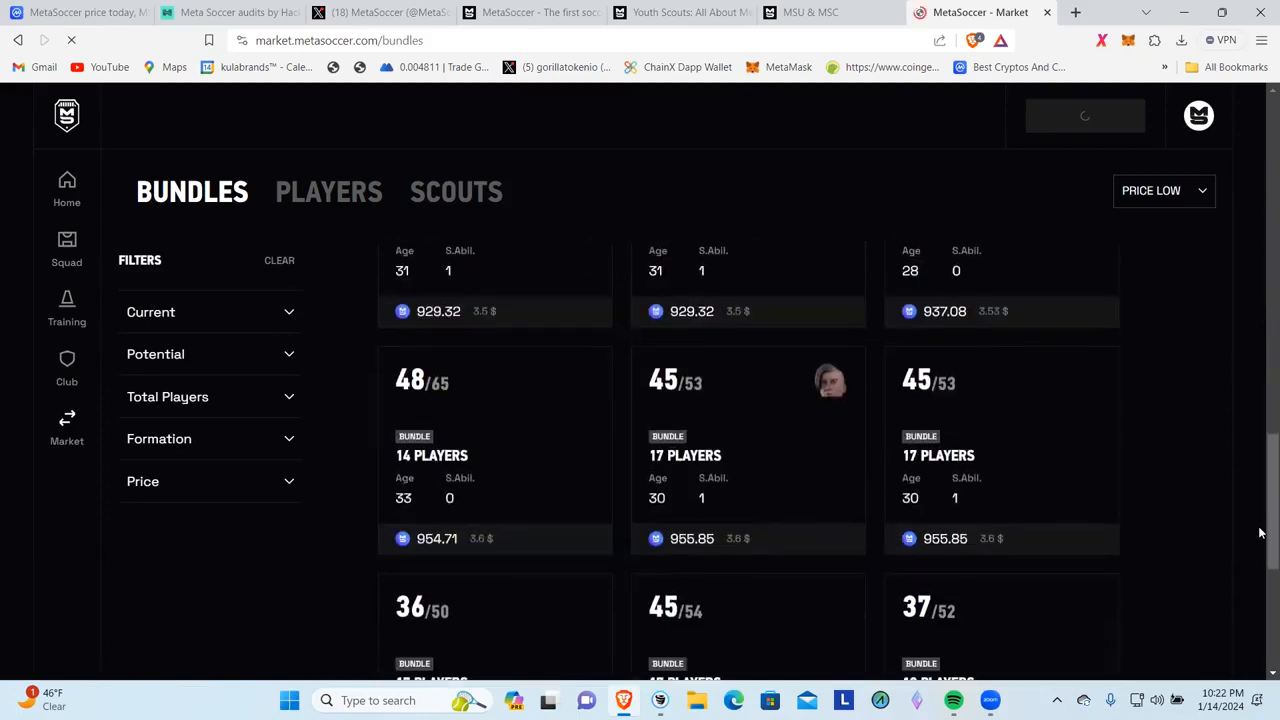
pyautogui.scroll(-3)
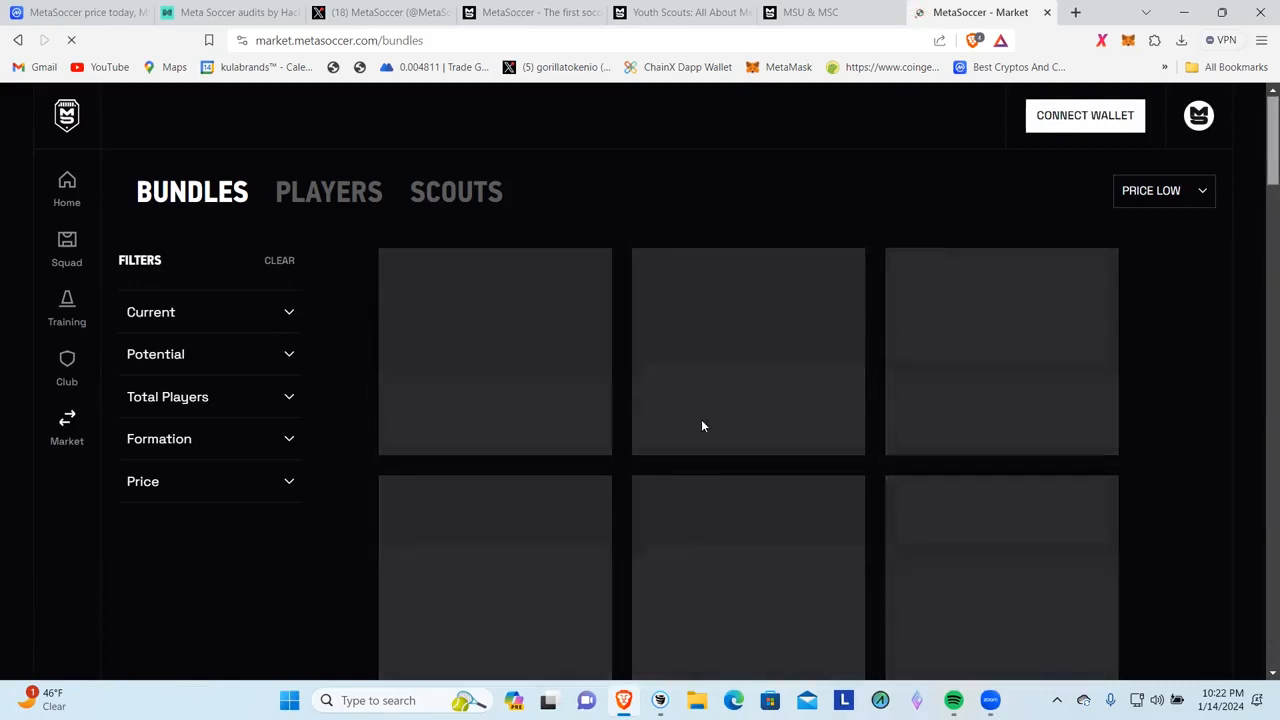
pyautogui.moveTo(68, 182)
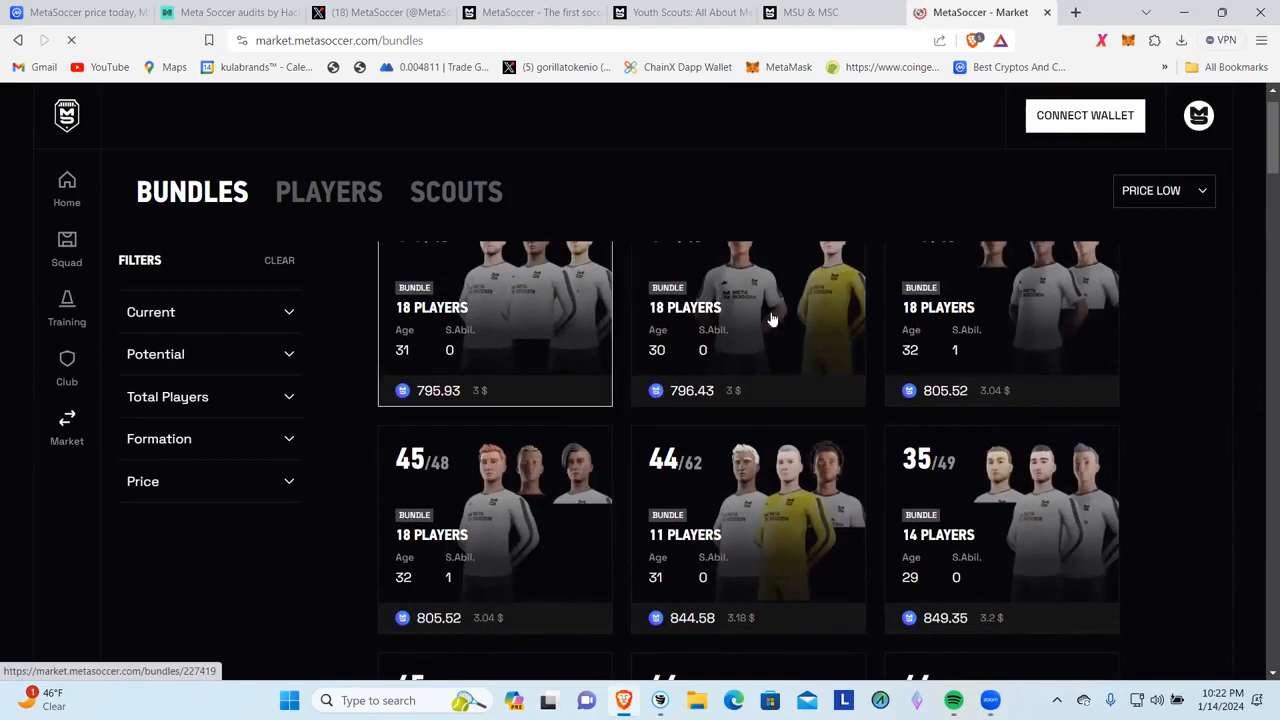
pyautogui.scroll(-3)
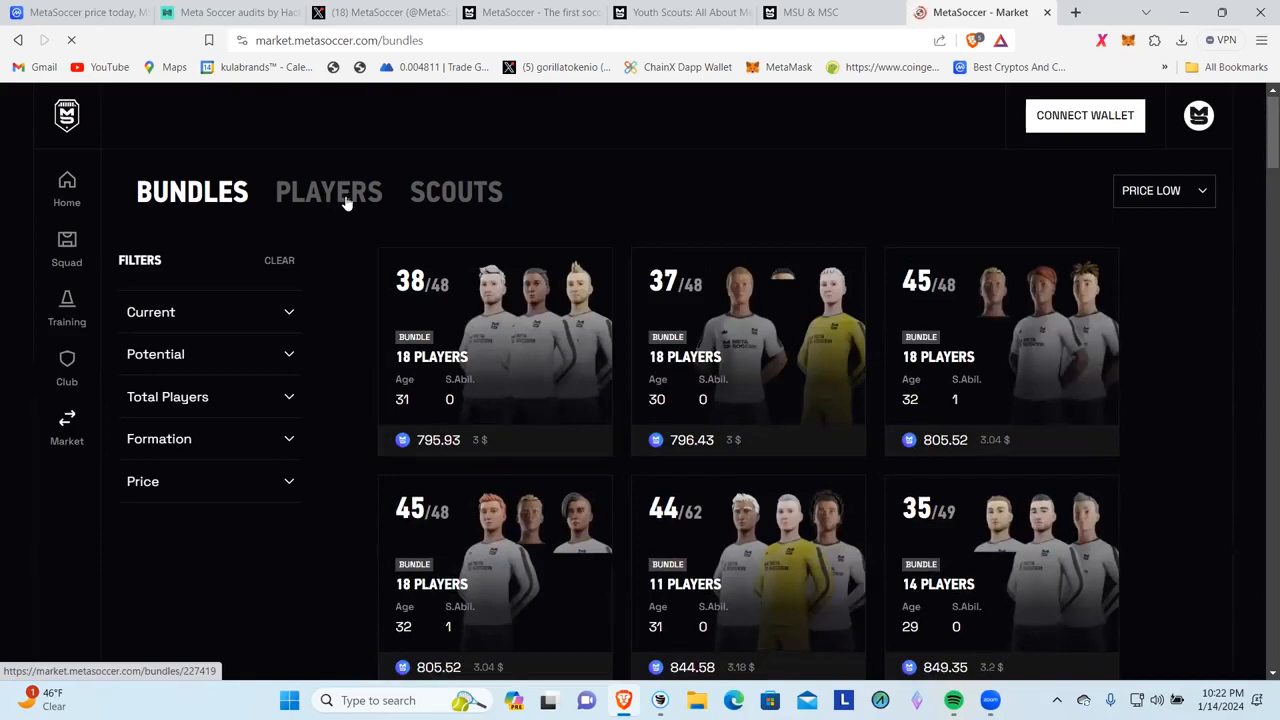
# - Switch to the Players tab, then the app's Training Plan page requesting a wallet
pyautogui.click(328, 192)
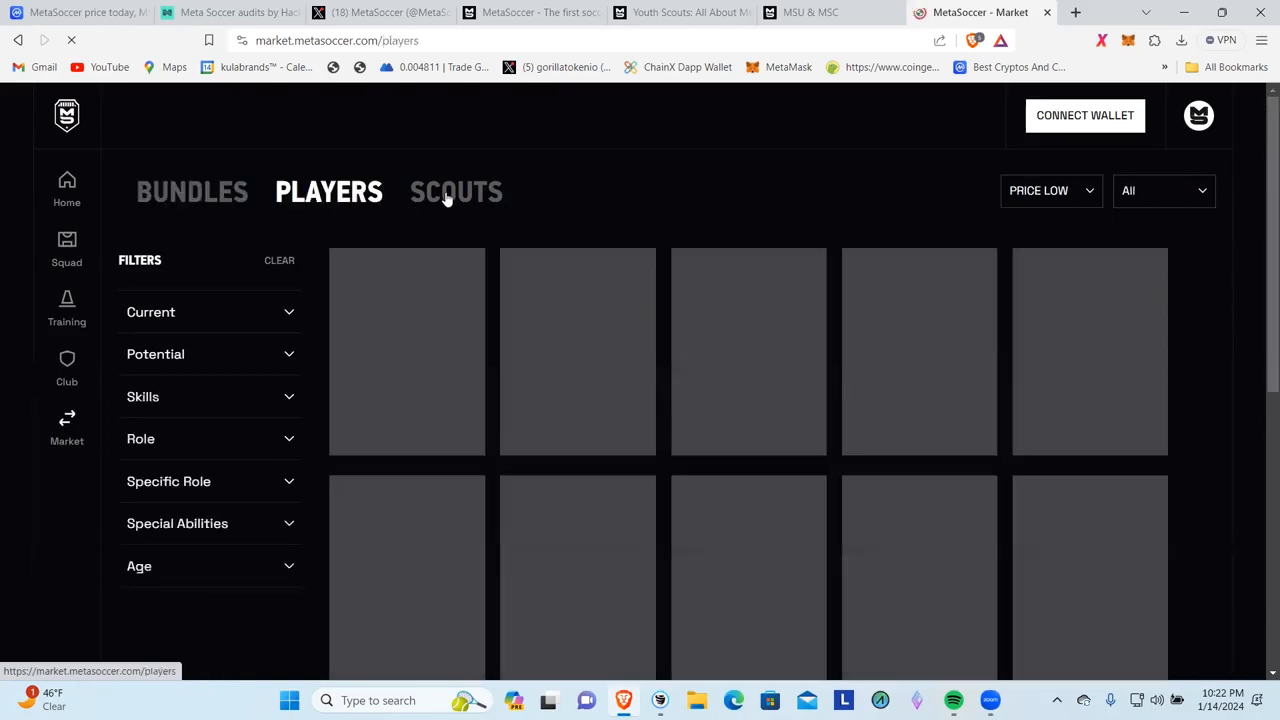
pyautogui.click(68, 310)
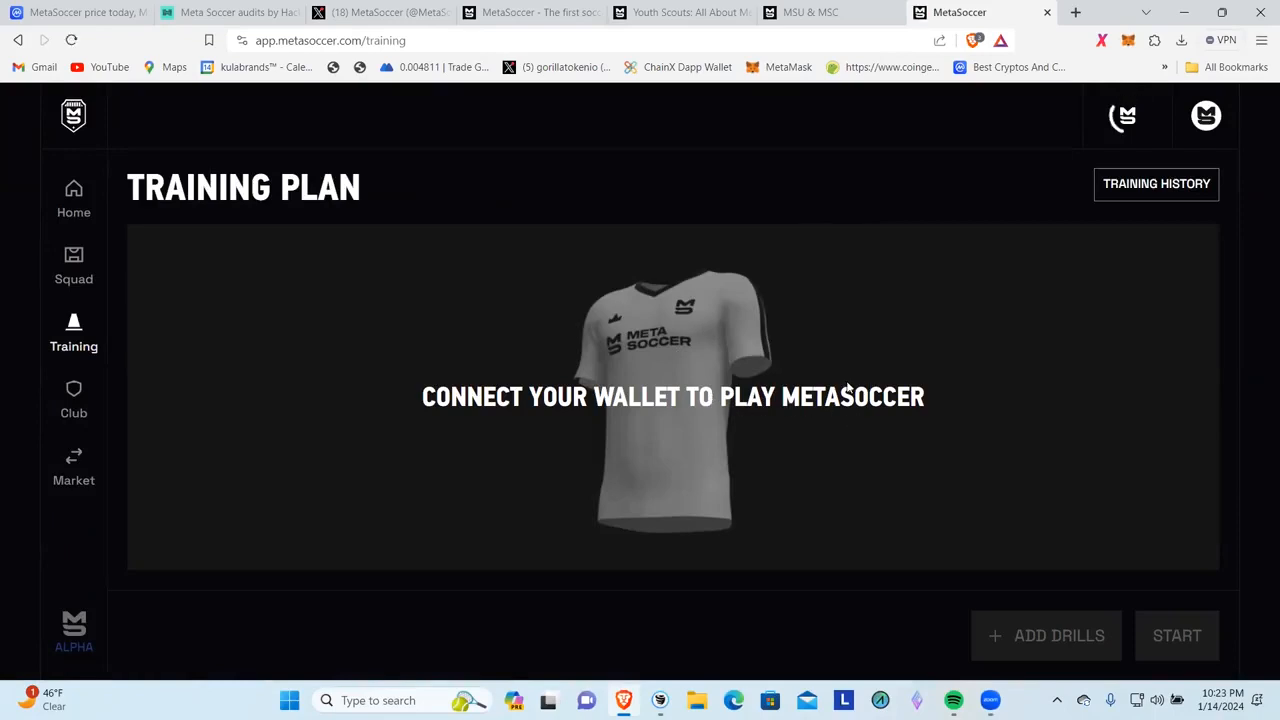
pyautogui.moveTo(1152, 192)
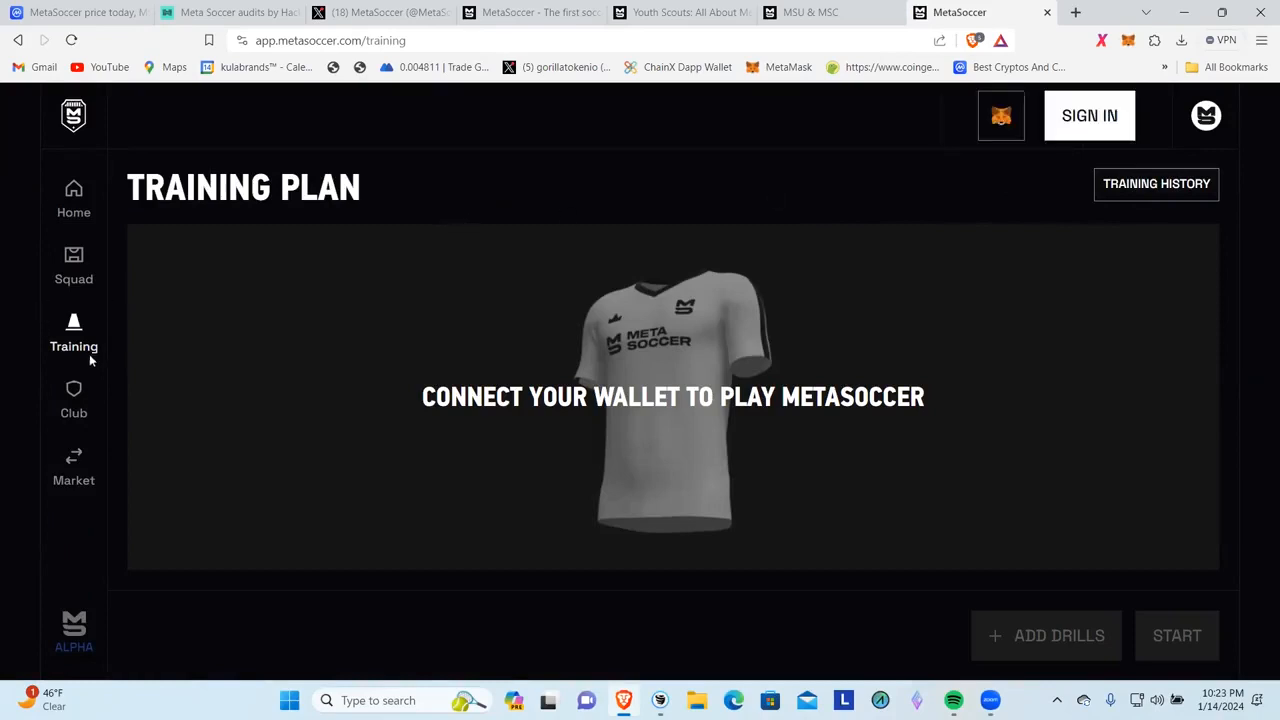
pyautogui.moveTo(80, 400)
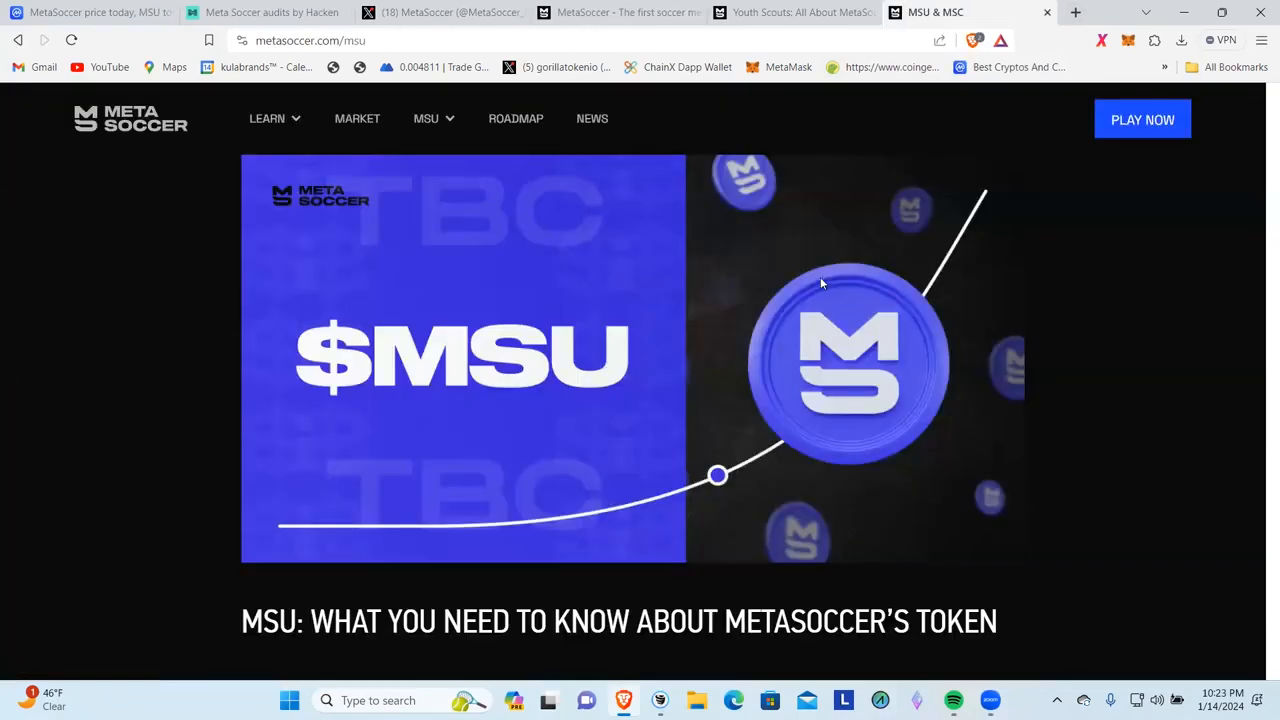
pyautogui.moveTo(636, 230)
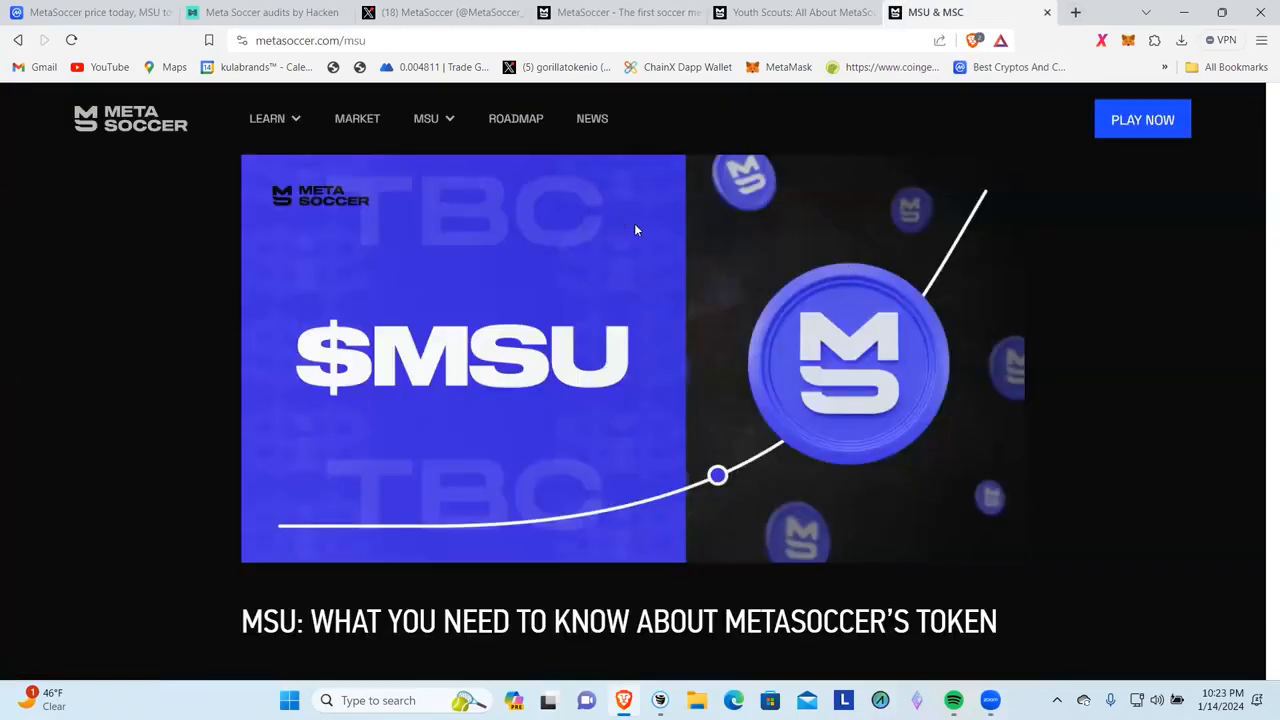
pyautogui.moveTo(788, 280)
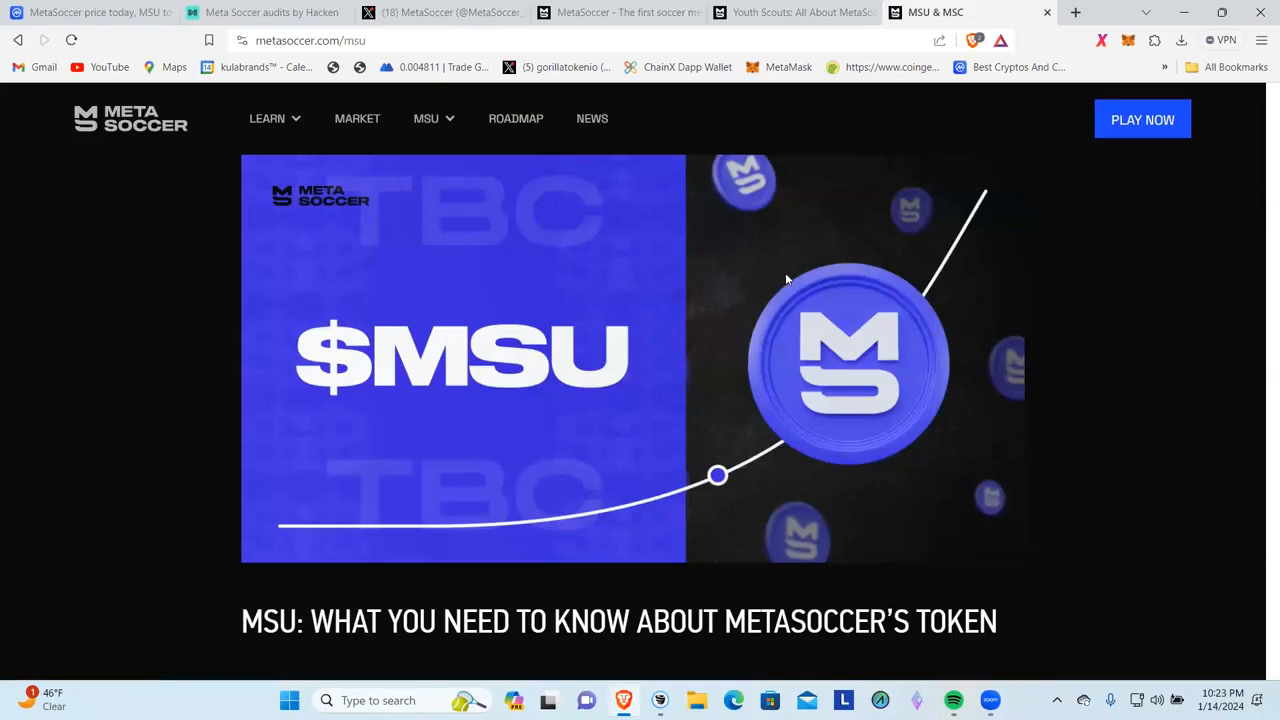
pyautogui.moveTo(624, 348)
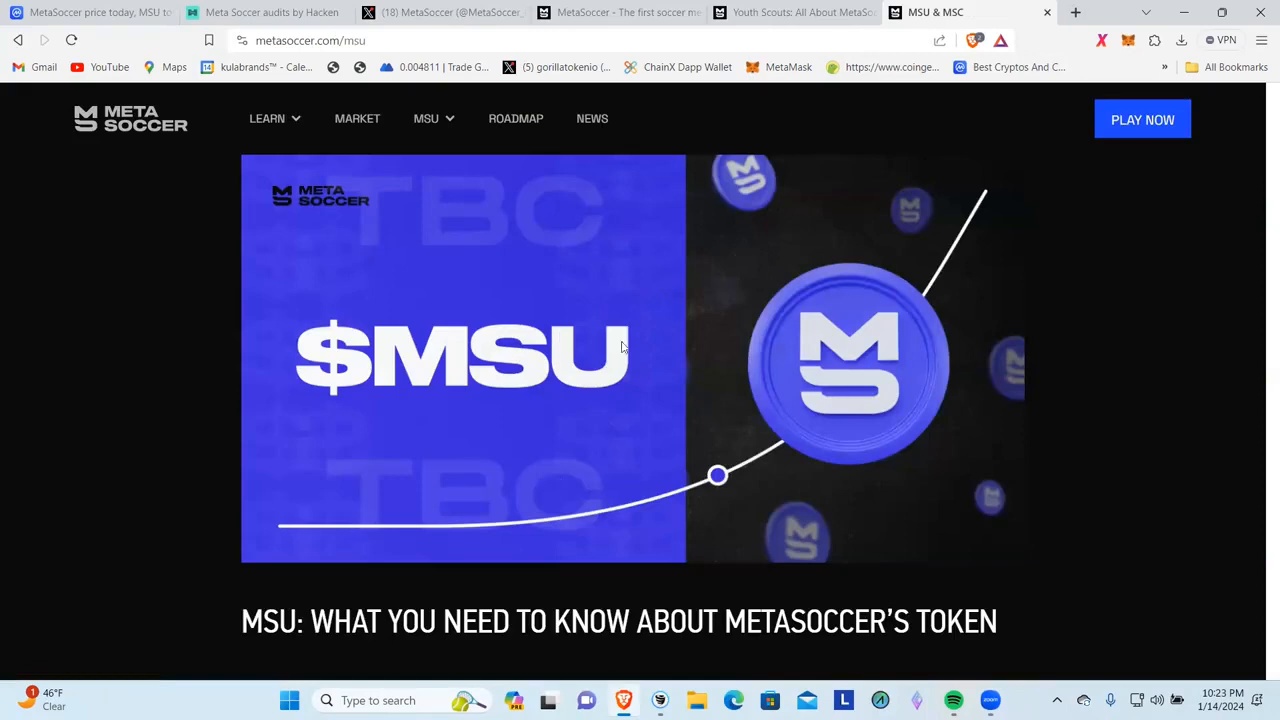
pyautogui.moveTo(1260, 352)
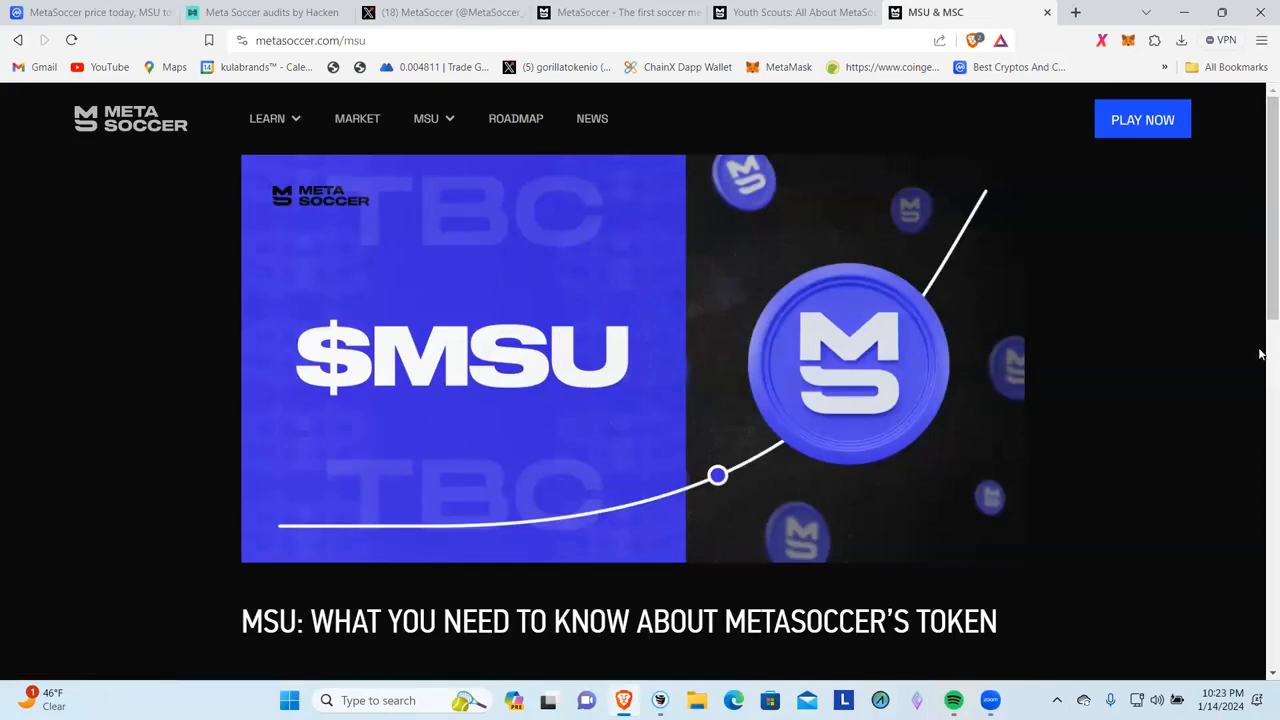
pyautogui.scroll(-3)
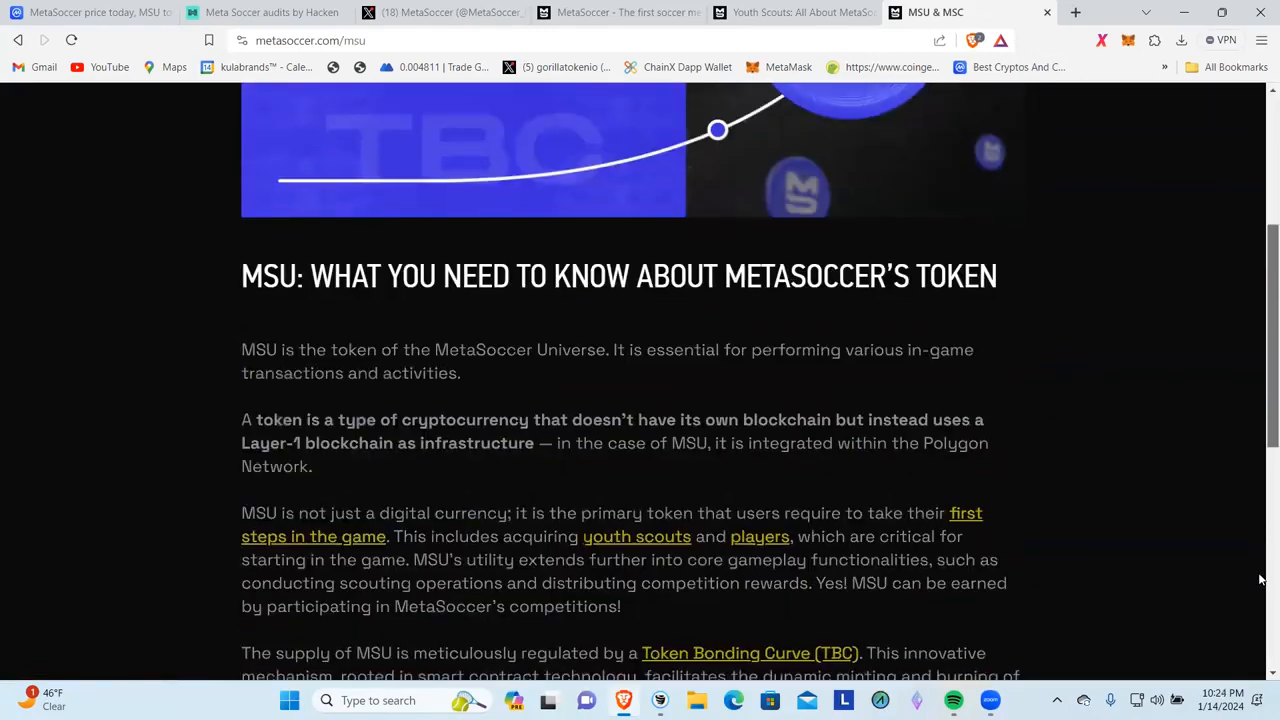
pyautogui.scroll(-3)
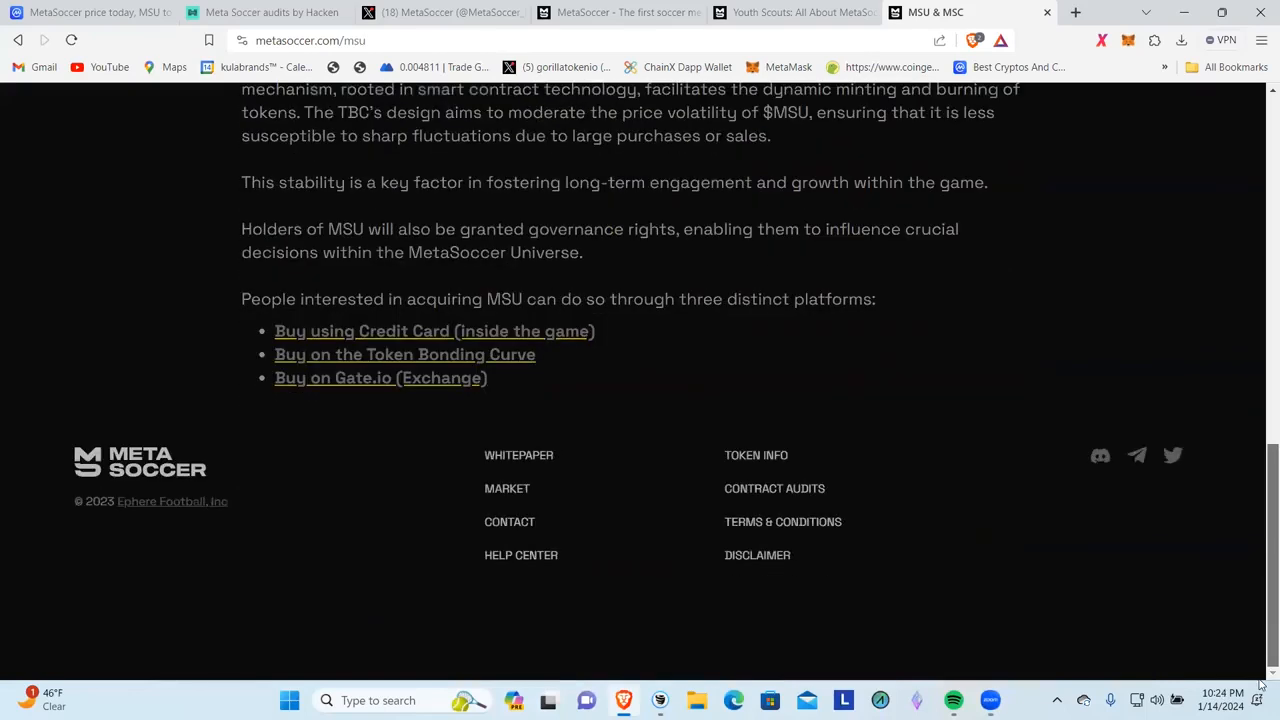
pyautogui.scroll(3)
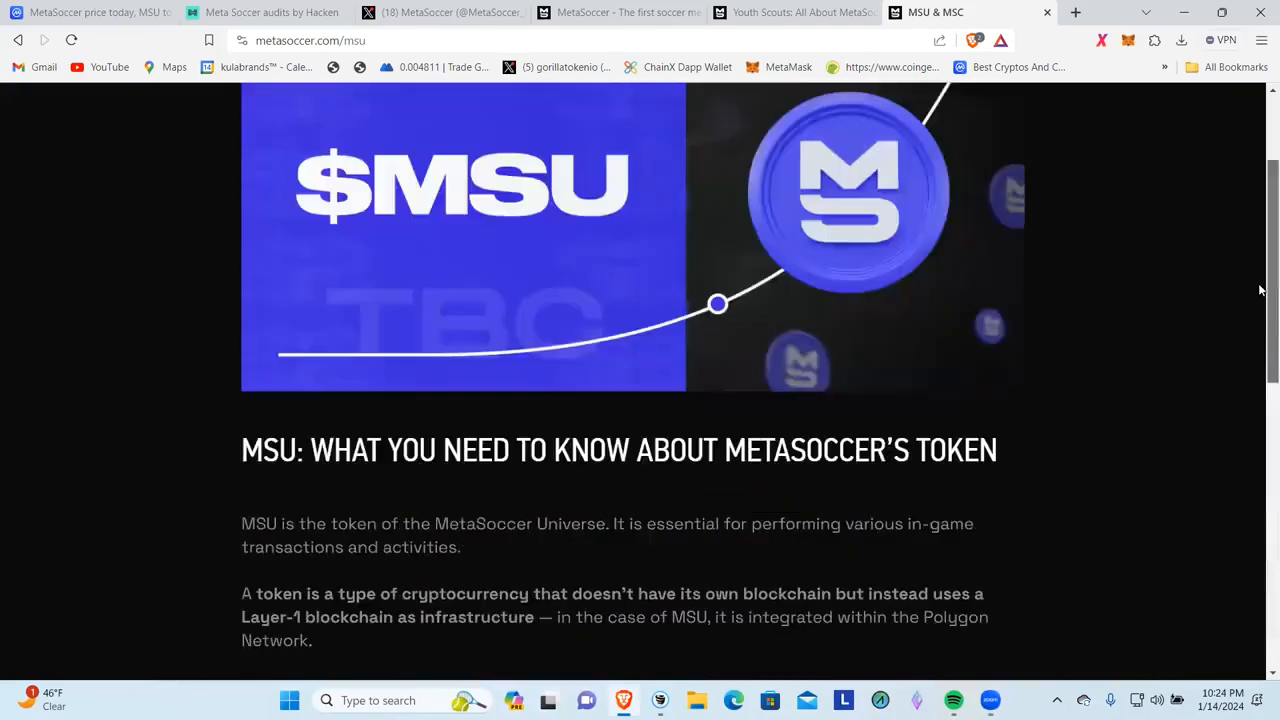
pyautogui.scroll(3)
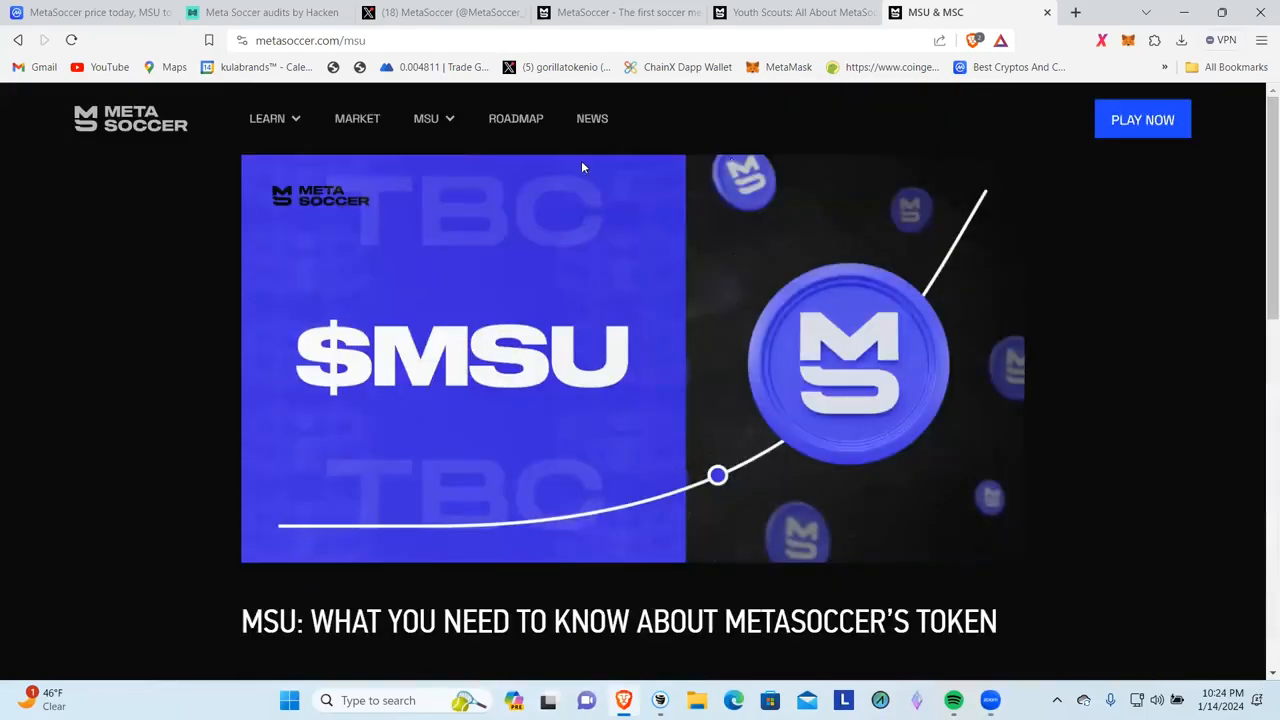